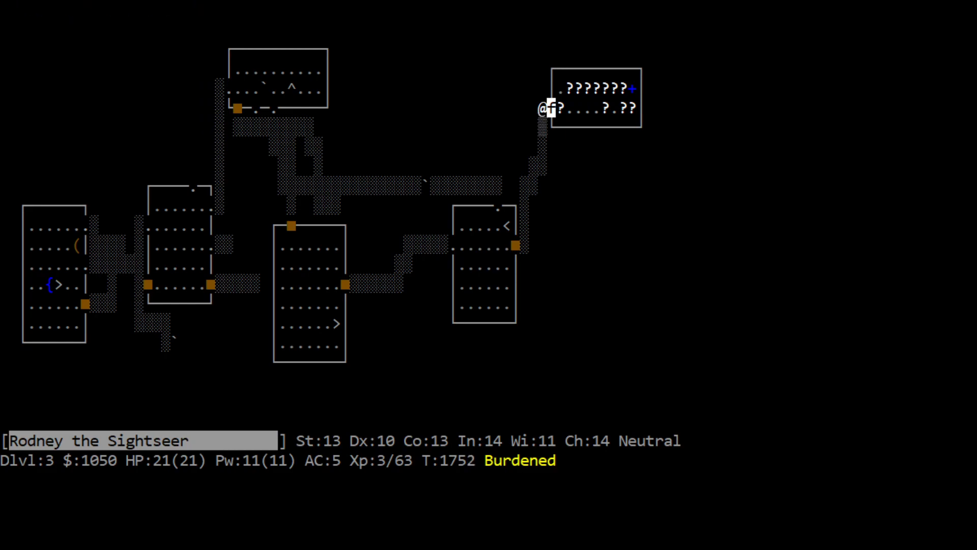
Walk over the scroll squares in the northeast room, picking up the scroll of magic mapping
key(k)
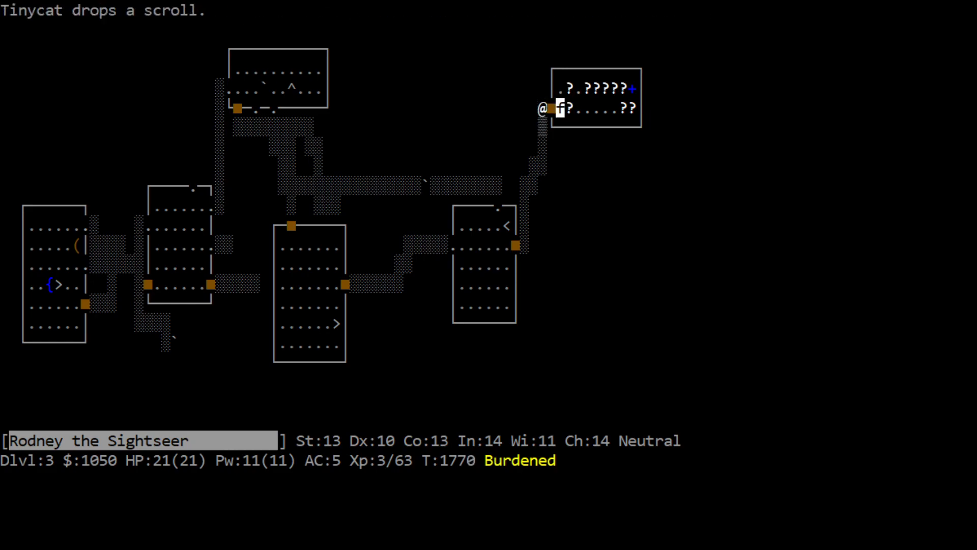
key(l)
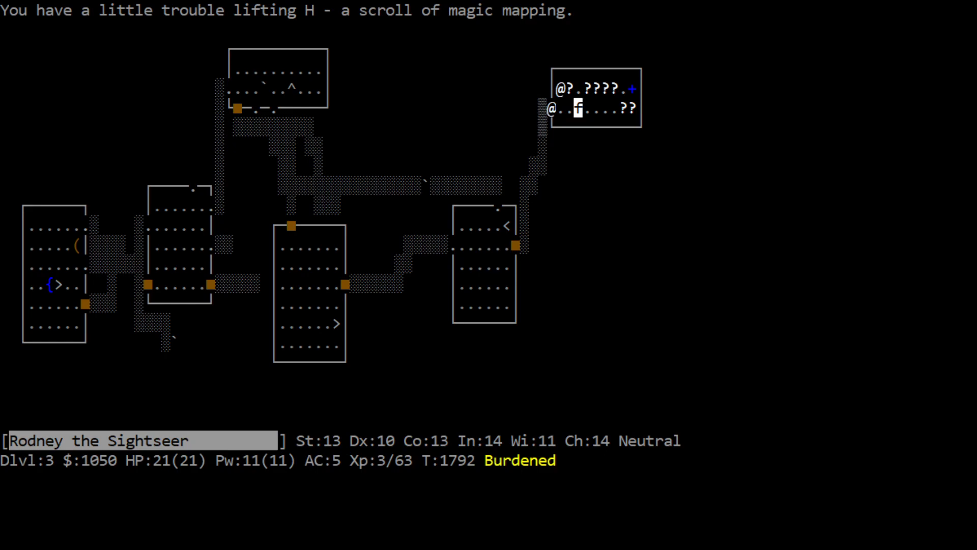
key(l)
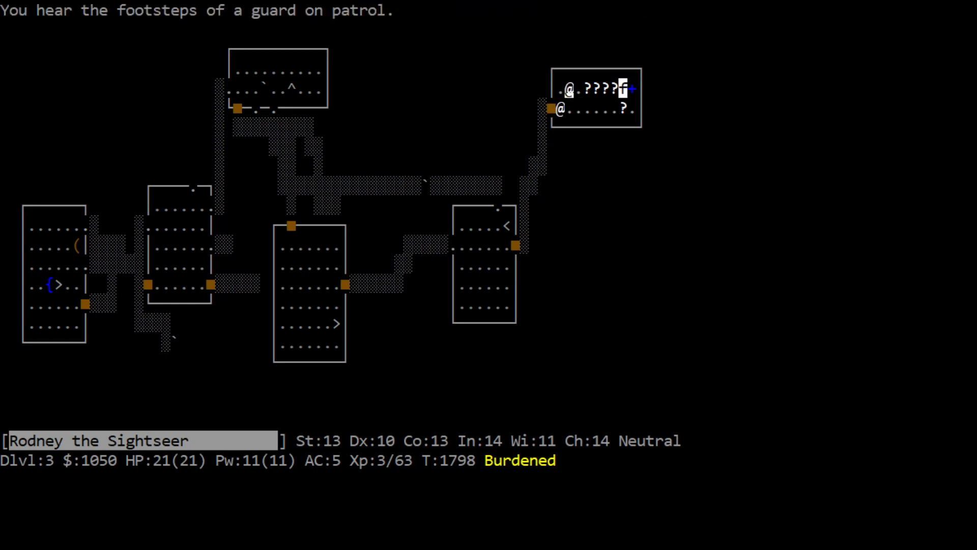
key(h)
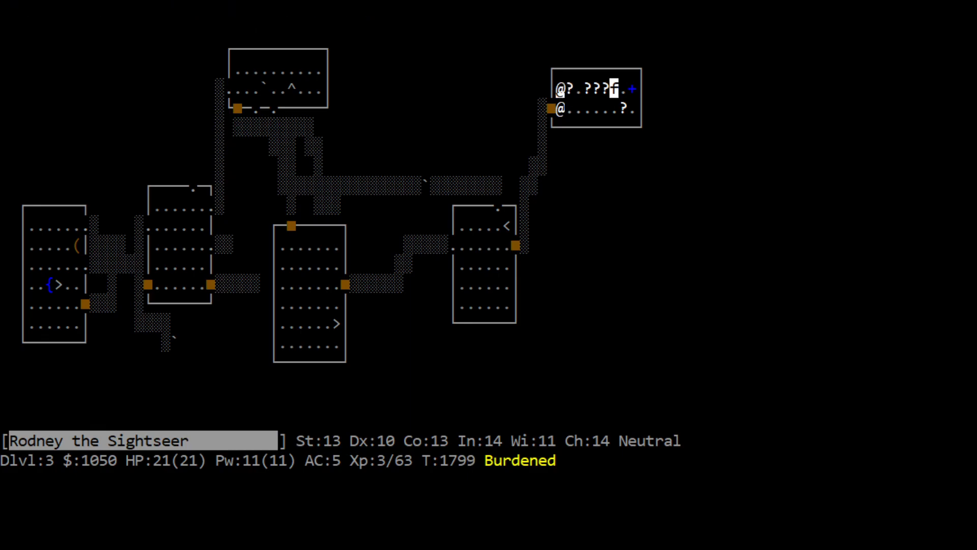
Review the inventory pages and discoveries, then collect the VENZAR BORGAVVE scroll
key(d)
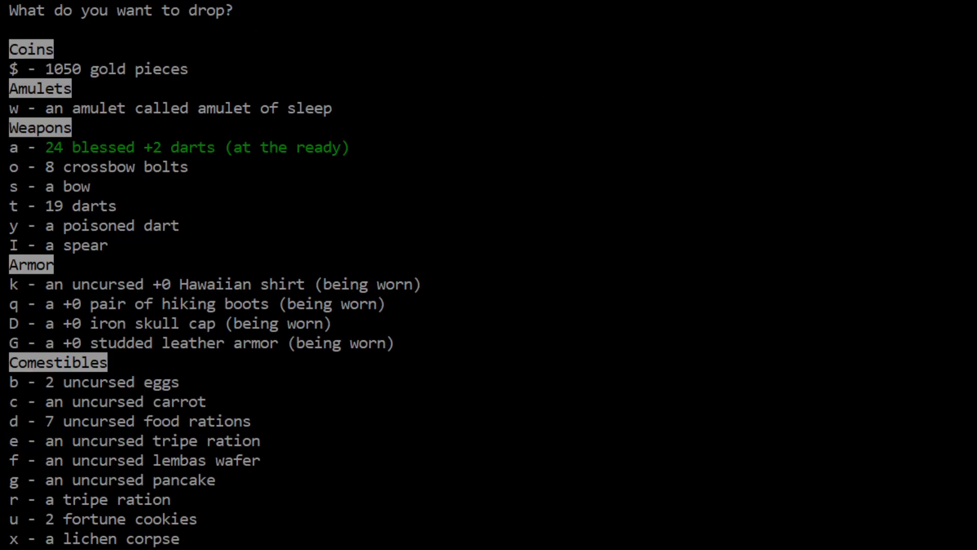
key(Space)
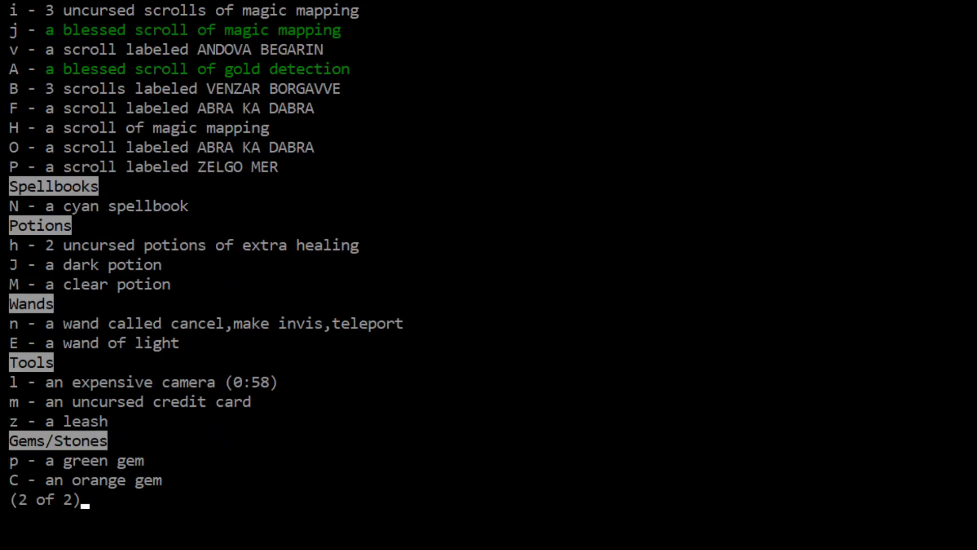
mouse_move(289, 30)
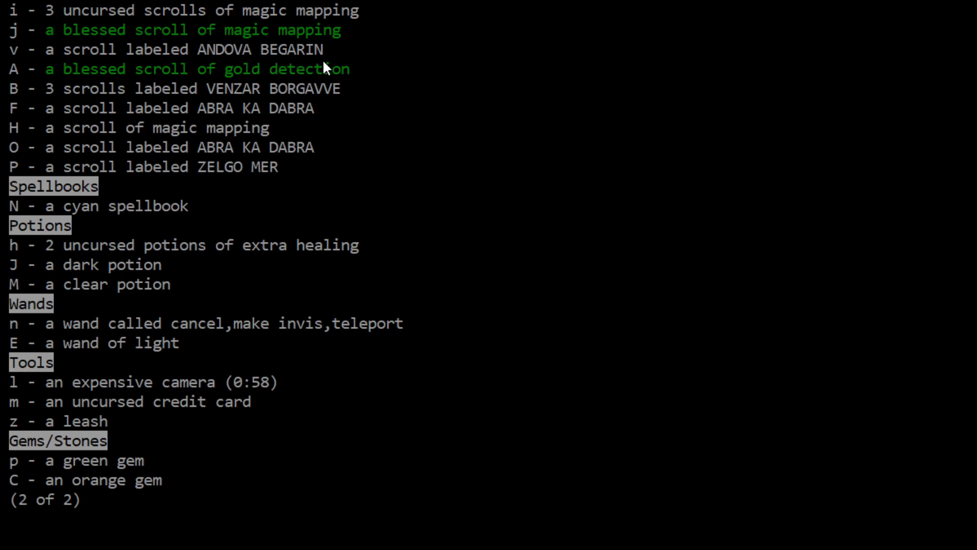
mouse_move(232, 104)
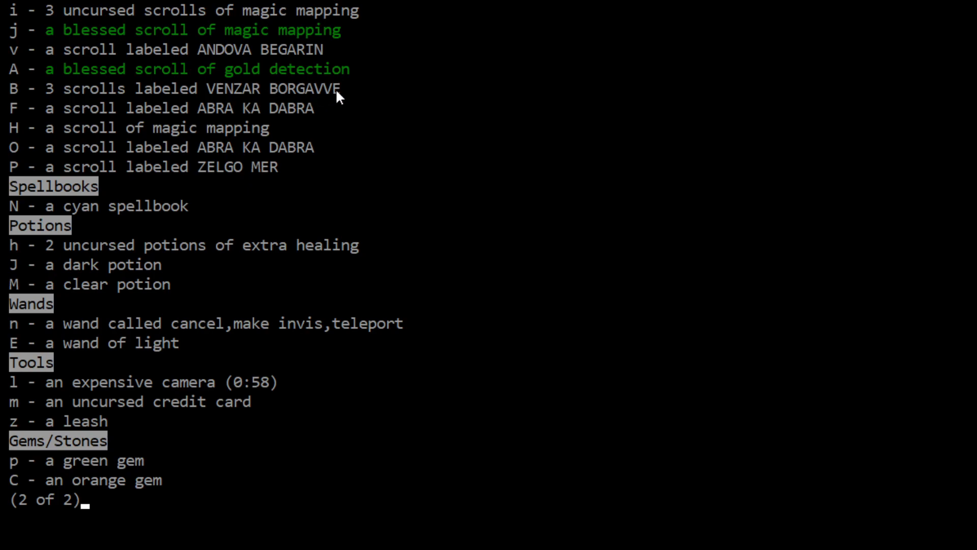
mouse_move(284, 131)
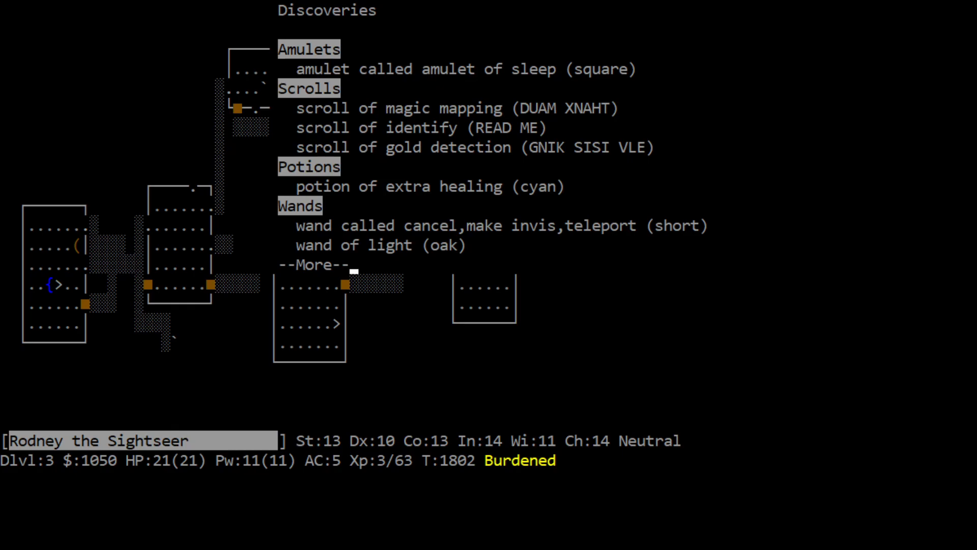
key(space)
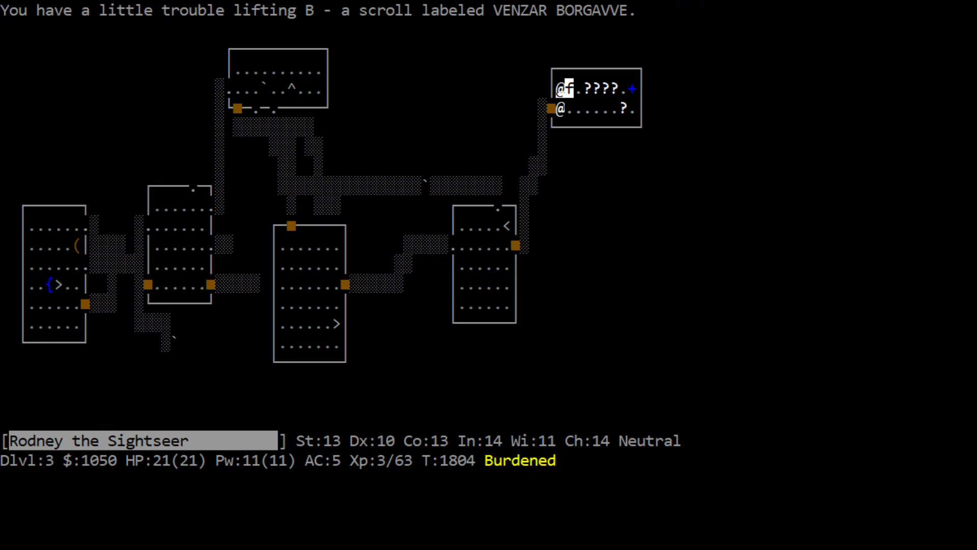
Collect the ABRA KA DABRA and ZELGO MER scrolls and gold, then attack the hobbit barehanded
key(d)
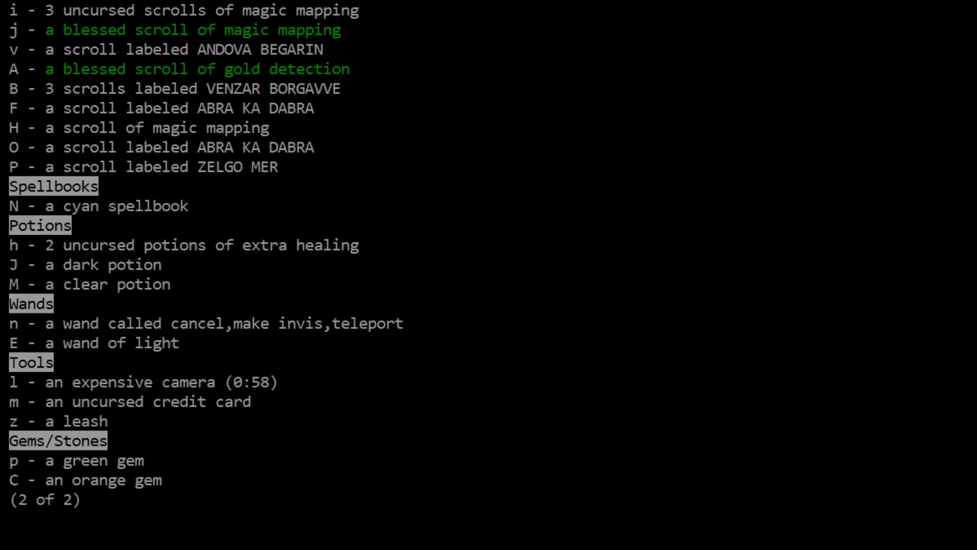
key(d)
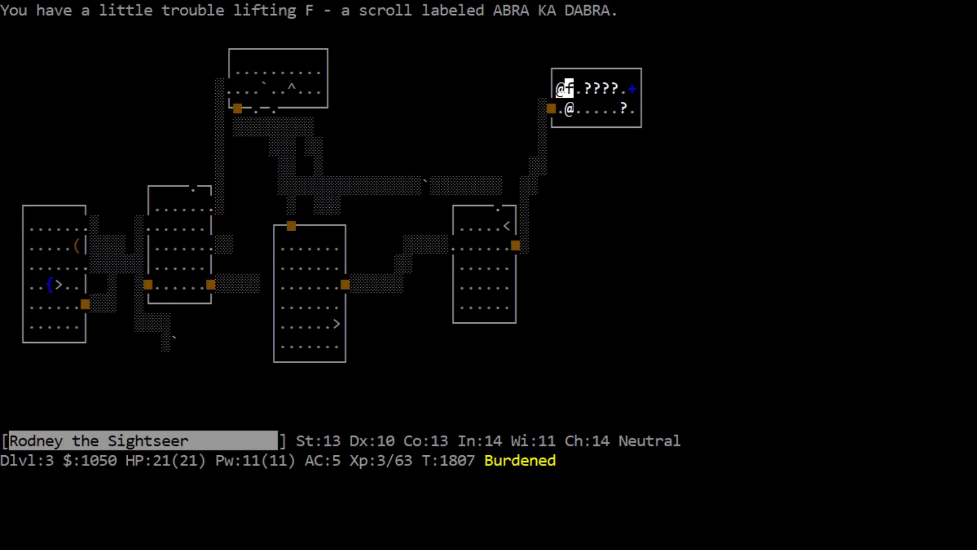
key(d)
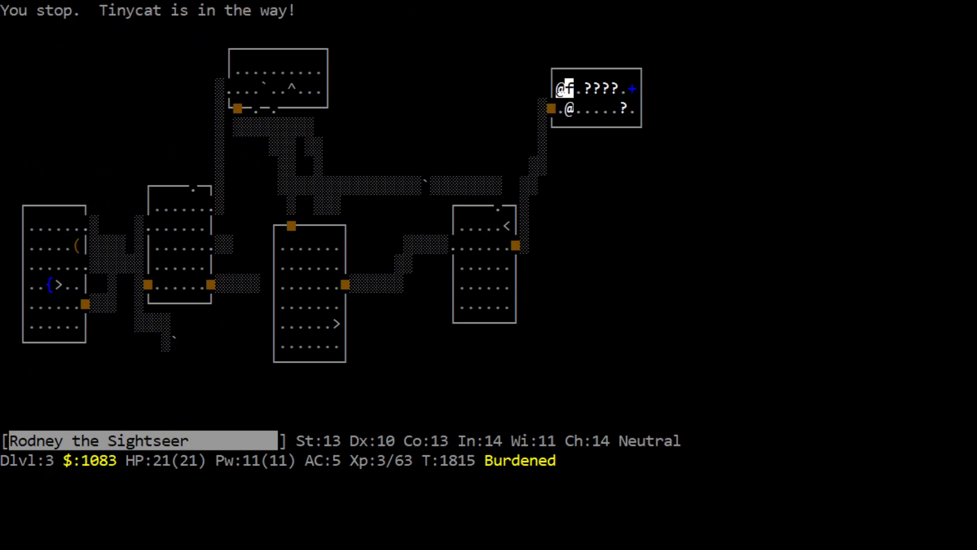
key(h)
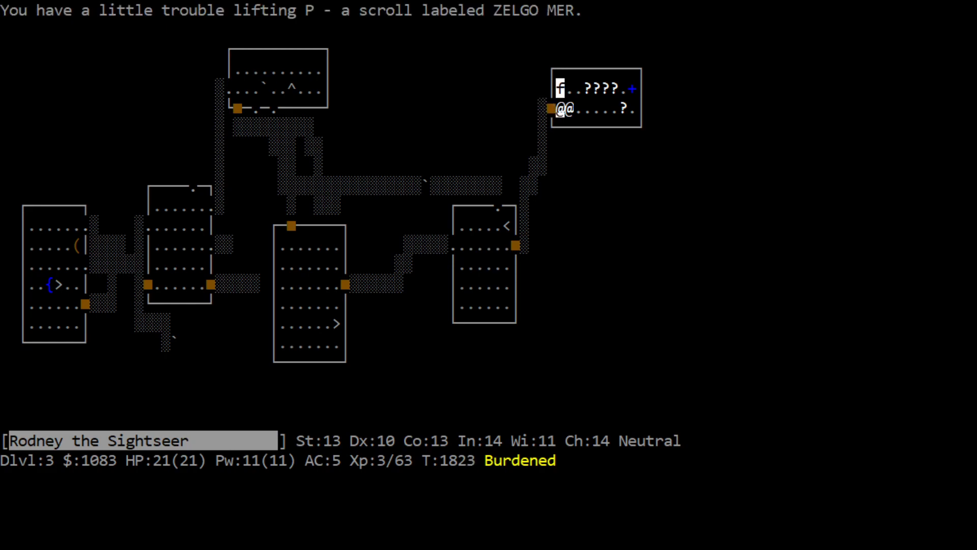
key(l)
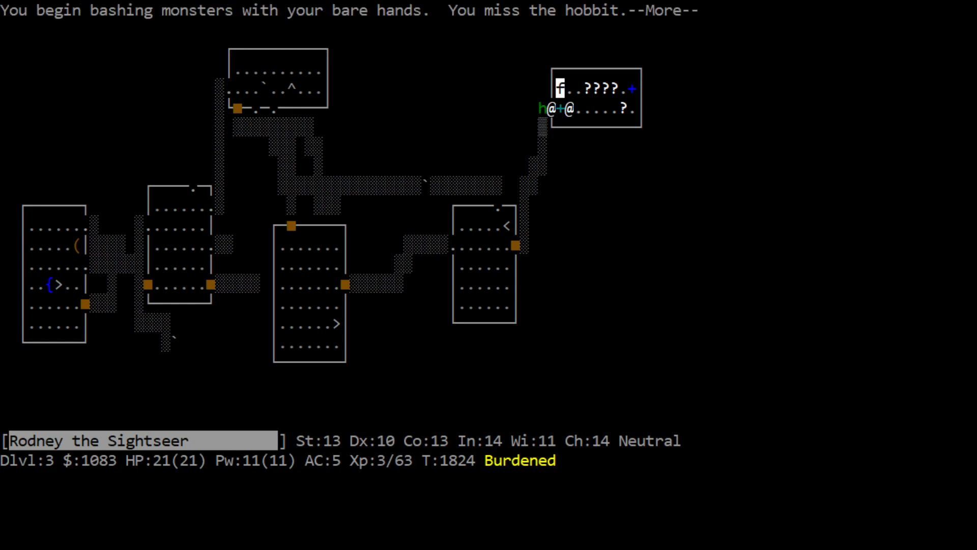
Throw darts west at the hobbit until it dies, raising experience to 70
key(Return)
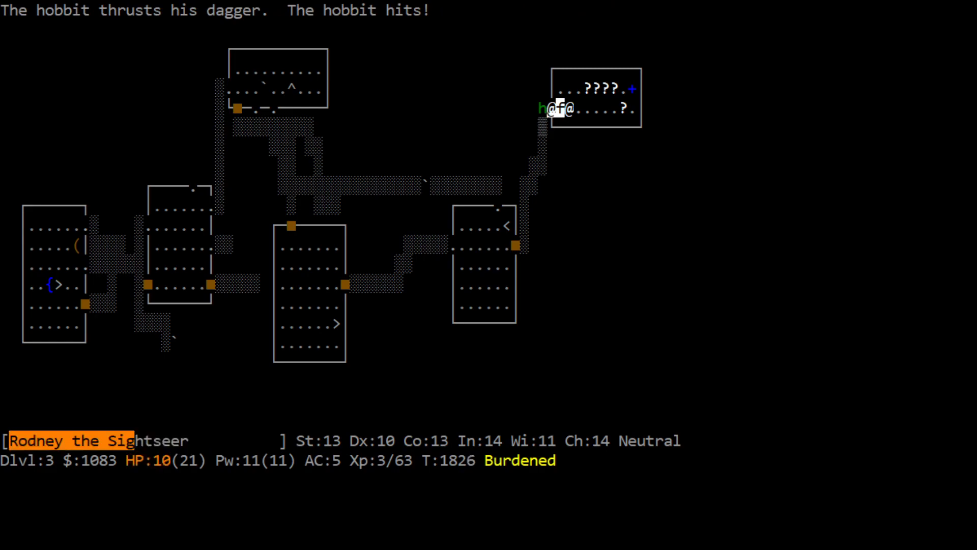
key(w)
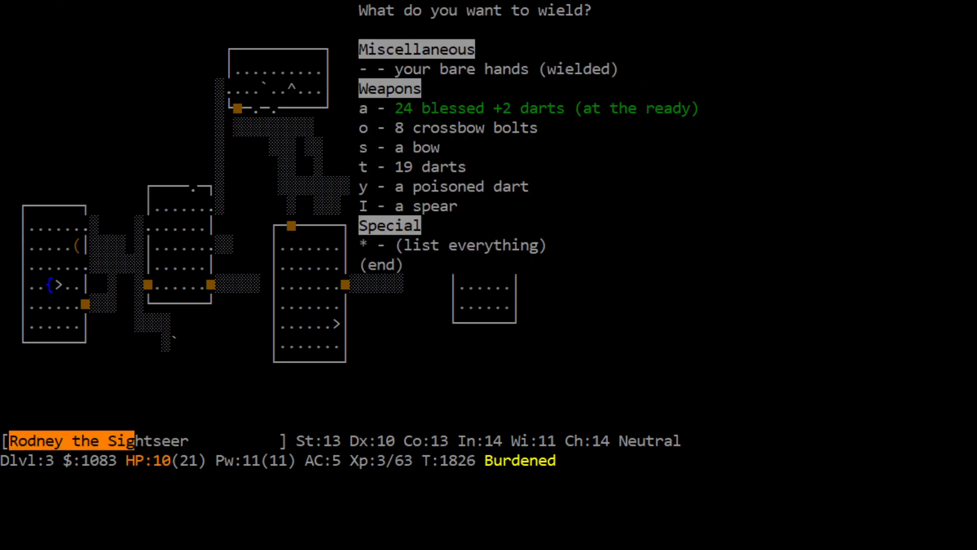
key(a)
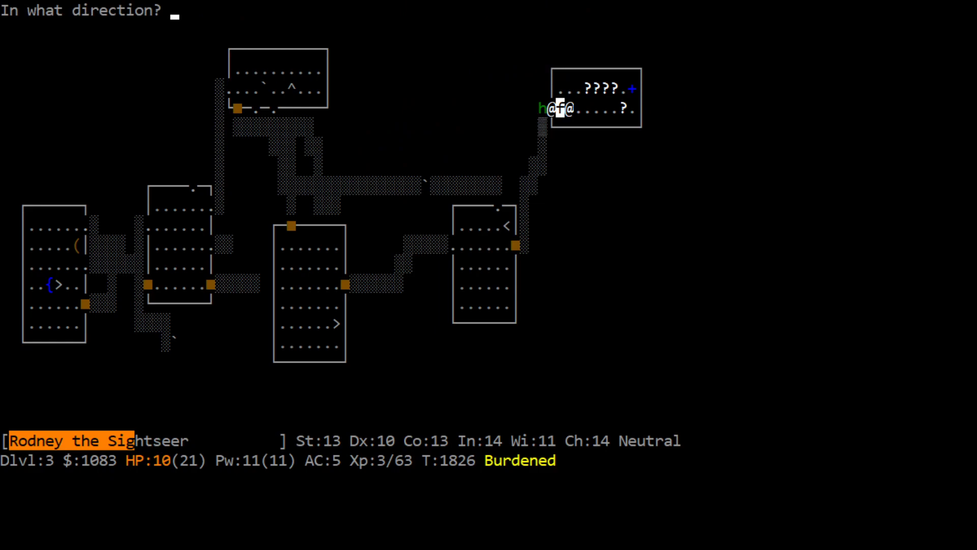
key(h)
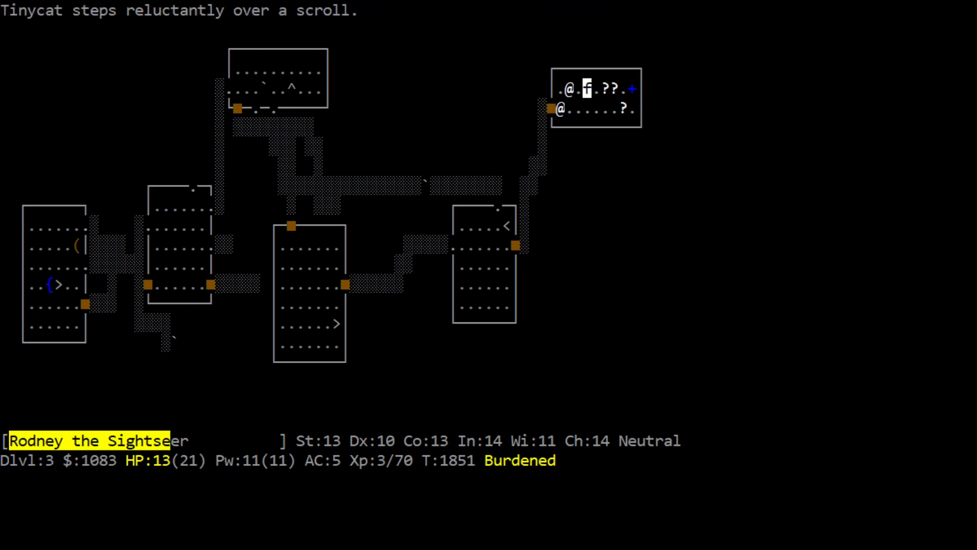
Return to the staircase room and descend the > stairs to dungeon level 4
key(D)
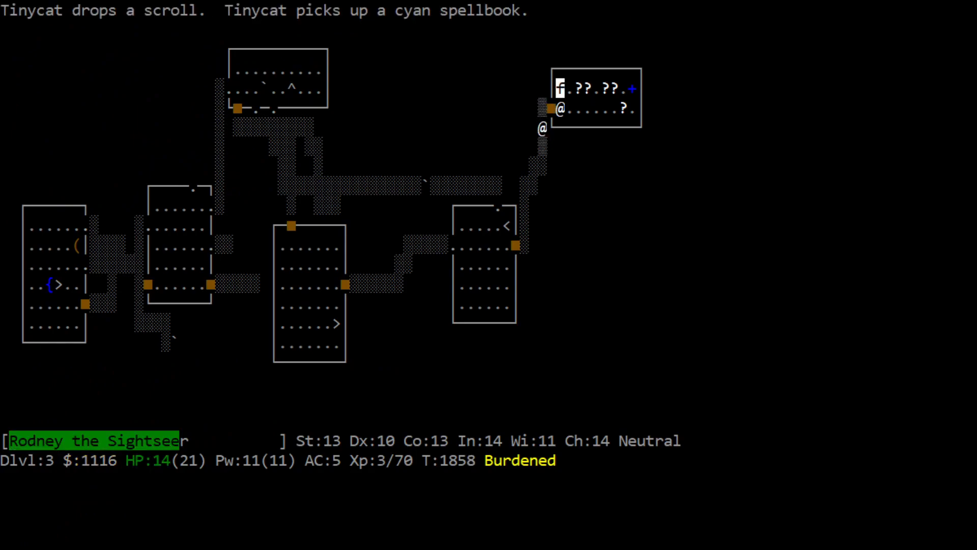
key(j)
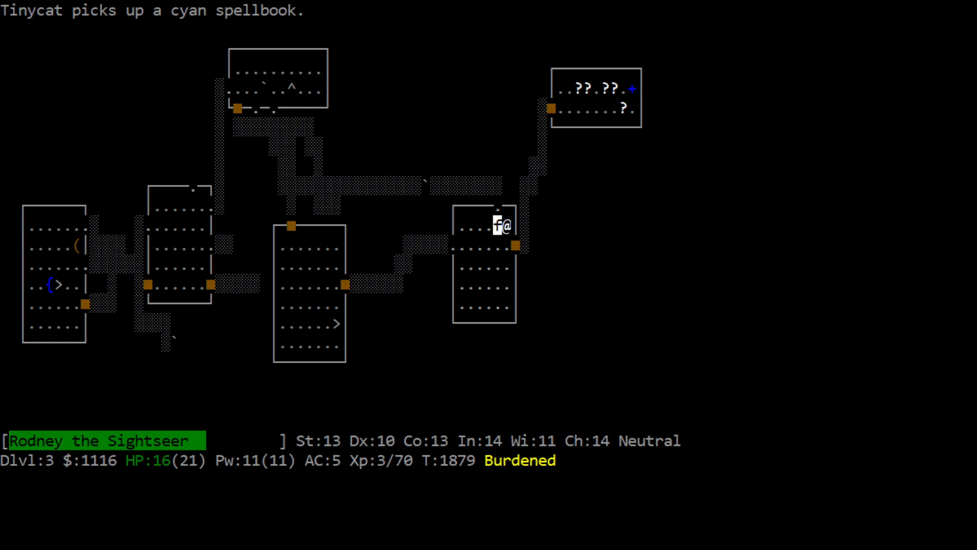
key(>)
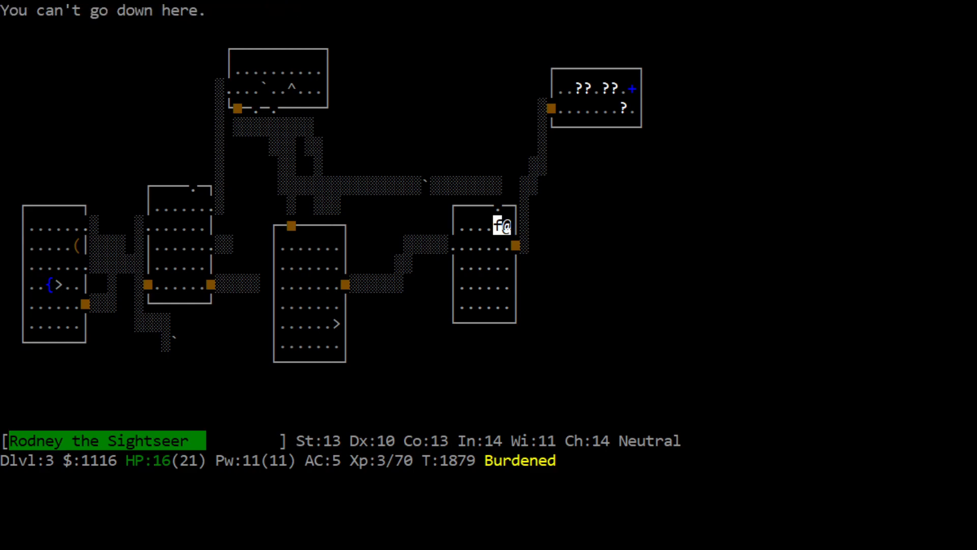
key(j)
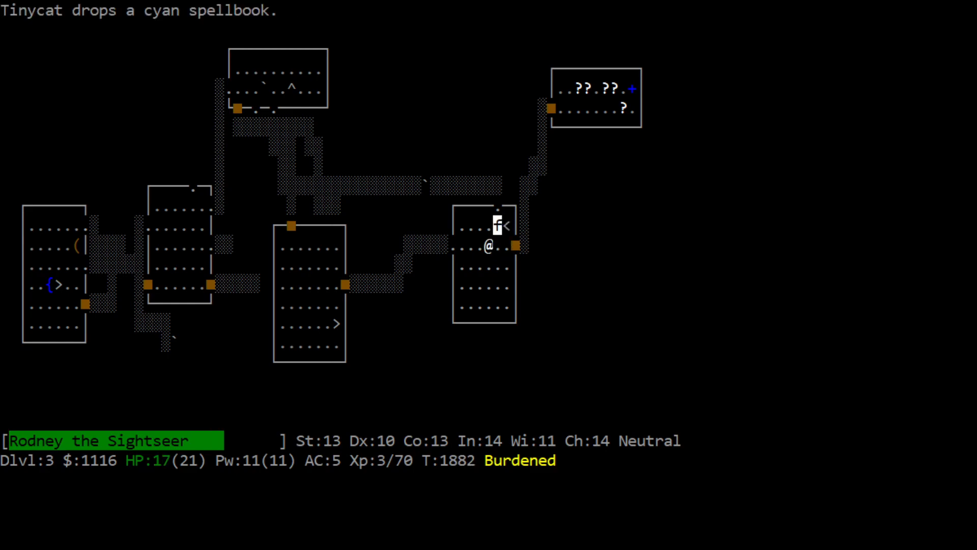
key(h)
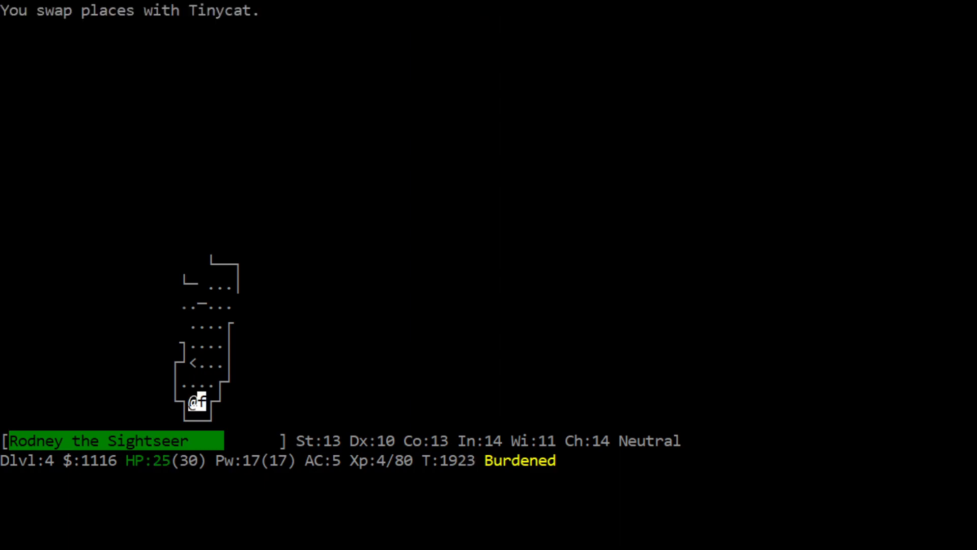
Explore the new level and pick up the pick-axe from the floor
key(k)
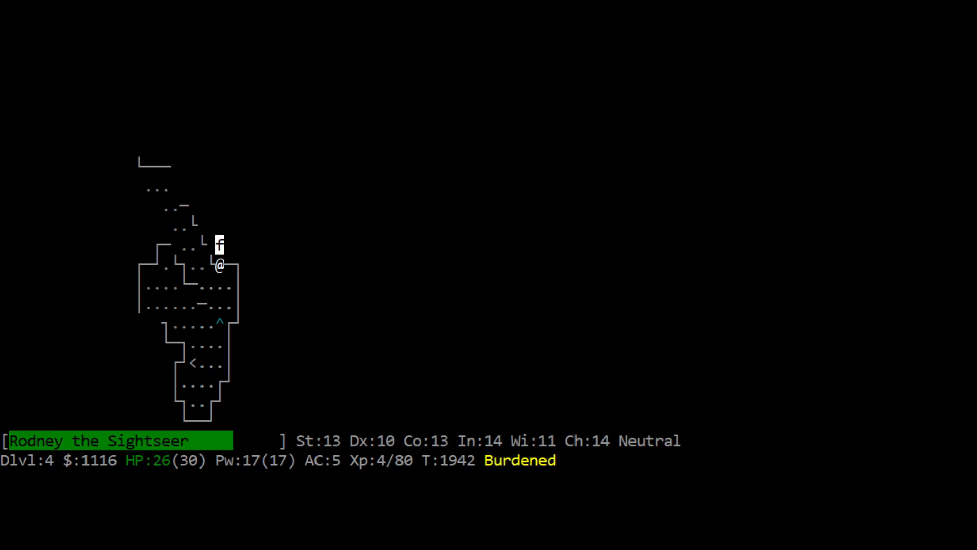
key(j)
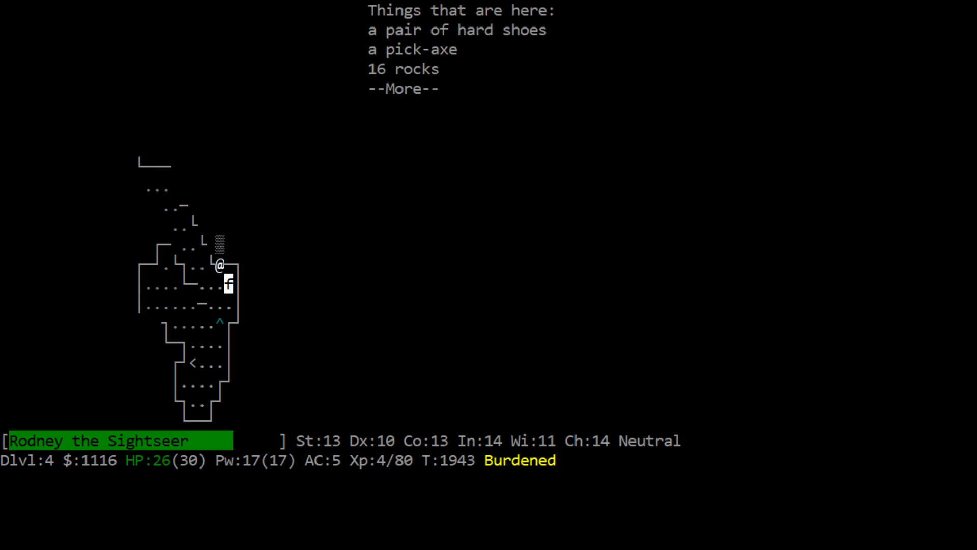
key(space)
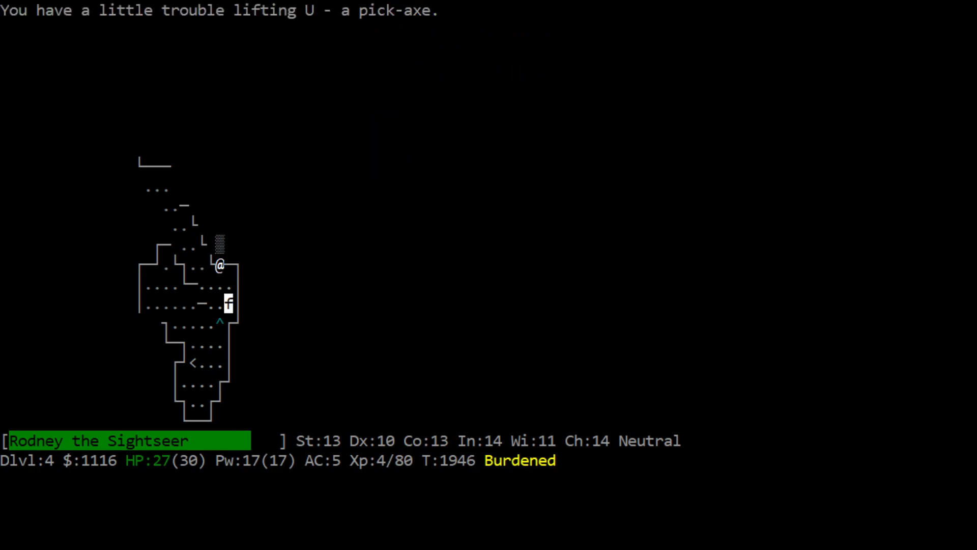
Wear the hard shoes for armour class 4 and walk west into the large cave
key(W)
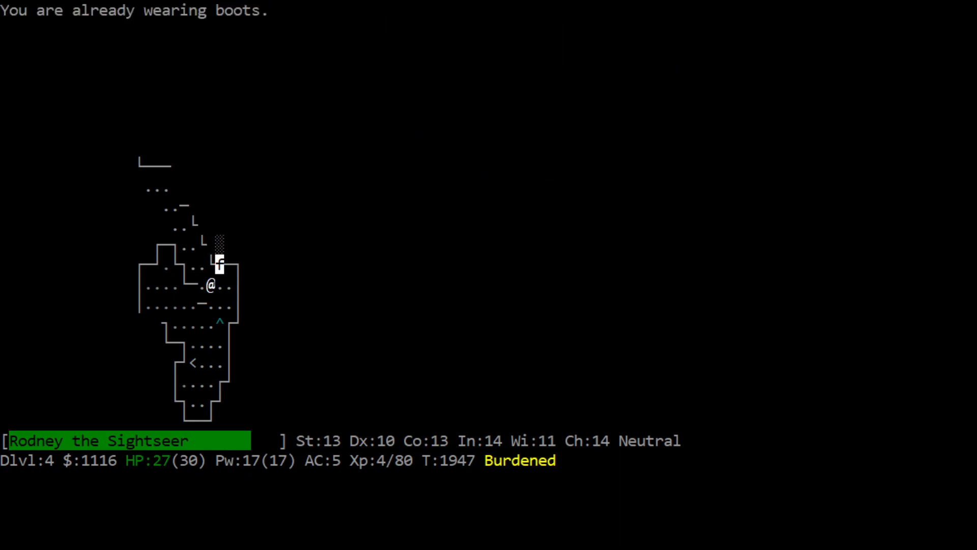
key(T)
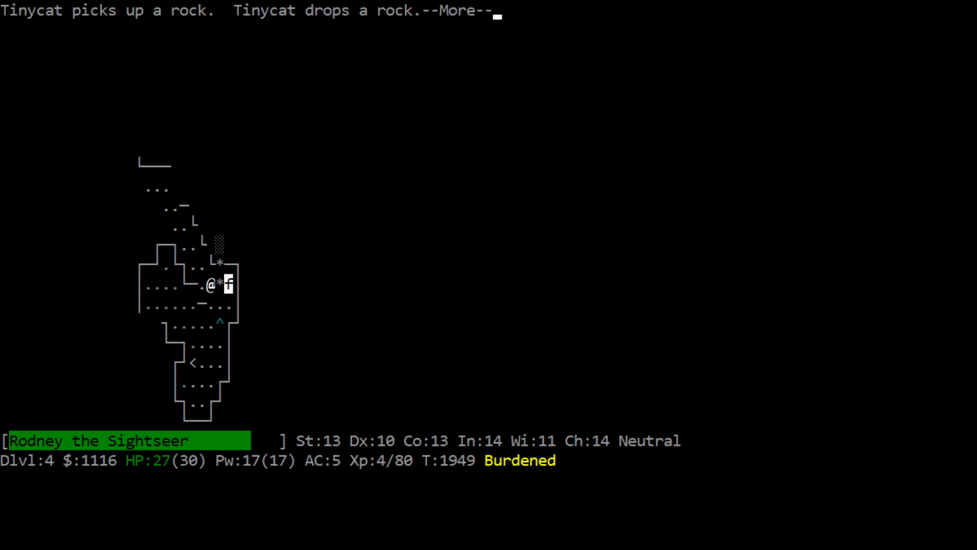
key(W)
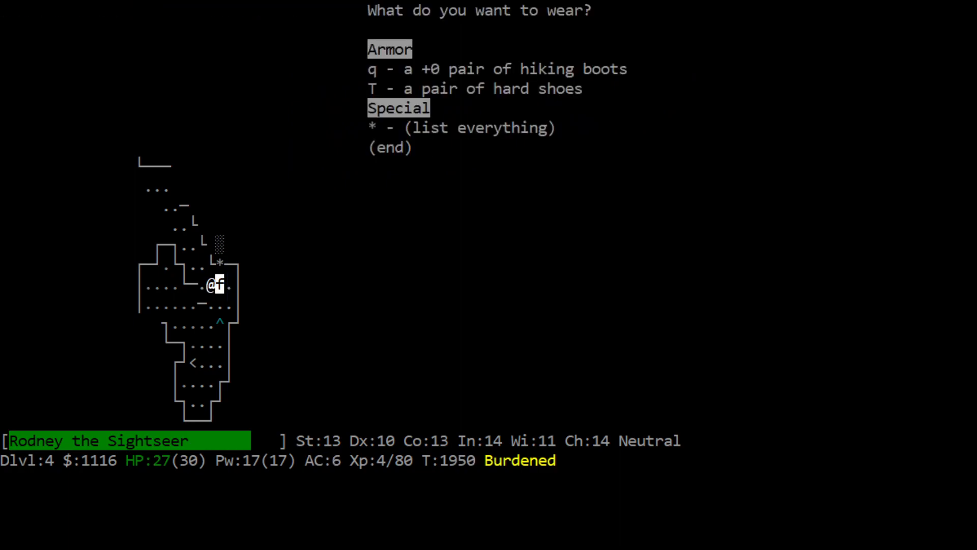
key(q)
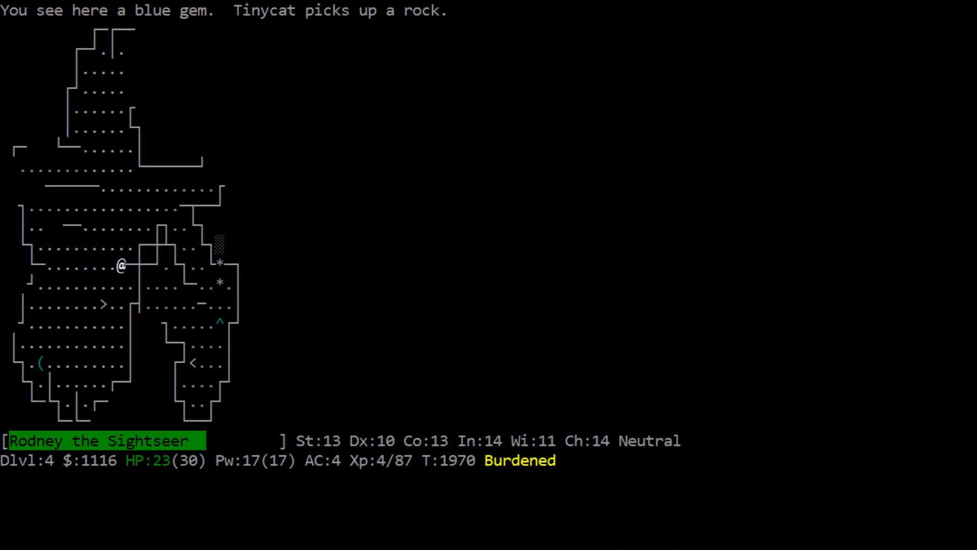
Fight and kill the gnome, then withstand the gnome lord's attack at HP 10 of 30
key(j)
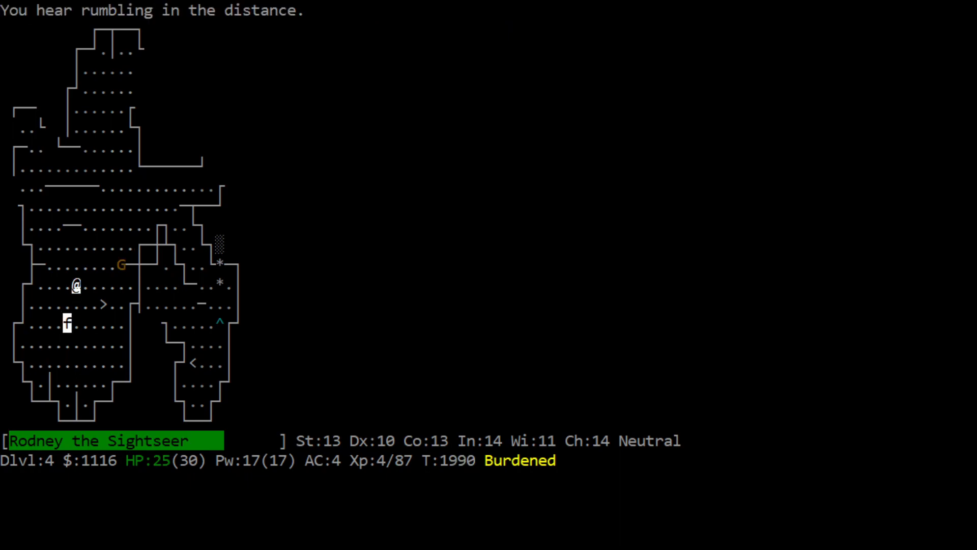
key(y)
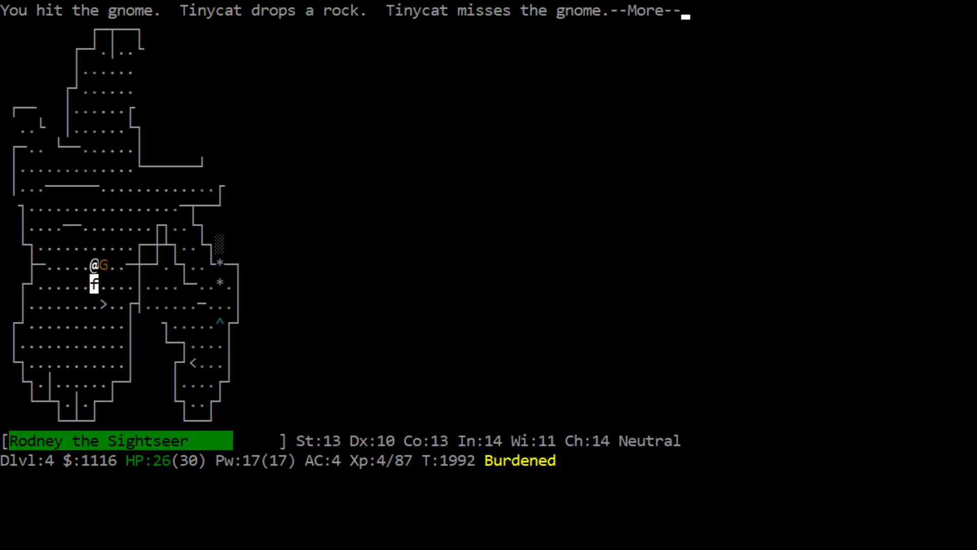
key(Return)
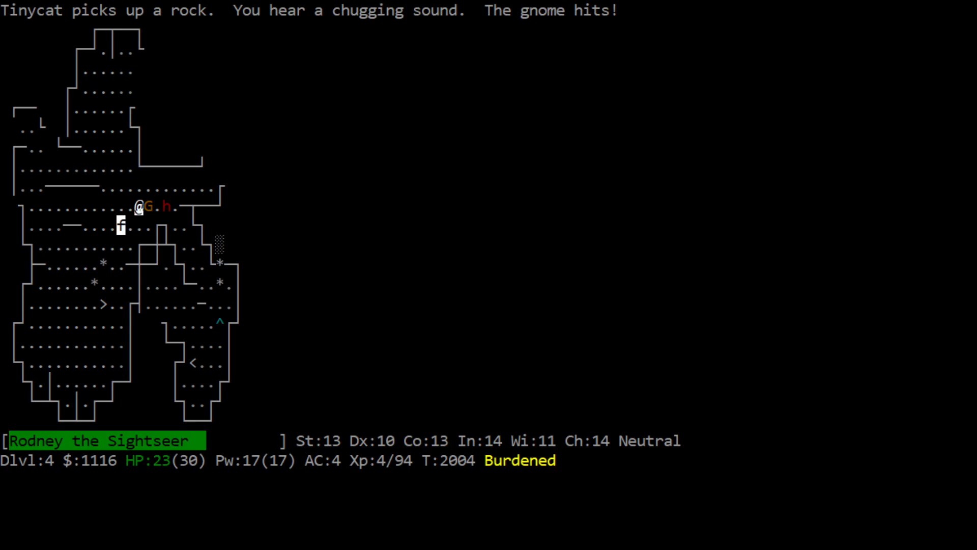
key(F)
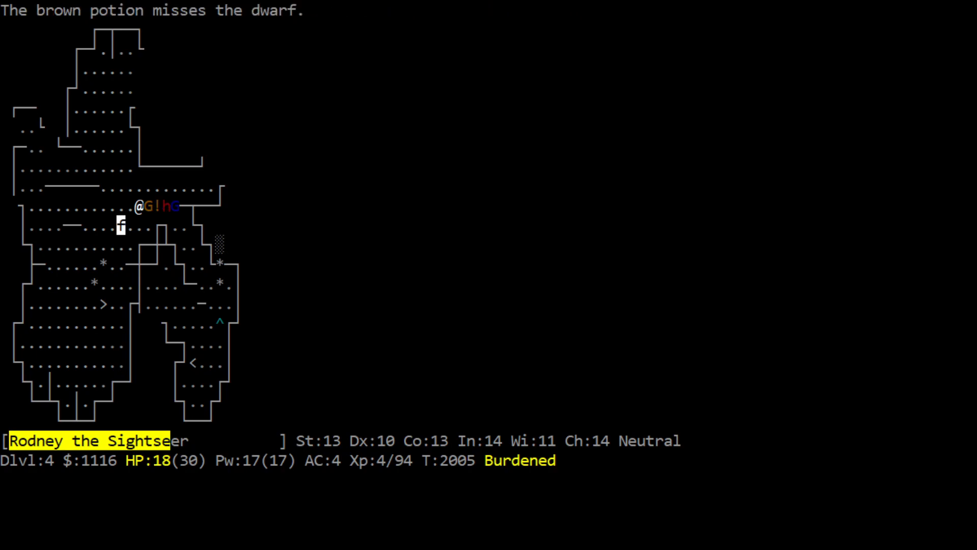
key(Return)
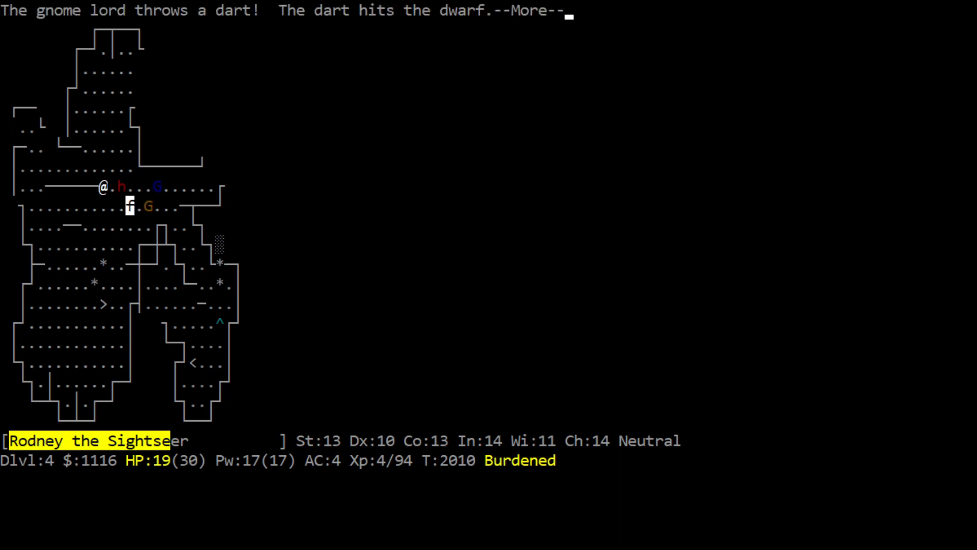
key(Return)
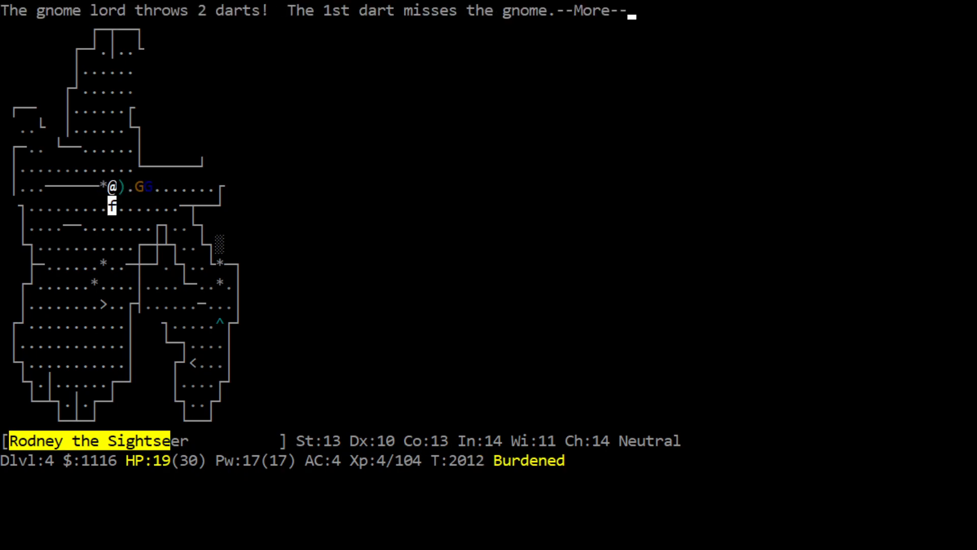
key(space)
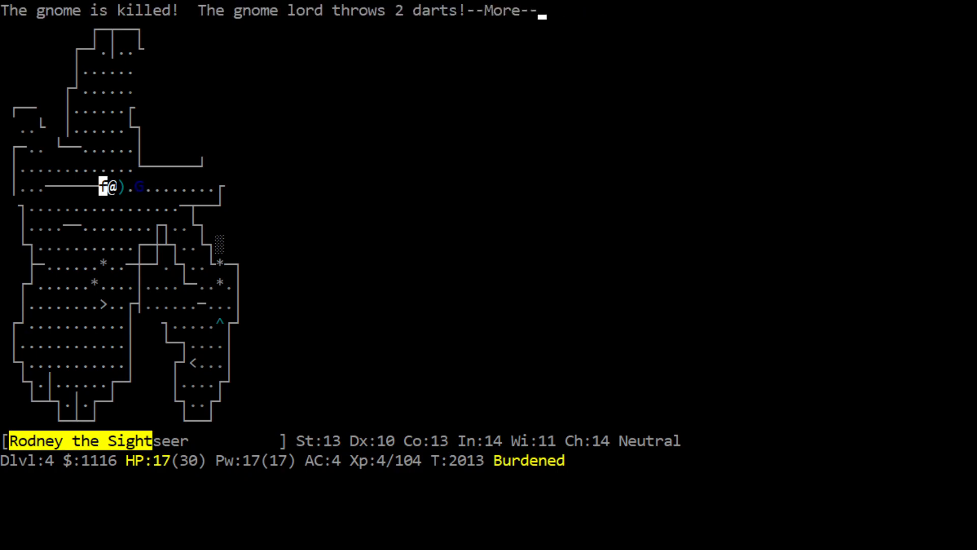
key(Return)
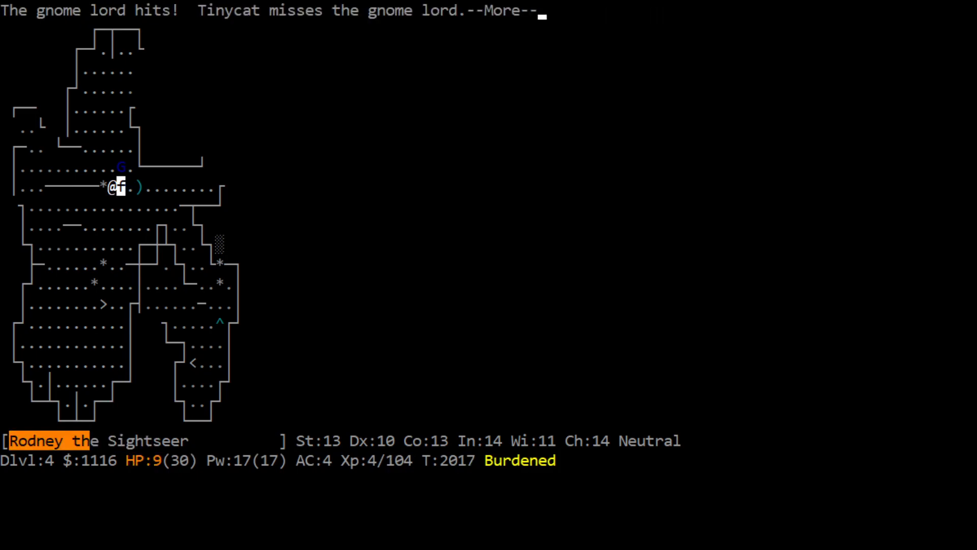
key(Return)
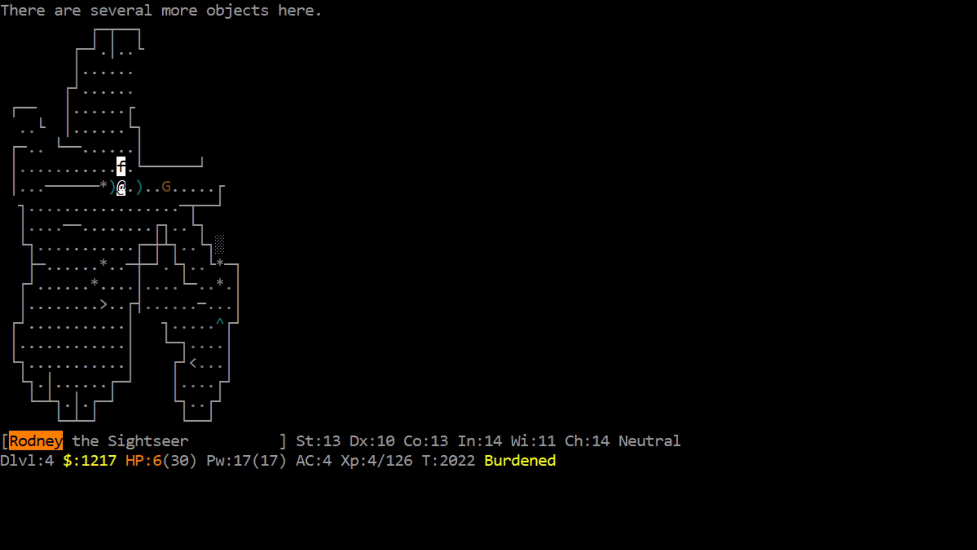
Pick up the gold to 1217 and the blessed +2 dart from the item piles
key(,)
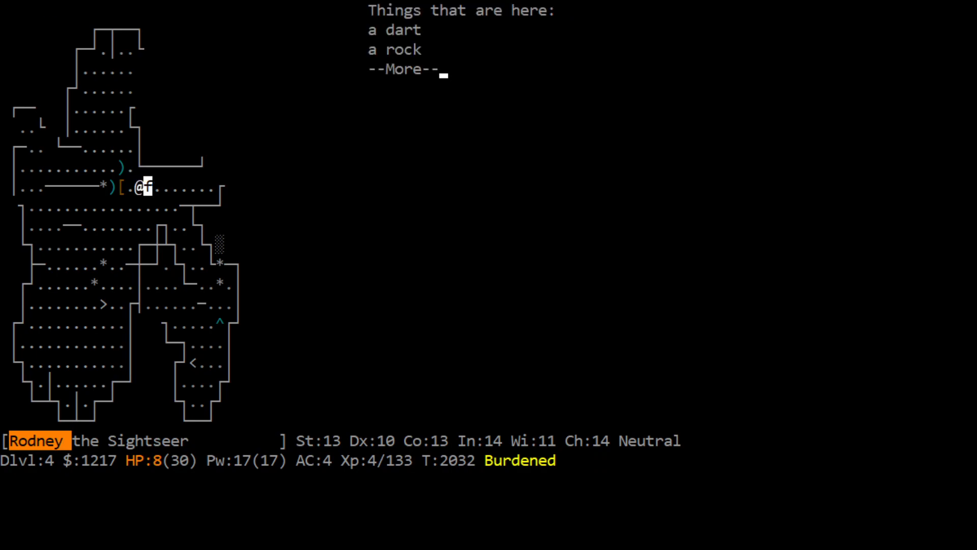
key(space)
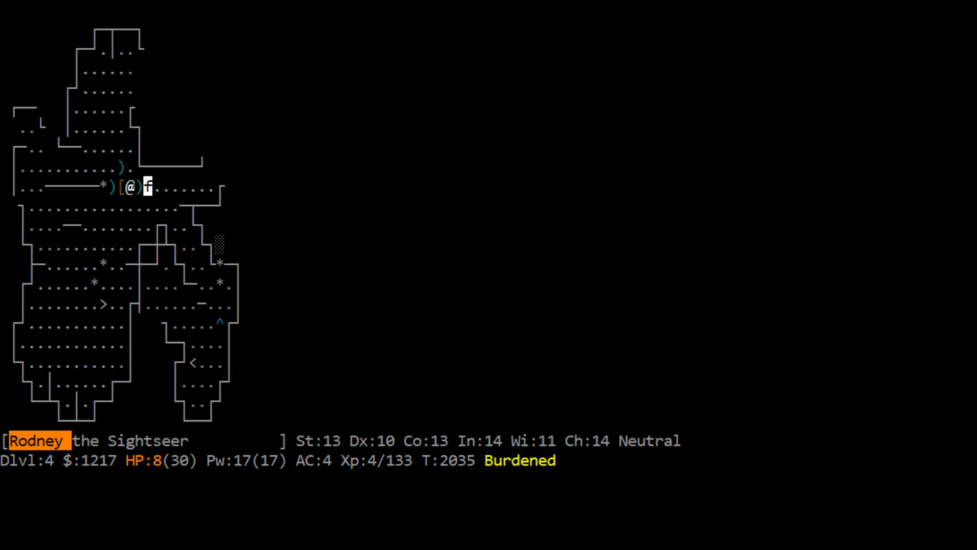
key(k)
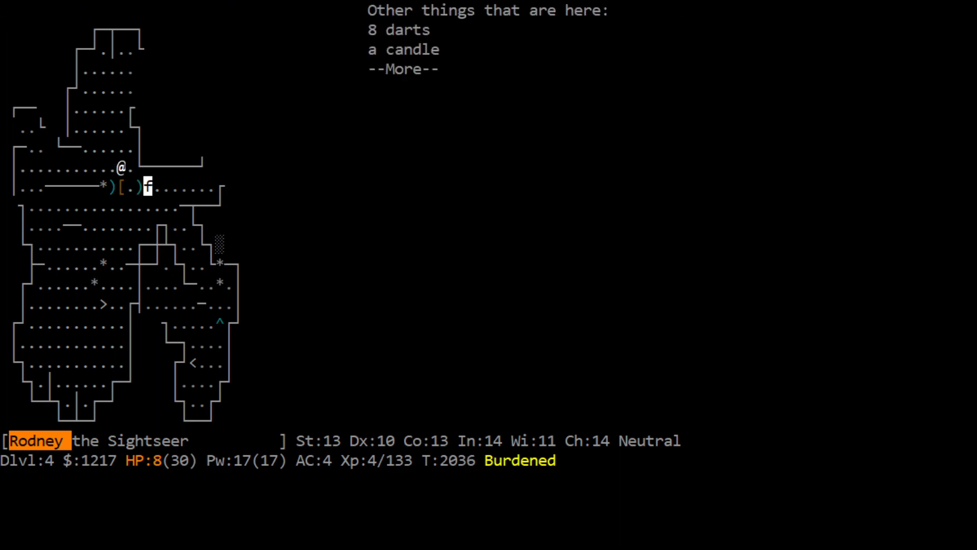
key(Space)
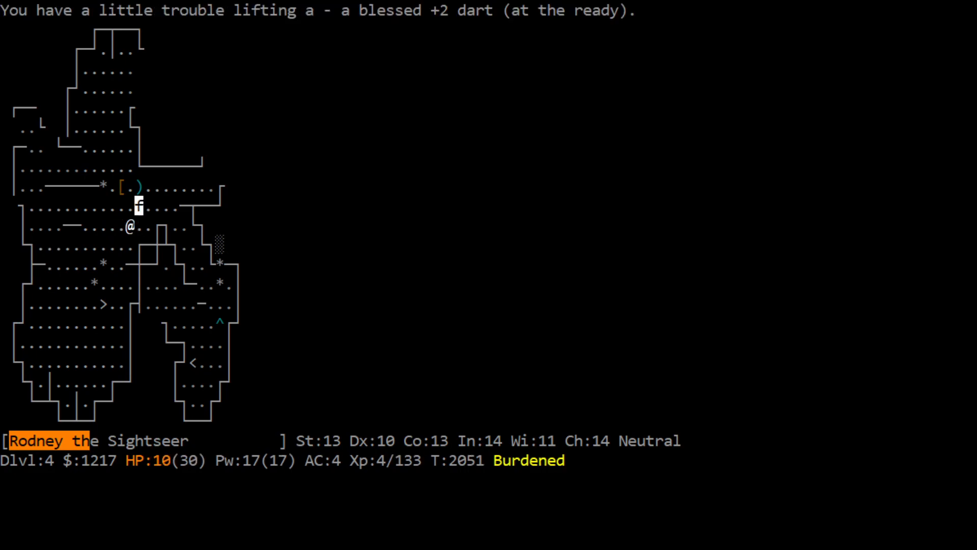
key(i)
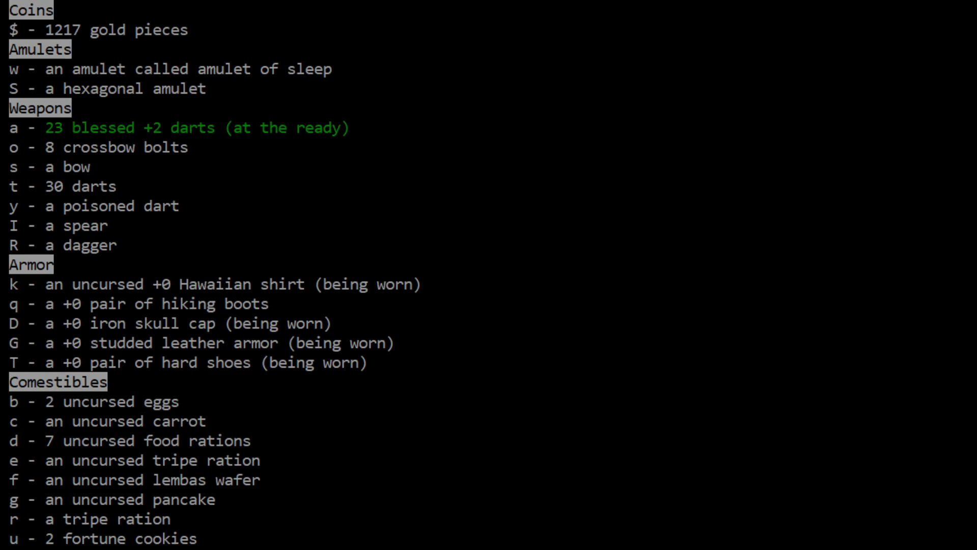
scroll(down, 3)
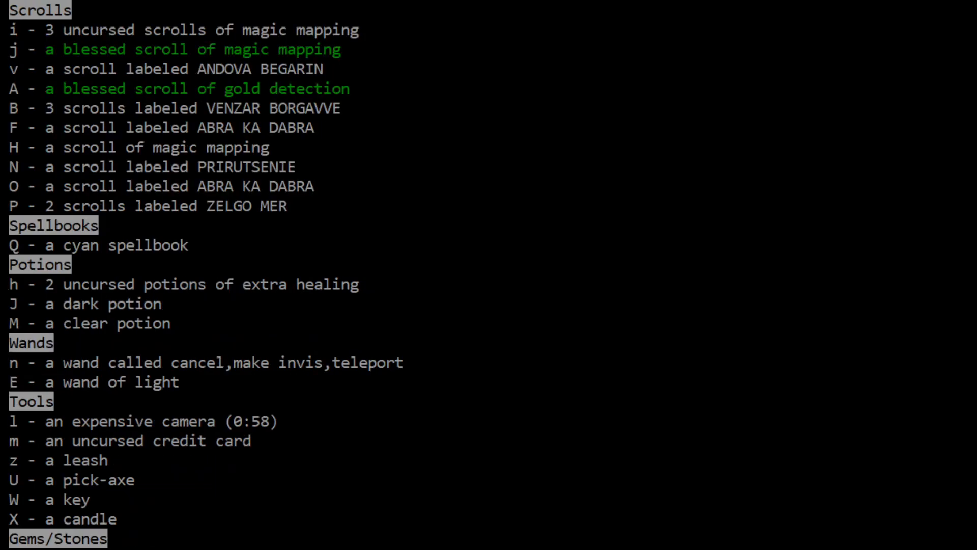
mouse_move(436, 273)
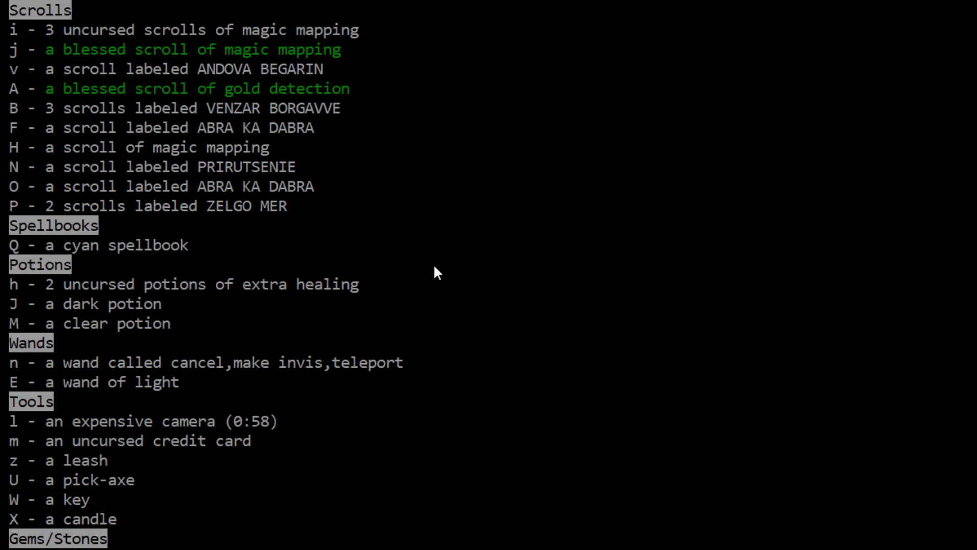
key(Escape)
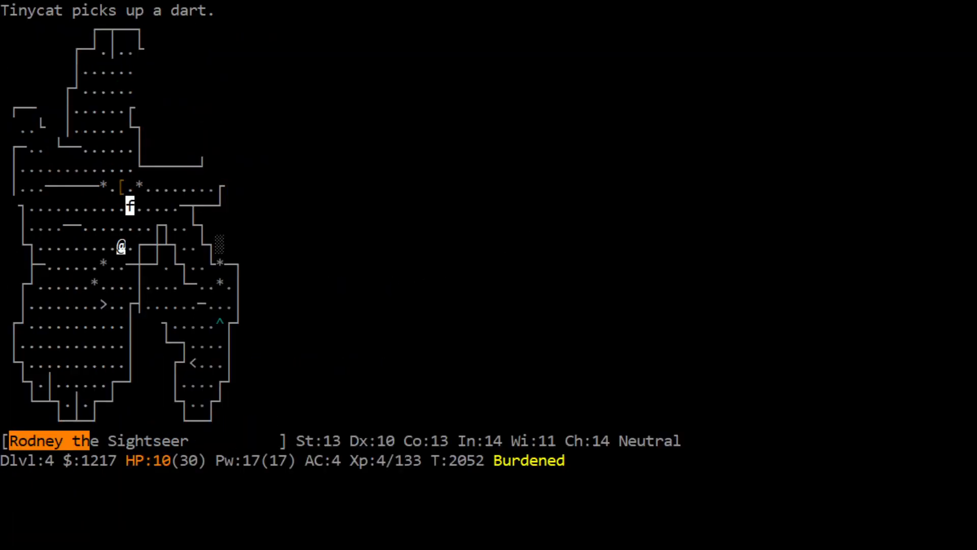
Kill the gnome lord, pick up the violet gem, and head north up the corridor
key(k)
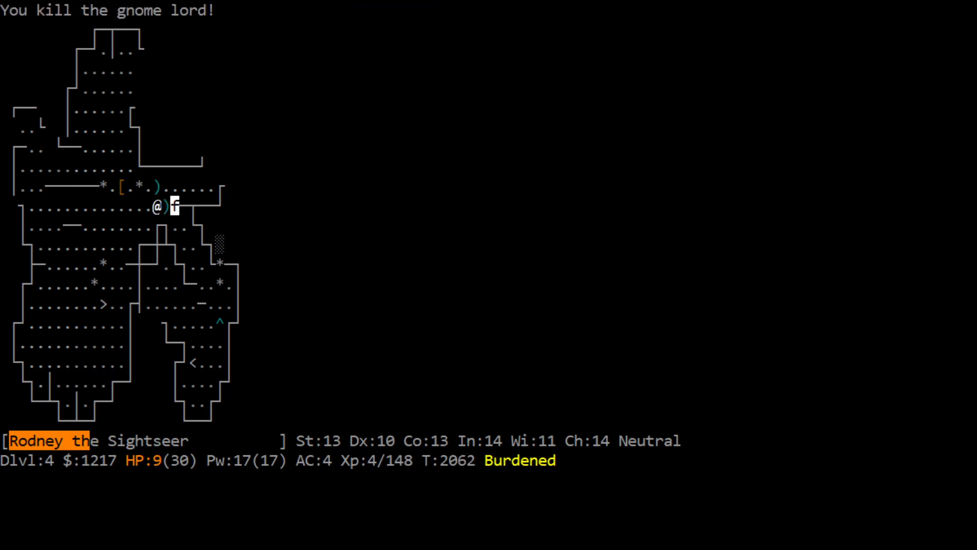
key(Left)
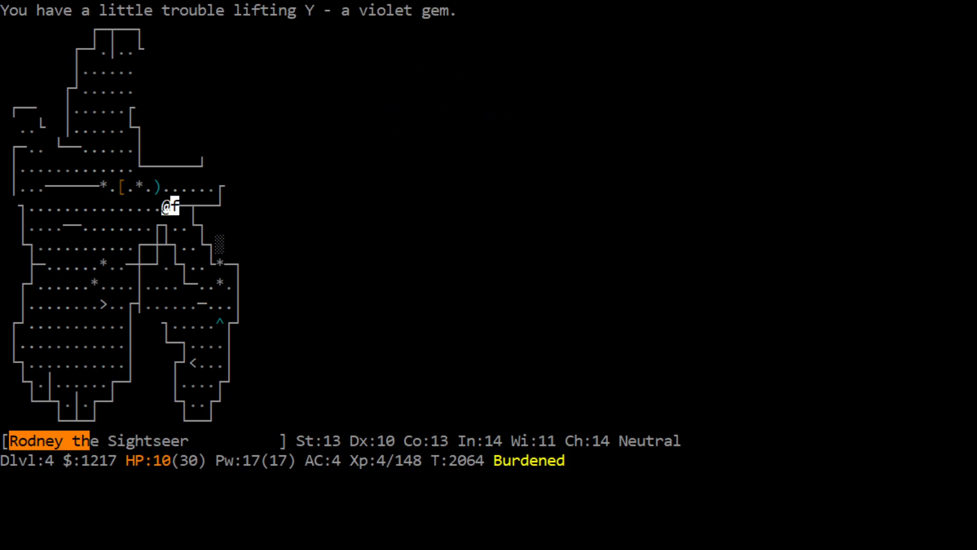
key(l)
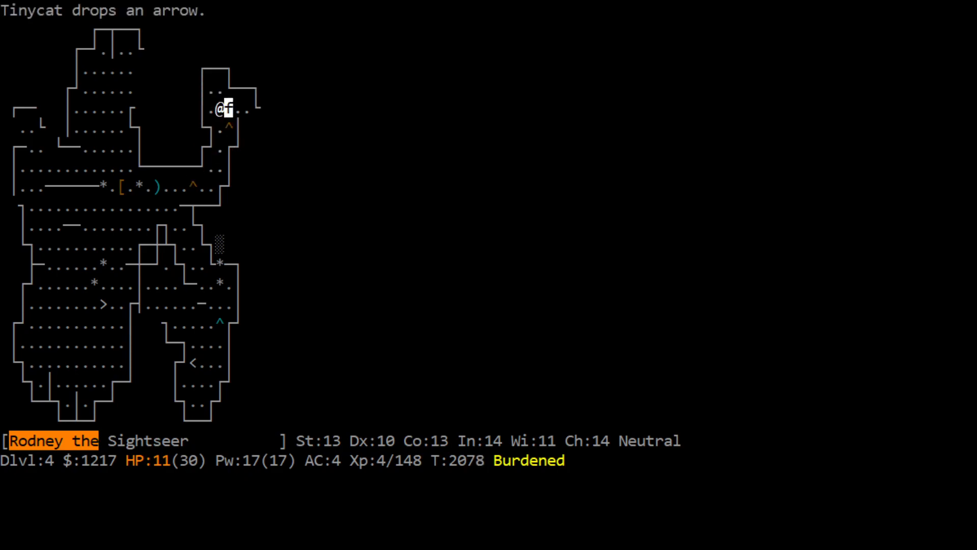
Explore the eastern caves and destroy the kobold zombie, dropping to HP 3
key(l)
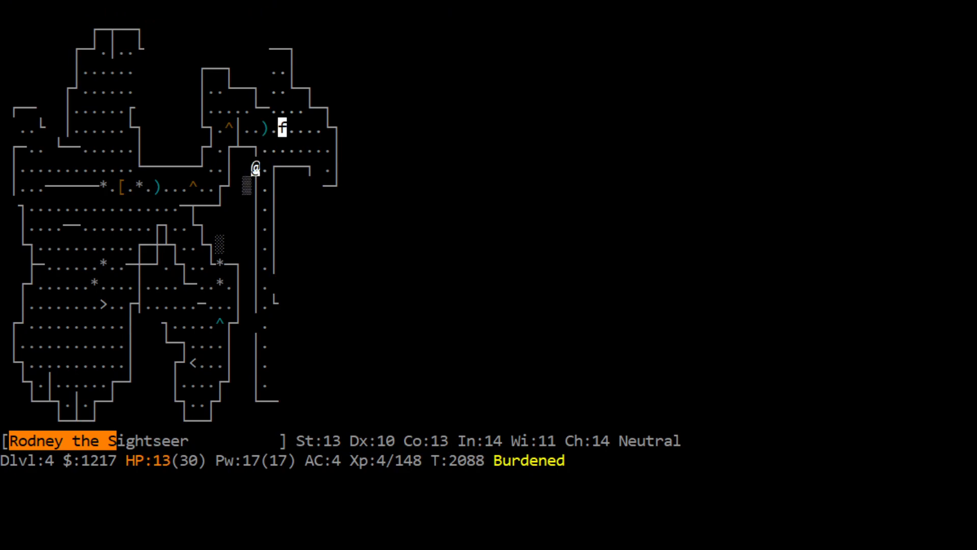
key(j)
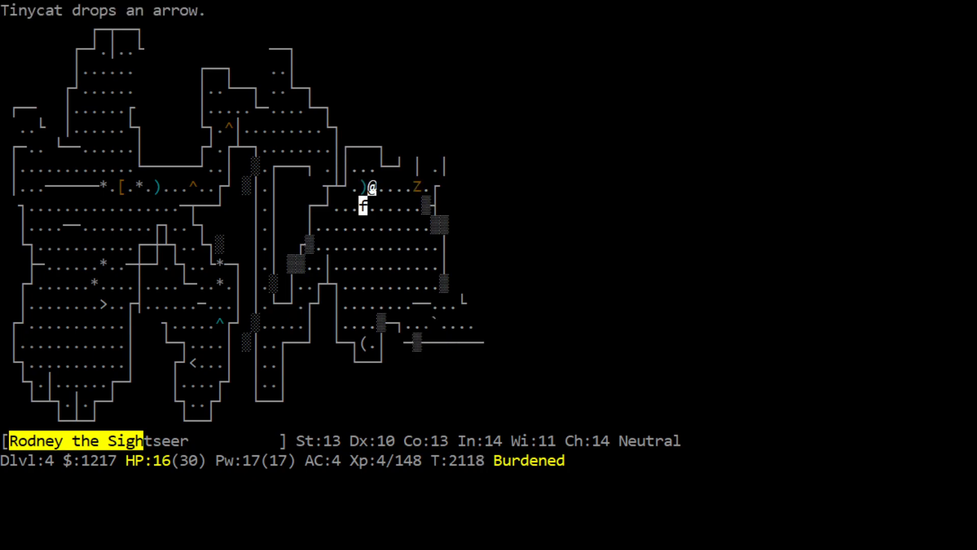
key(l)
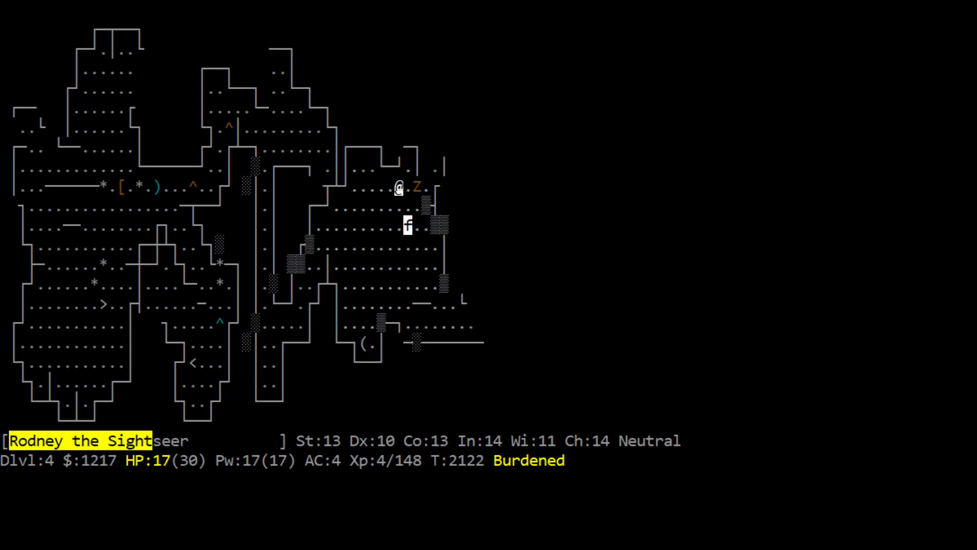
key(l)
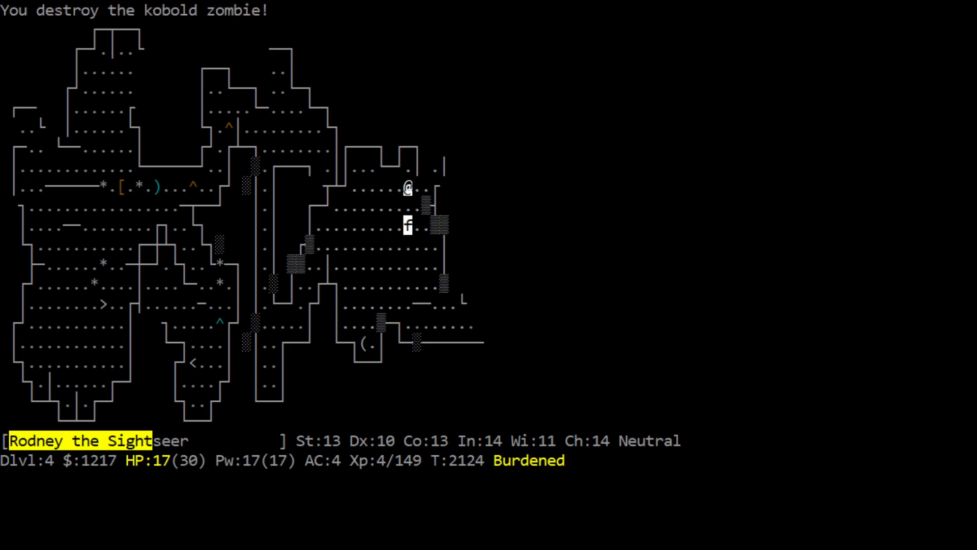
key(k)
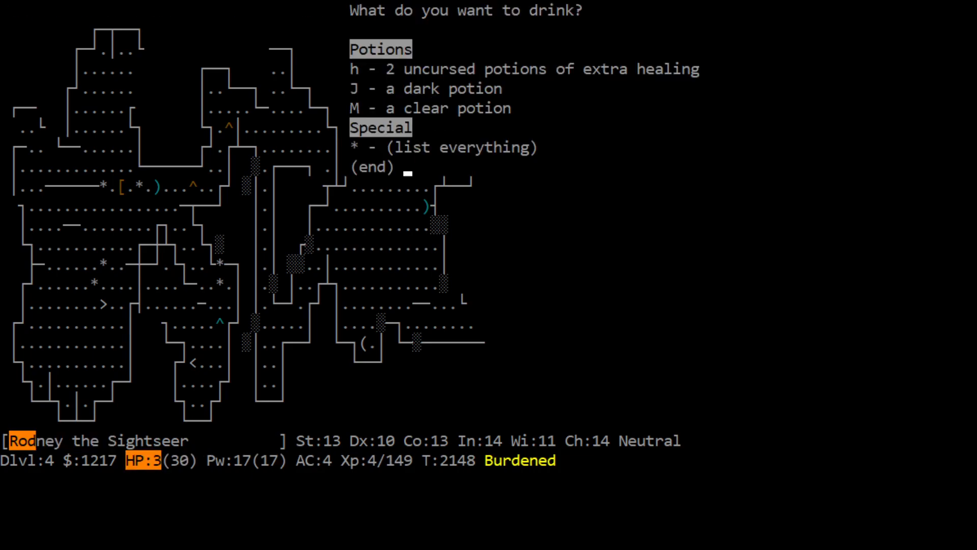
Quaff the extra healing potion to reach HP 17 and enter the gnome king's room
key(h)
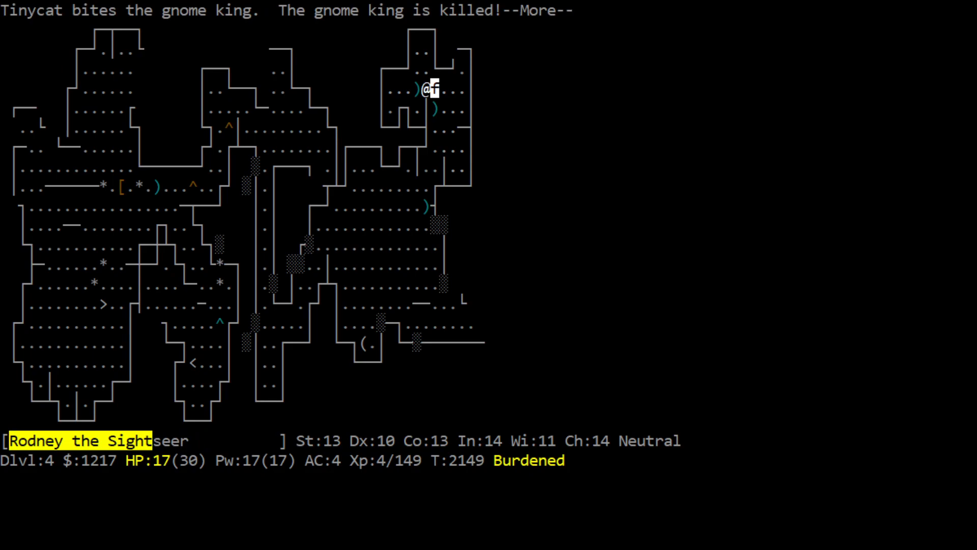
key(space)
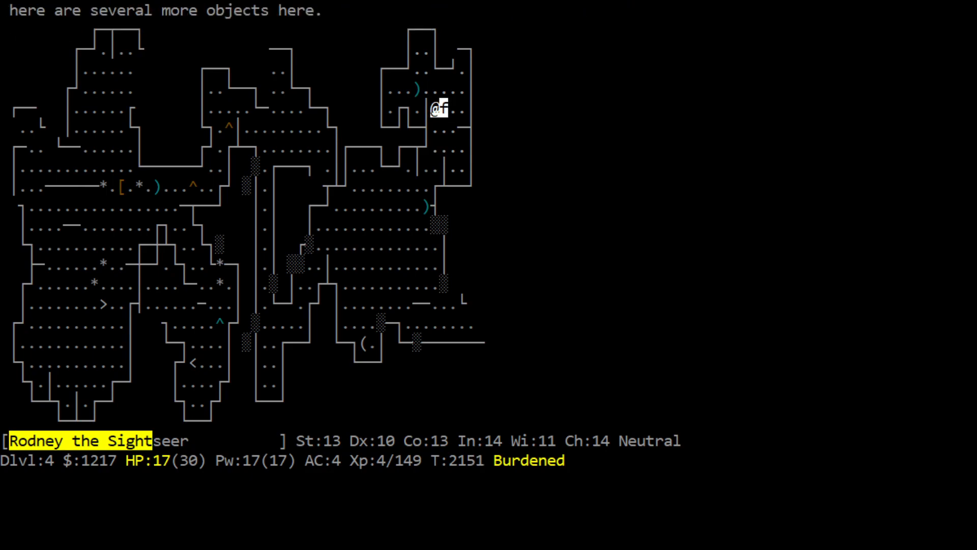
Pick up the hooded cloak, wear it via W then Z, and head south toward the homunculus
key(,)
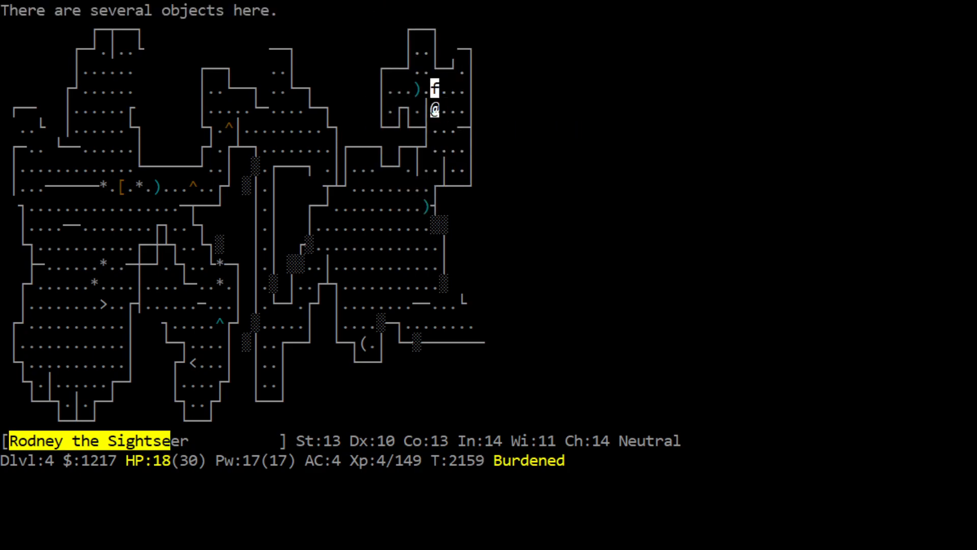
key(,)
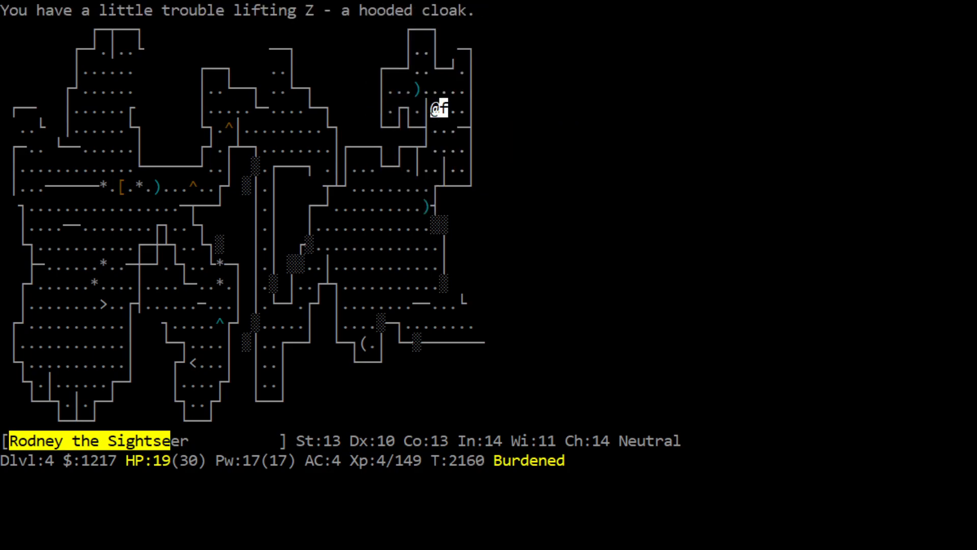
key(W)
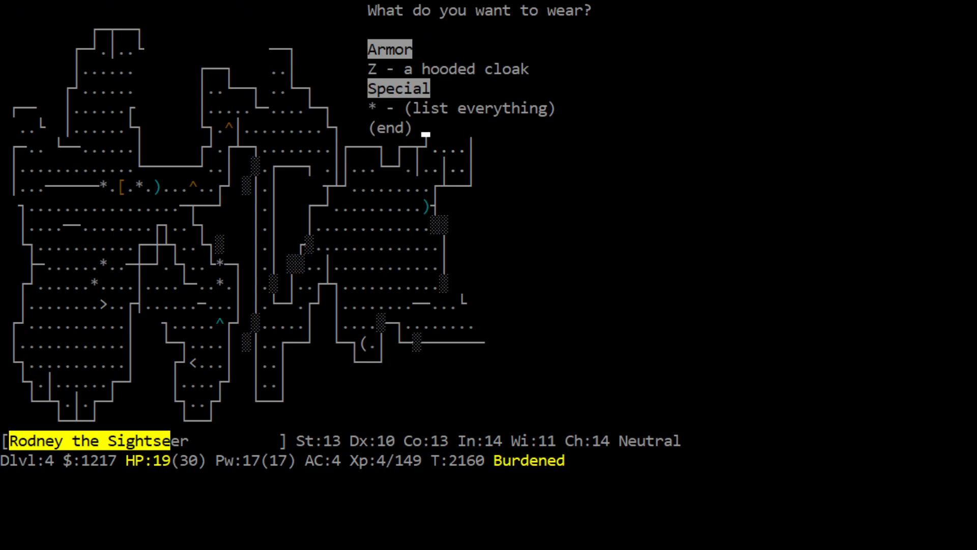
key(Z)
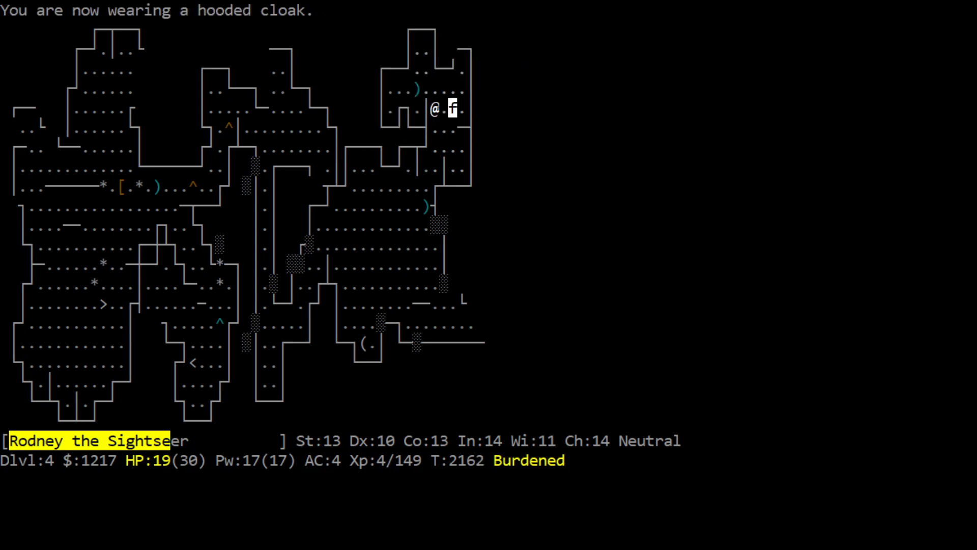
key(j)
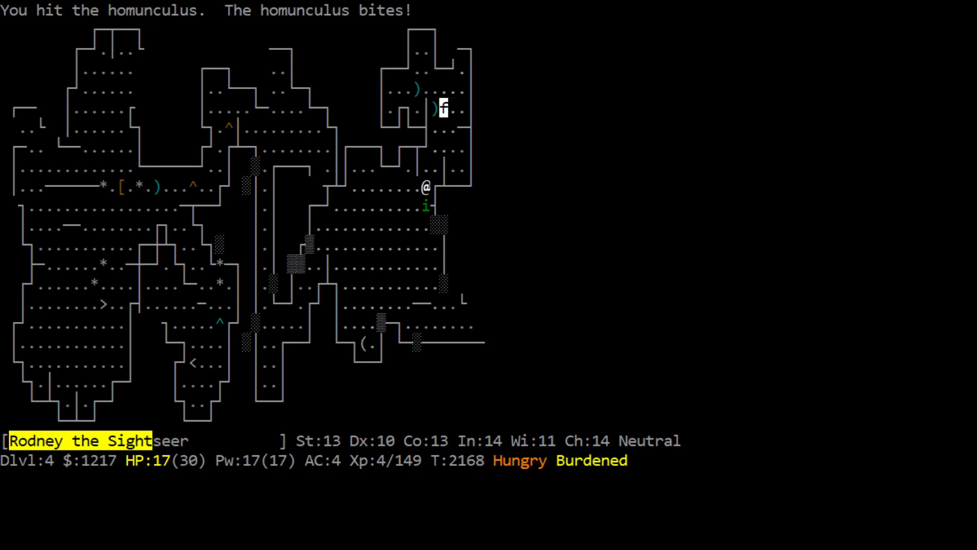
Fight off the homunculus and walk southeast onto the violet gem and arrow at HP 9
key(F)
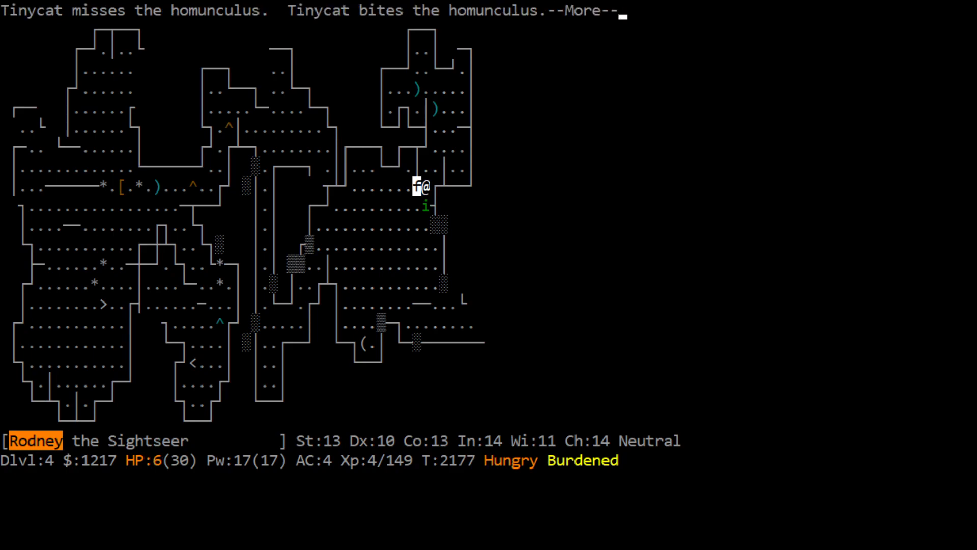
key(Return)
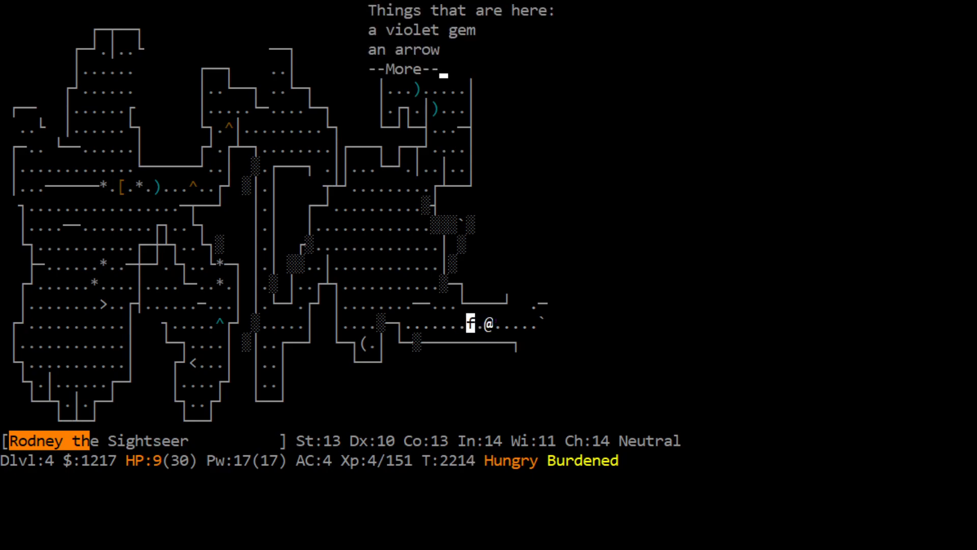
key(space)
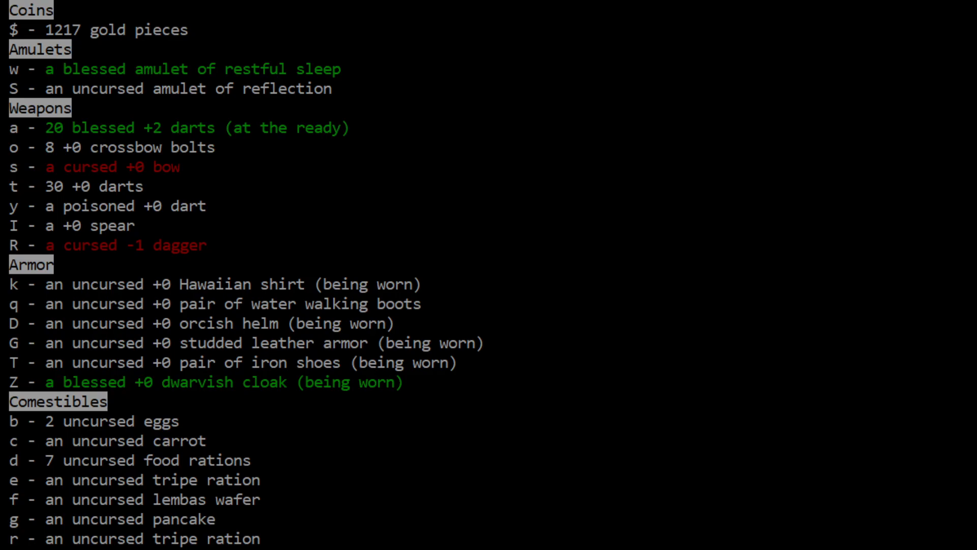
mouse_move(146, 75)
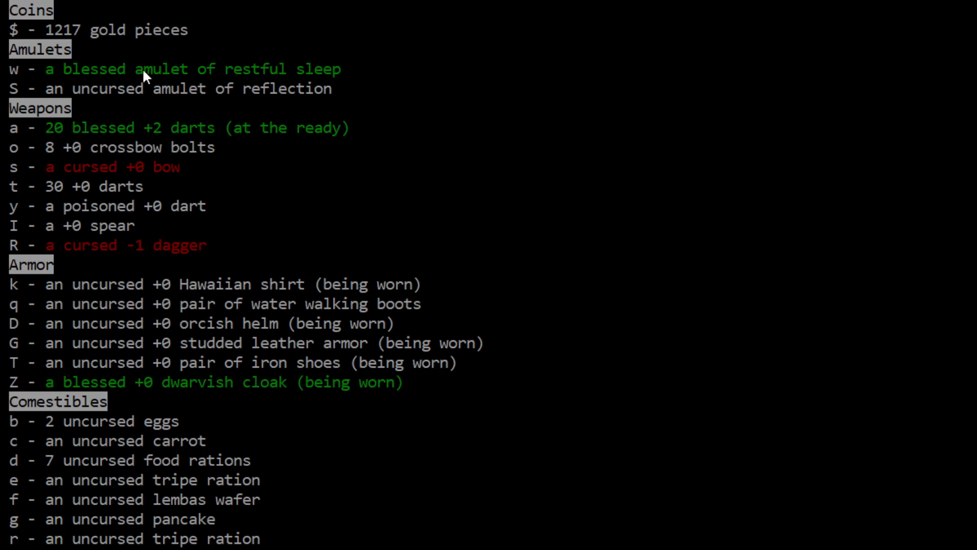
mouse_move(134, 102)
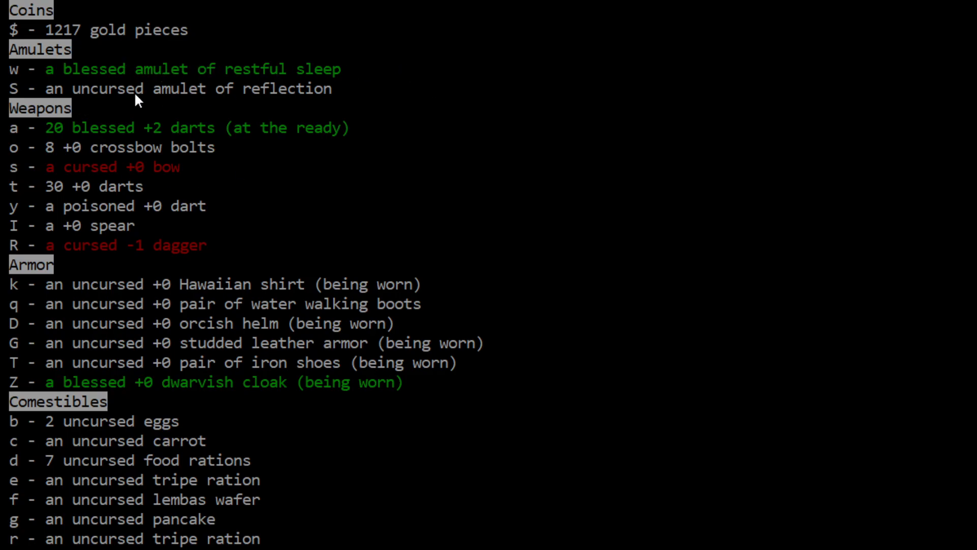
mouse_move(181, 112)
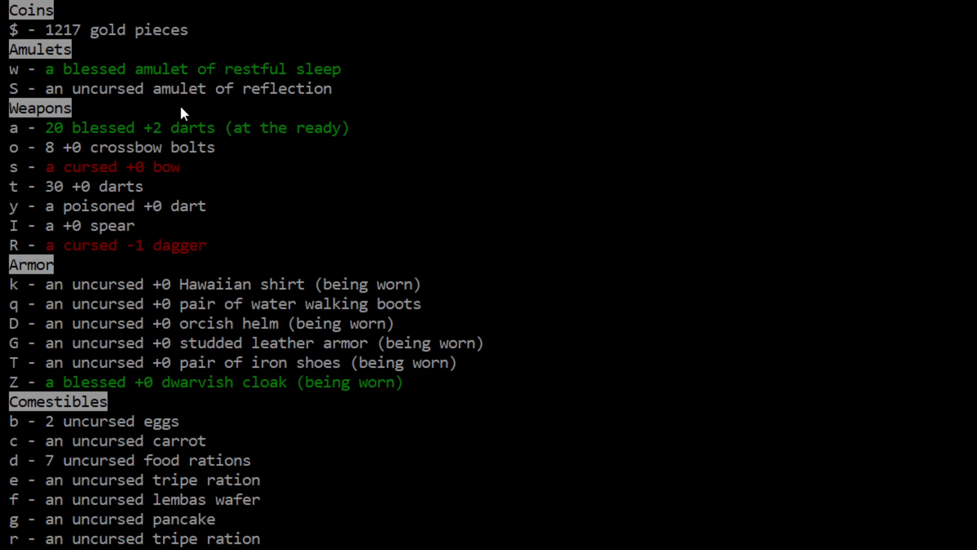
mouse_move(243, 103)
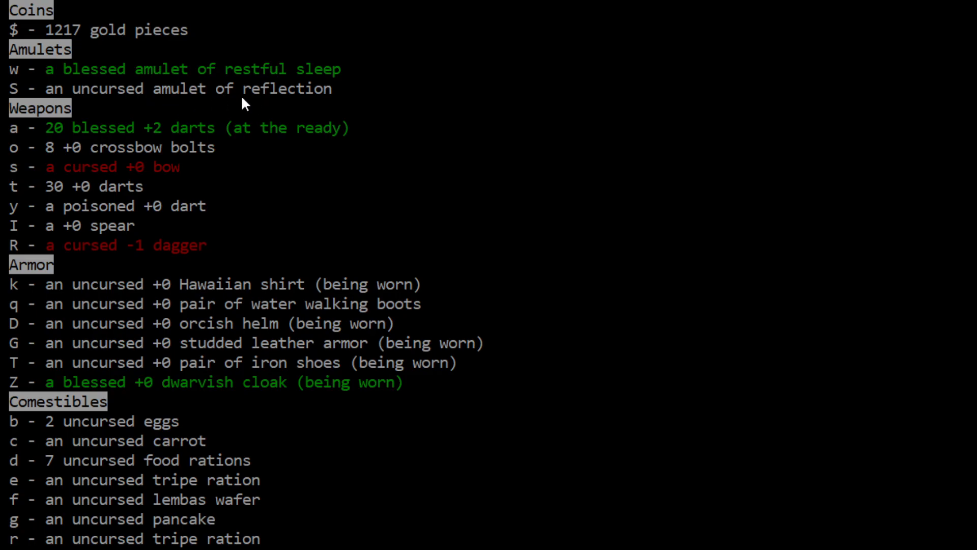
mouse_move(145, 195)
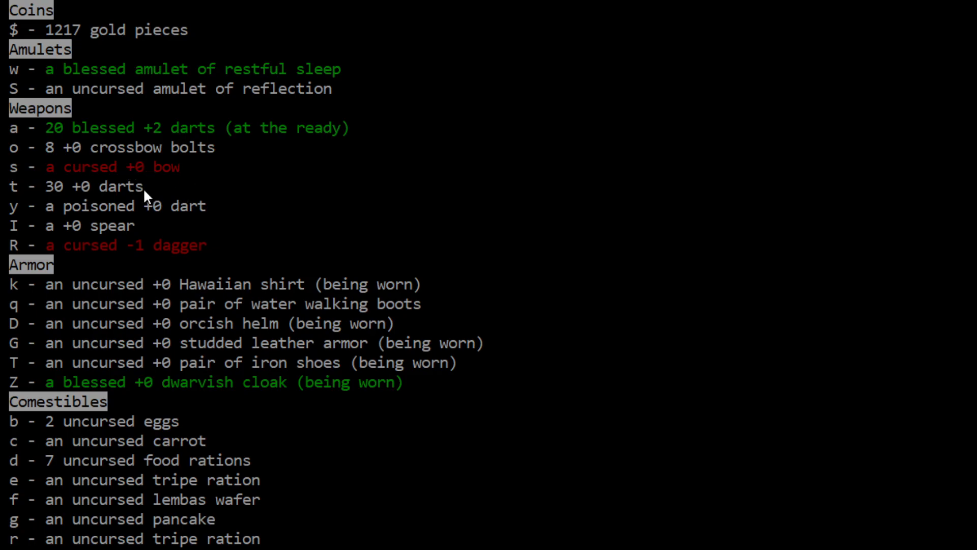
mouse_move(216, 215)
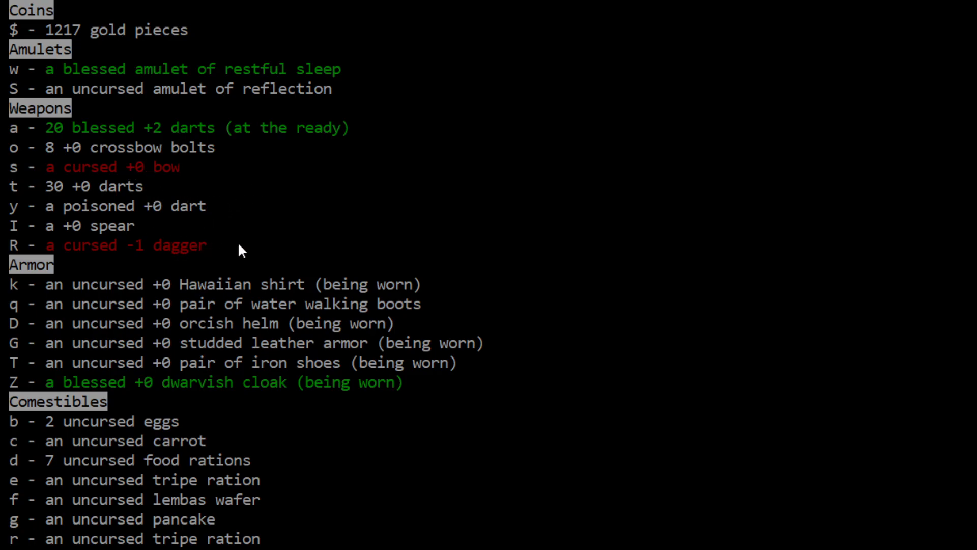
mouse_move(447, 271)
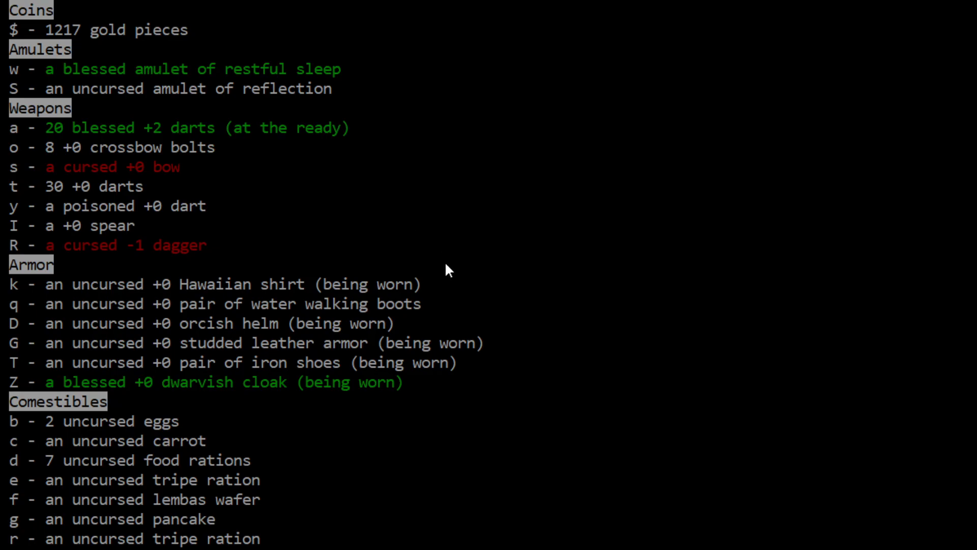
mouse_move(448, 307)
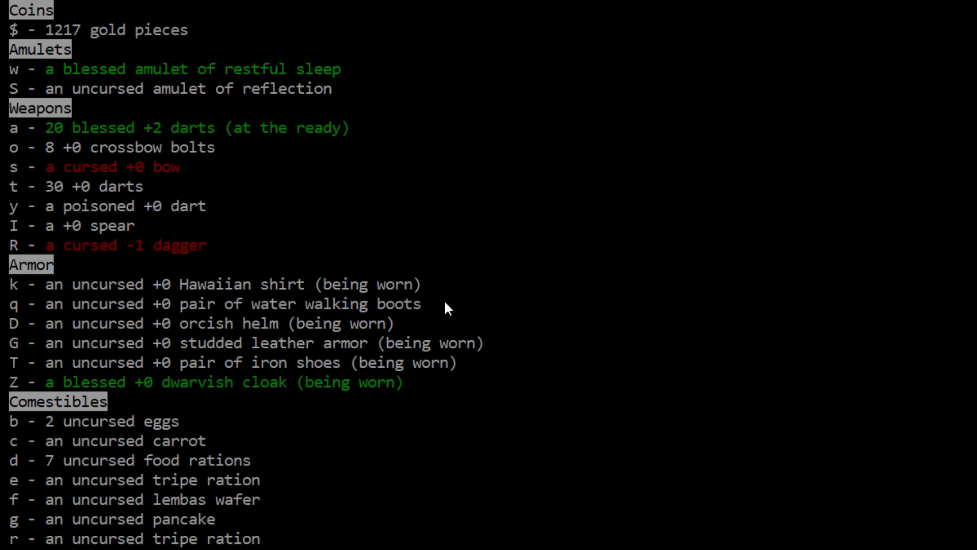
mouse_move(268, 405)
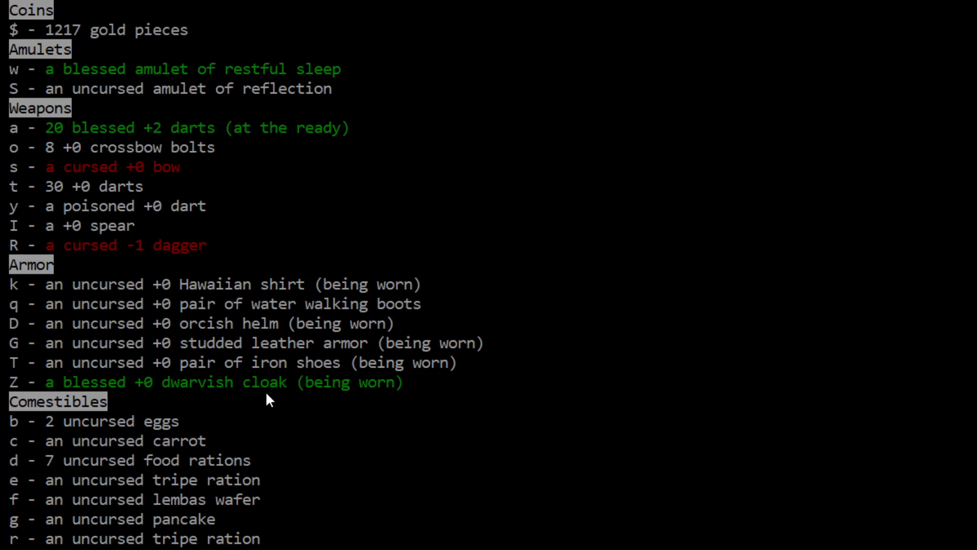
mouse_move(202, 423)
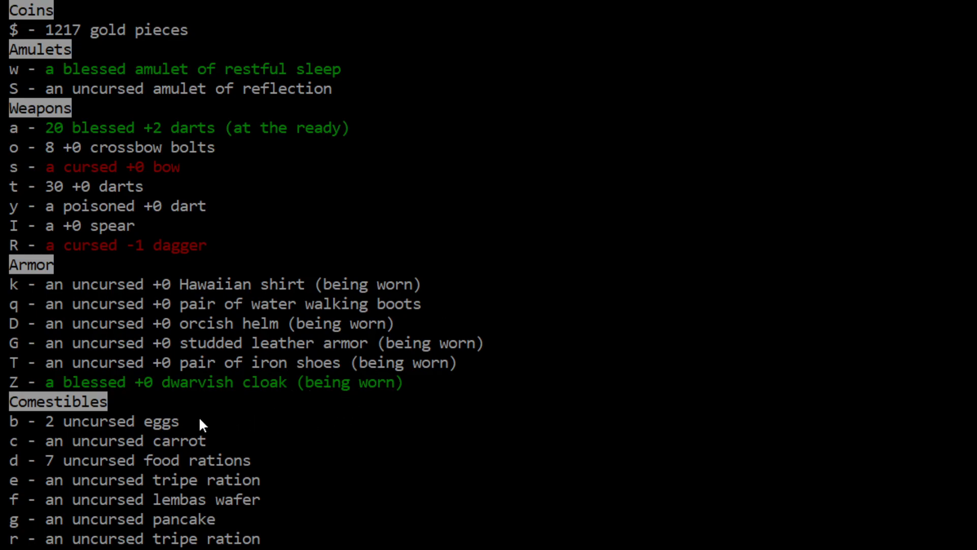
mouse_move(502, 280)
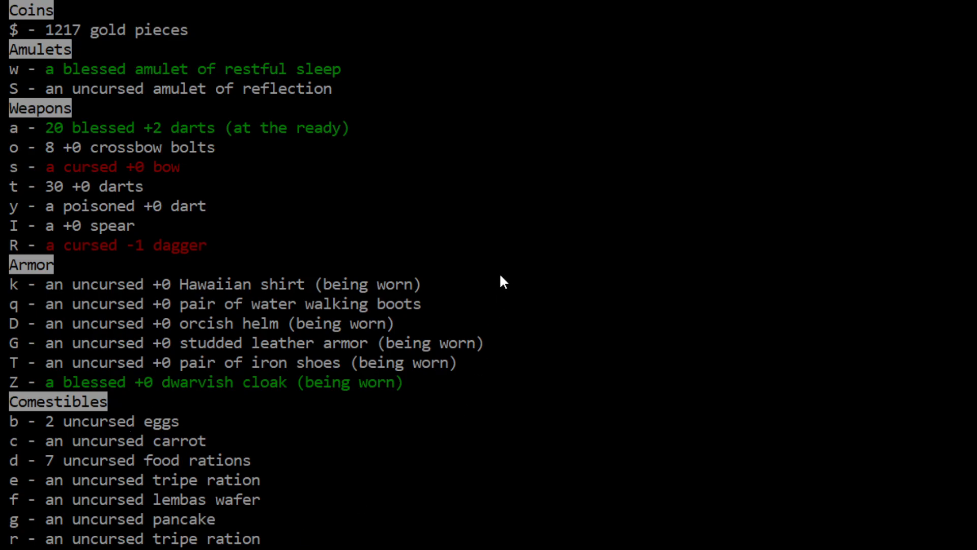
Advance to the inventory's second page listing wands, camera, leash, pick-axe and skeleton key
scroll(down, 3)
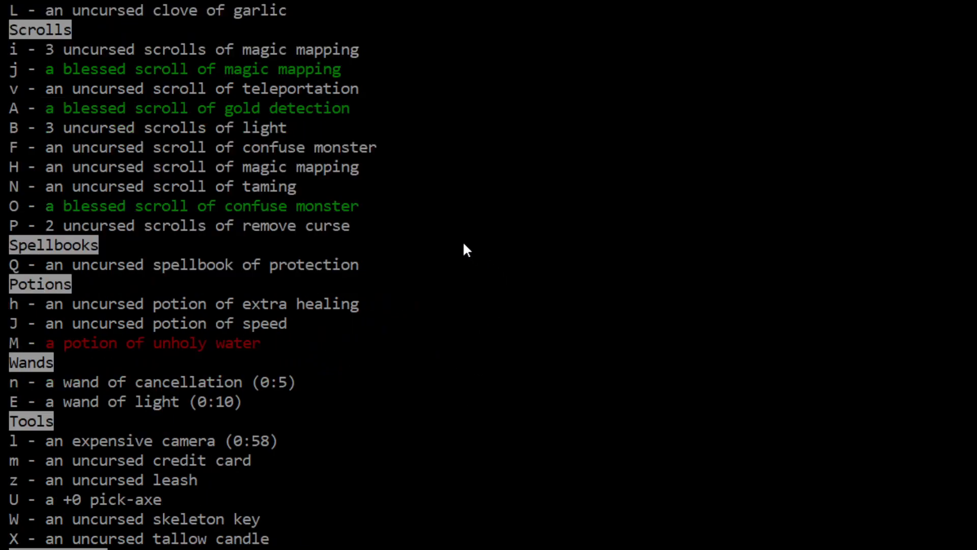
mouse_move(469, 53)
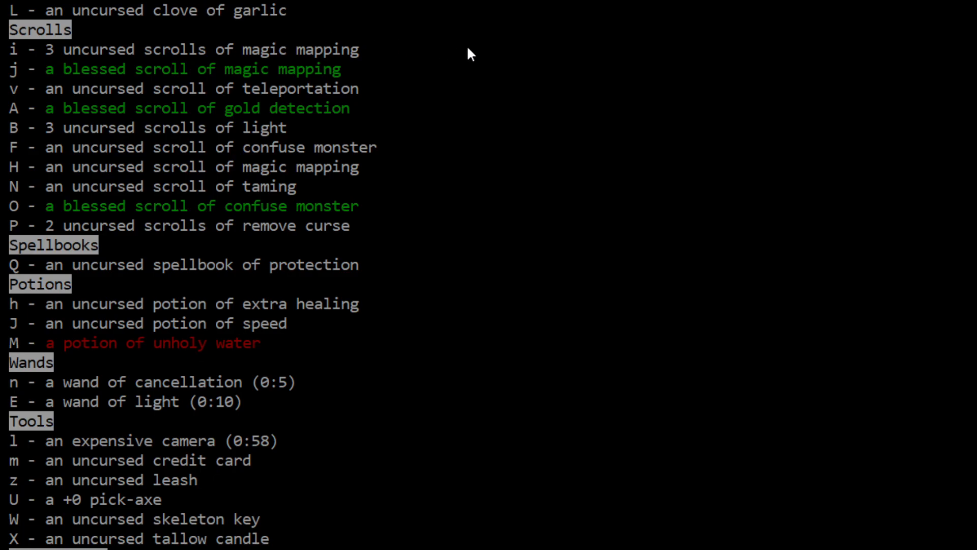
mouse_move(443, 88)
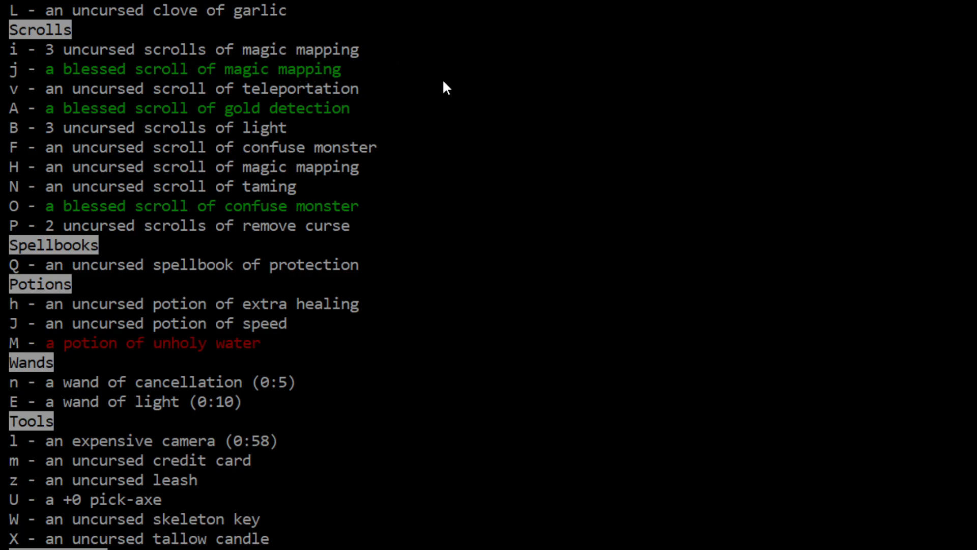
mouse_move(435, 86)
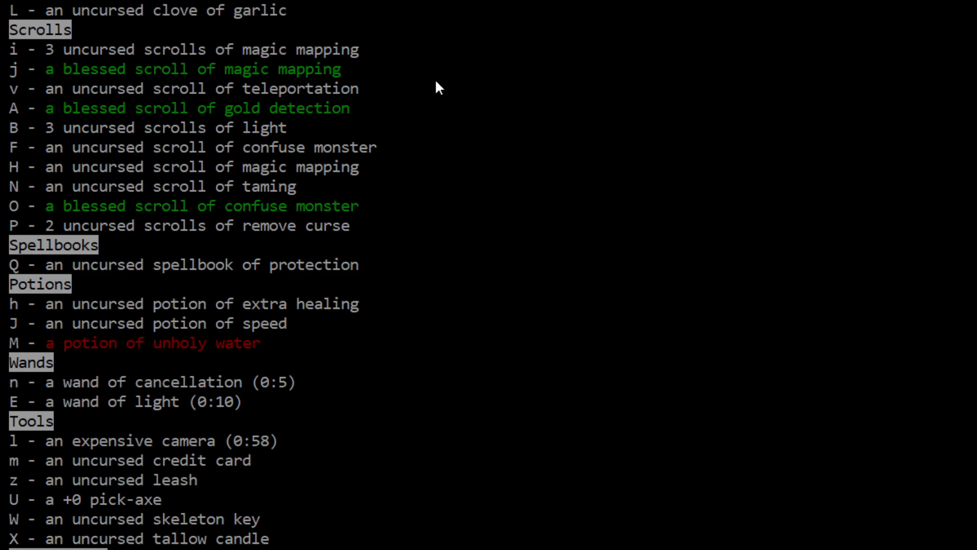
mouse_move(362, 212)
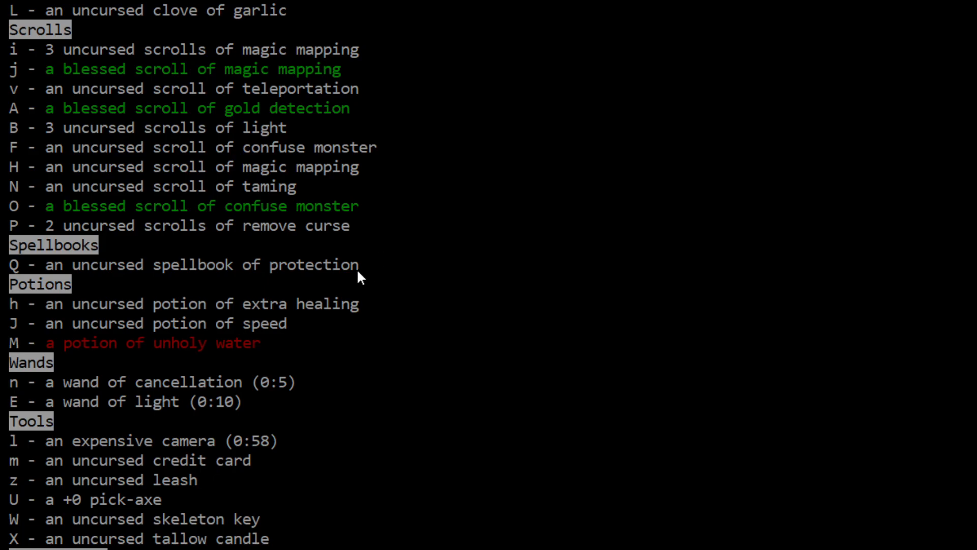
mouse_move(322, 283)
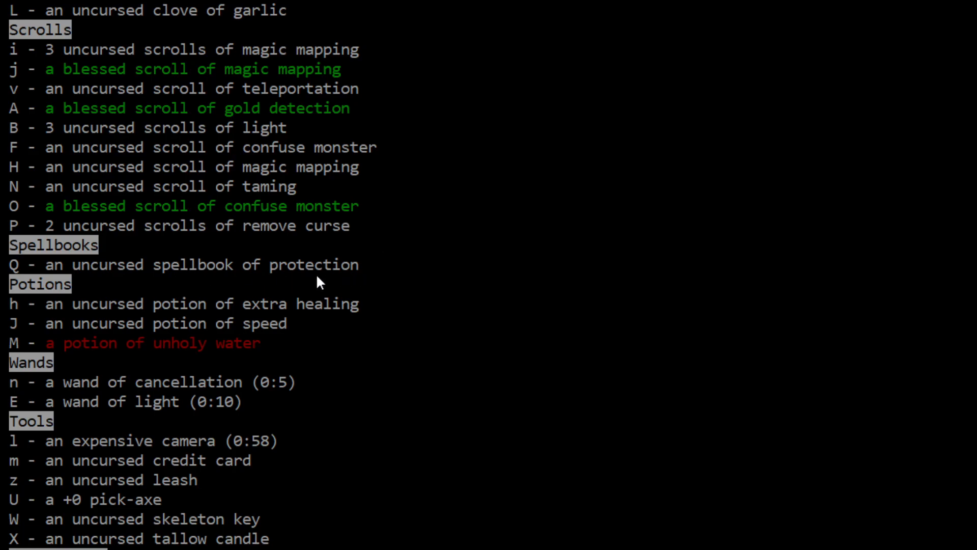
mouse_move(276, 359)
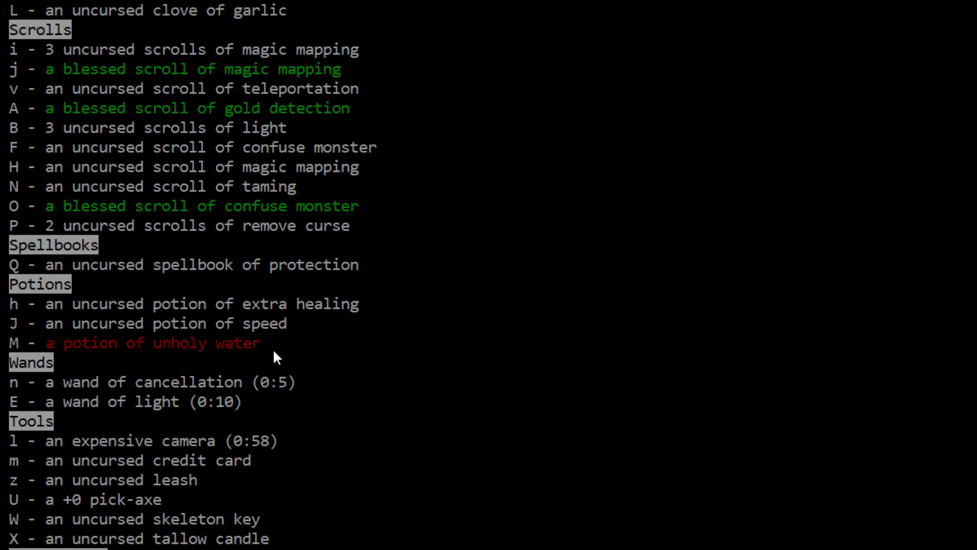
mouse_move(251, 387)
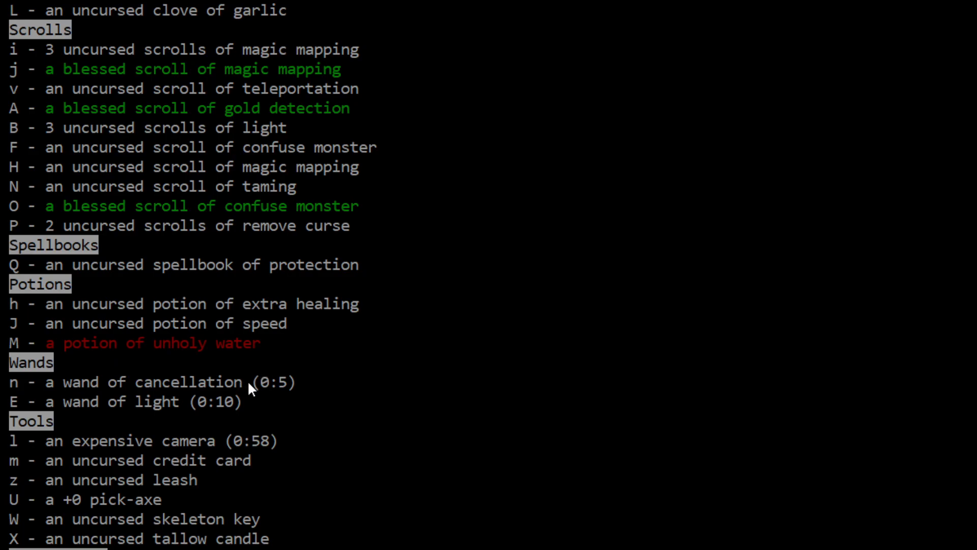
mouse_move(302, 395)
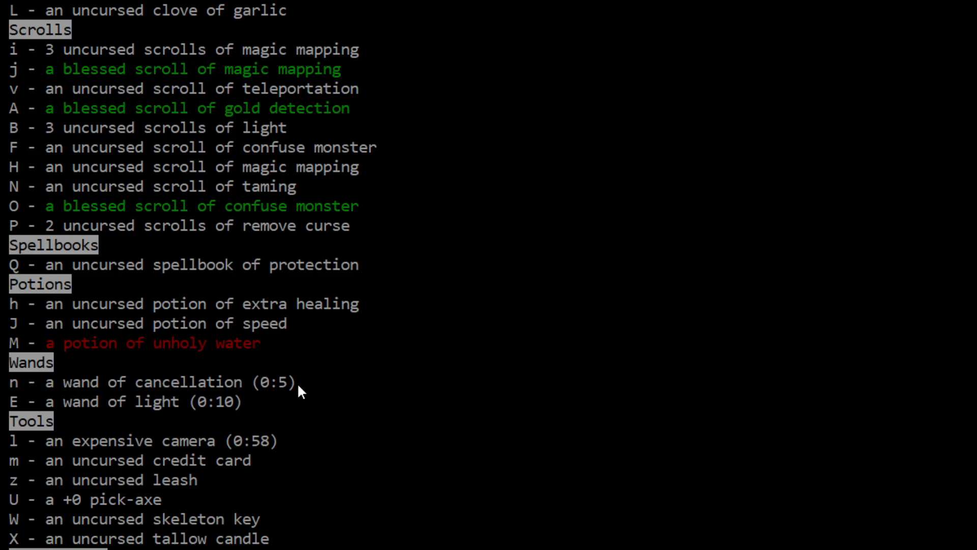
mouse_move(205, 483)
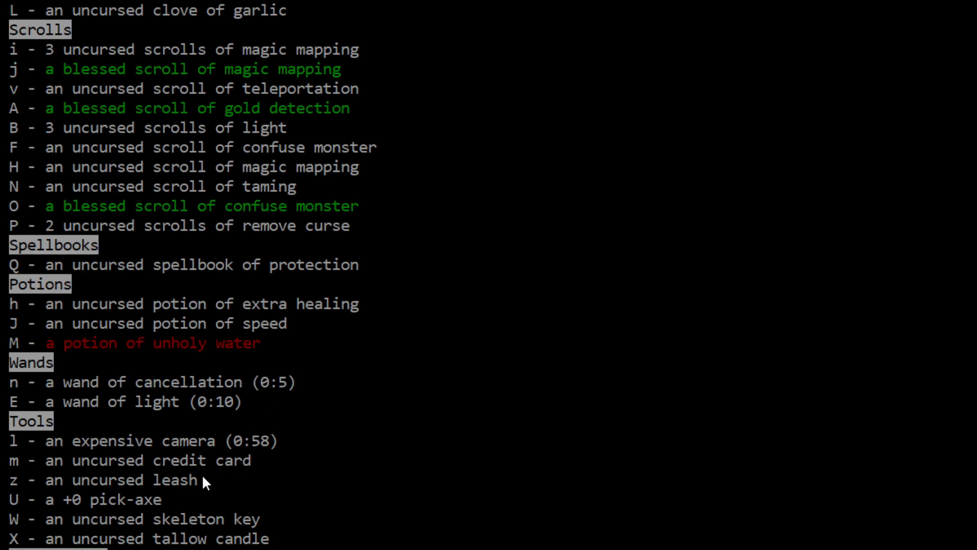
mouse_move(246, 522)
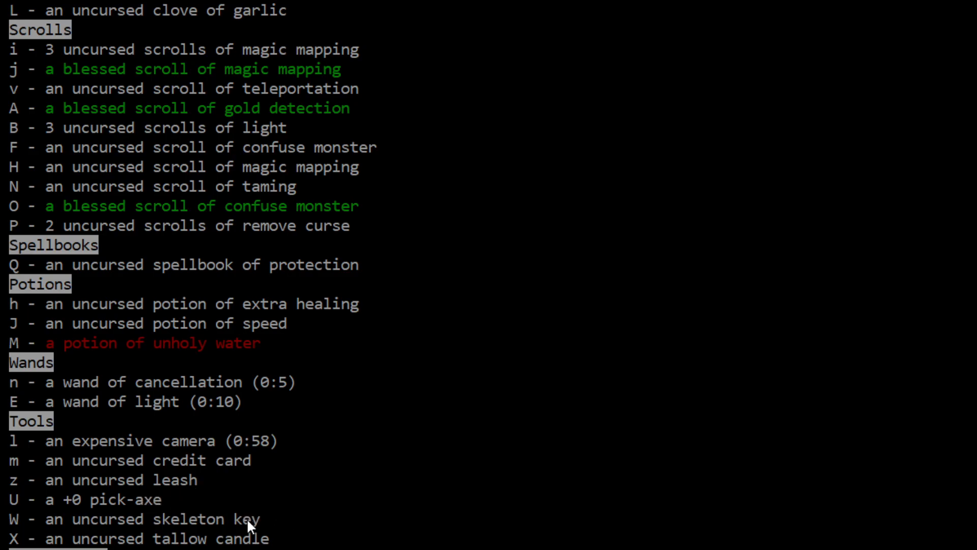
mouse_move(378, 543)
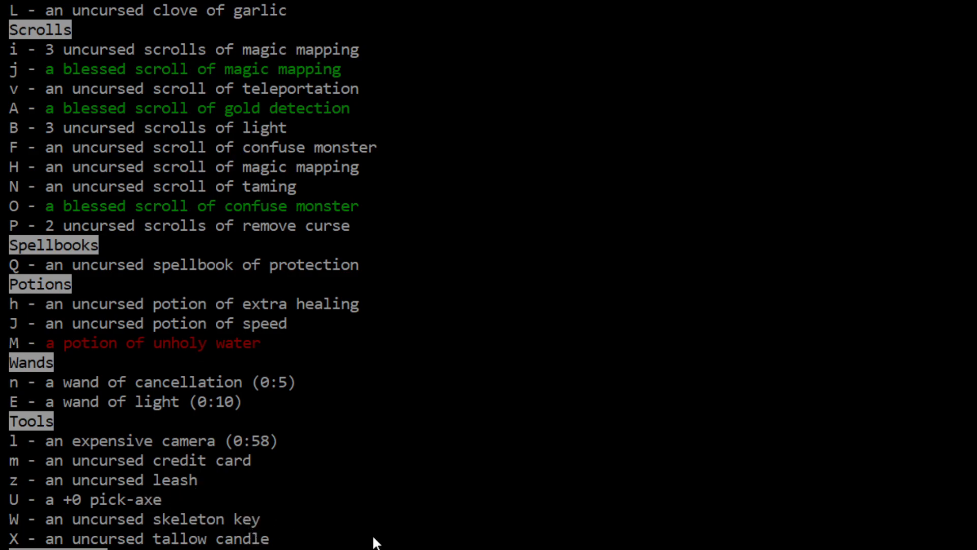
mouse_move(352, 544)
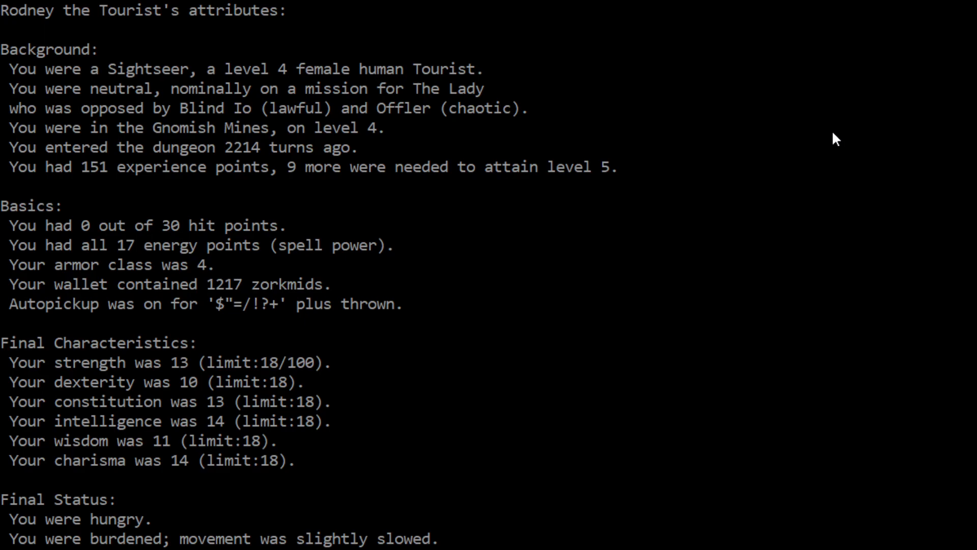
mouse_move(211, 240)
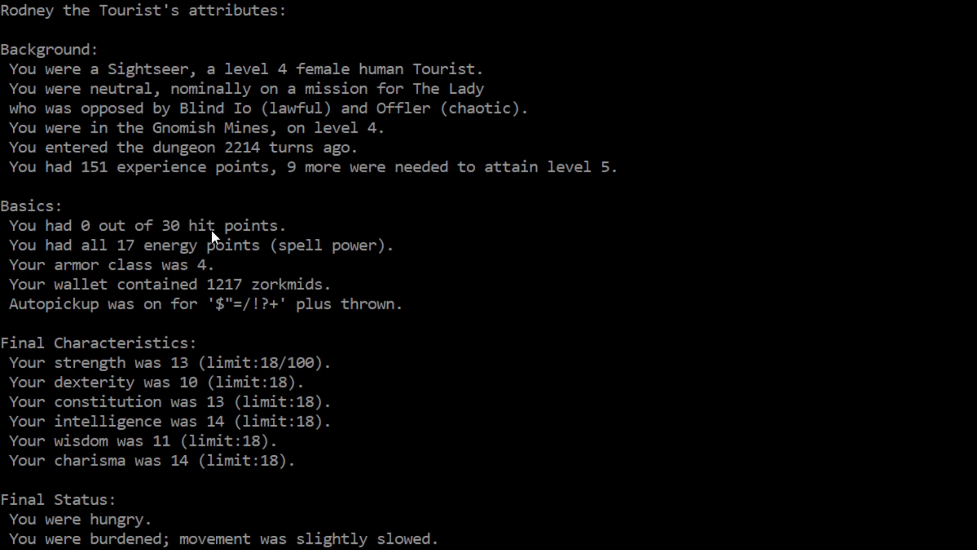
mouse_move(472, 277)
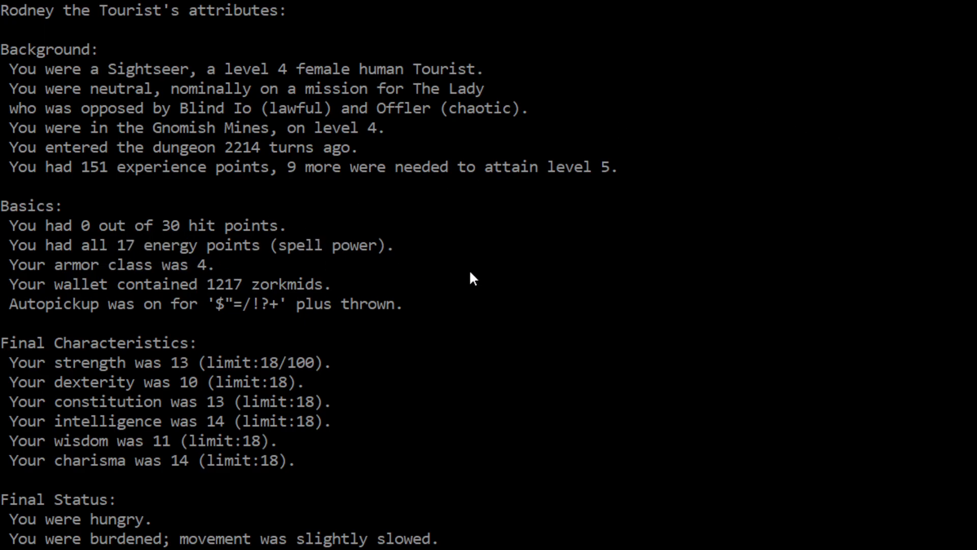
mouse_move(183, 294)
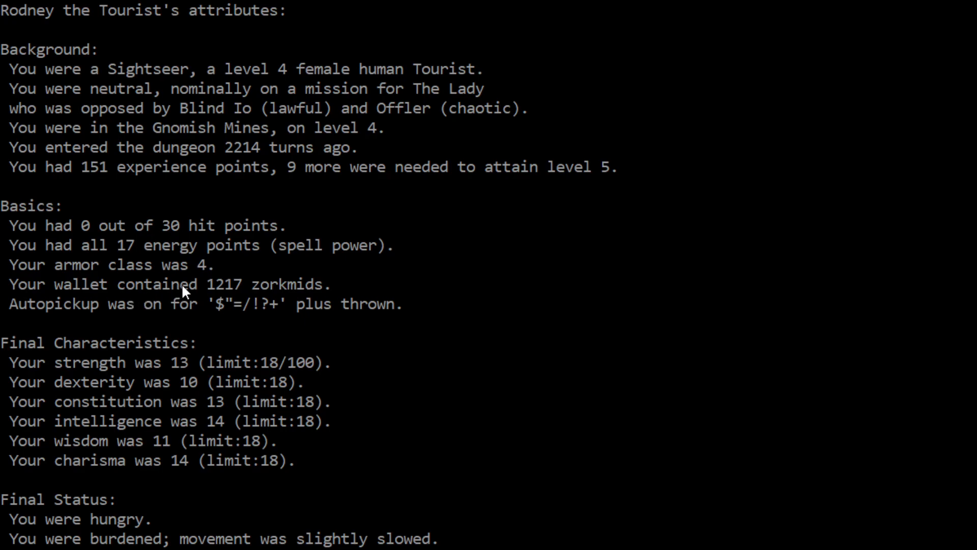
mouse_move(214, 306)
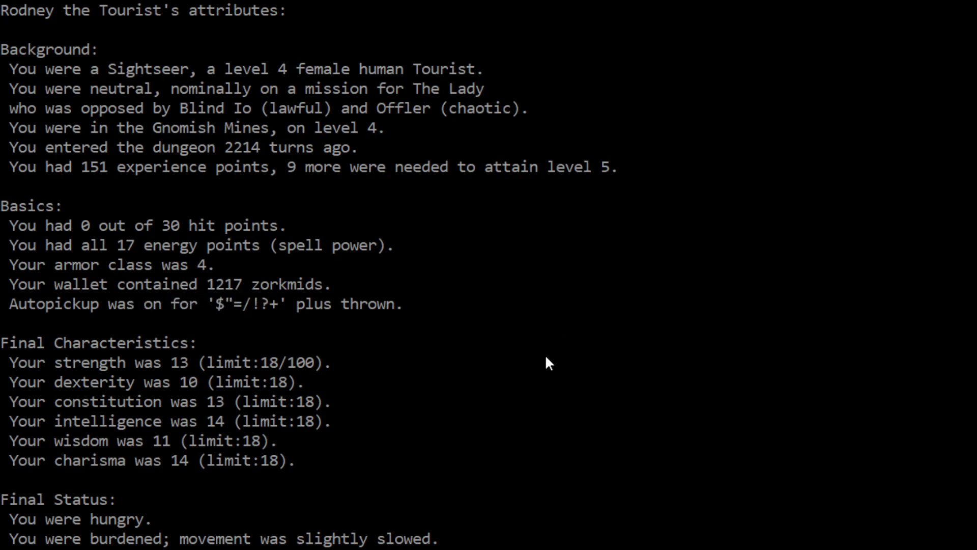
mouse_move(171, 377)
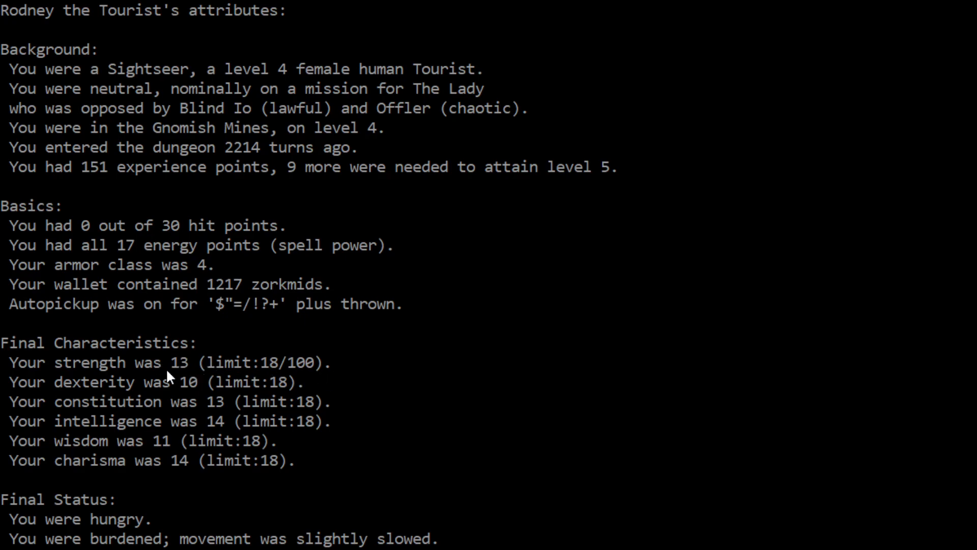
mouse_move(220, 411)
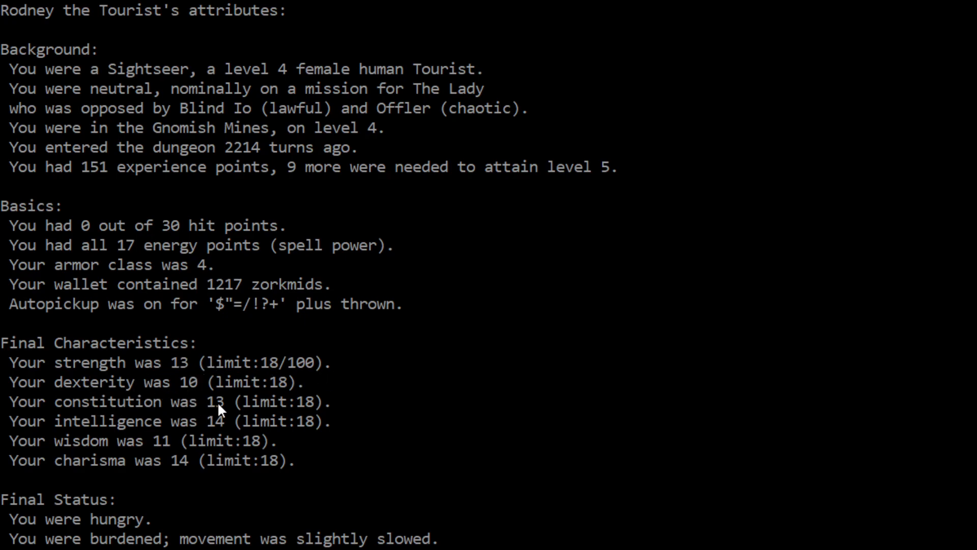
mouse_move(162, 447)
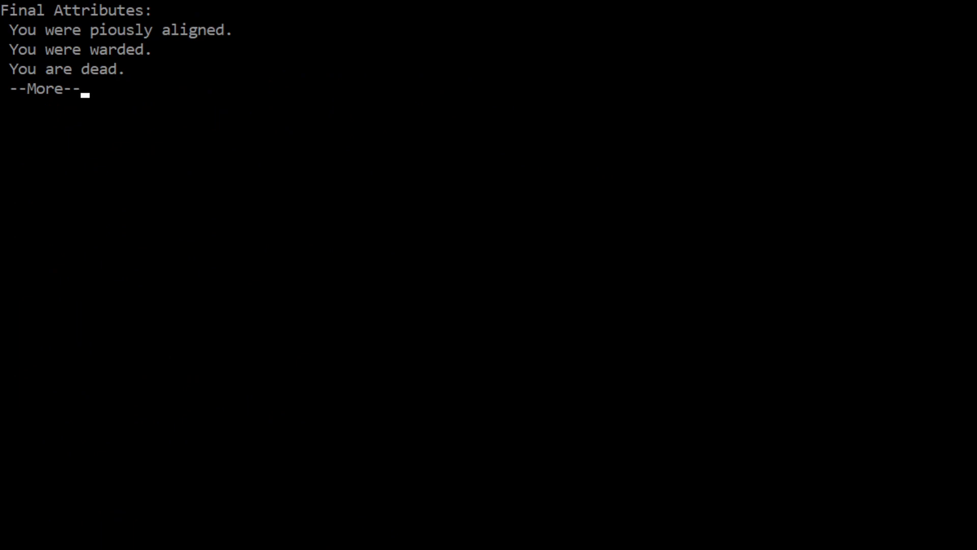
Continue past Final Attributes and vanquished creatures to the top-100 list, placing 27th
key(space)
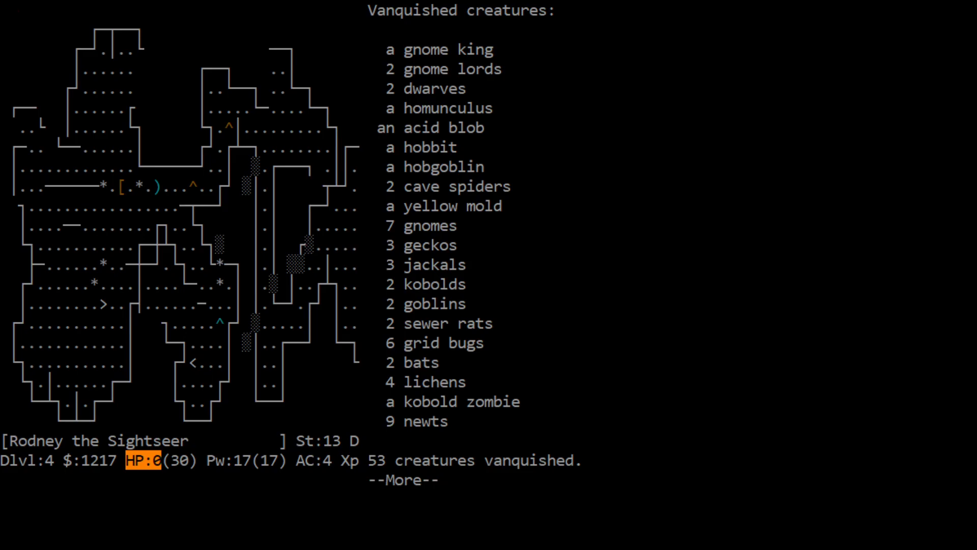
key(Space)
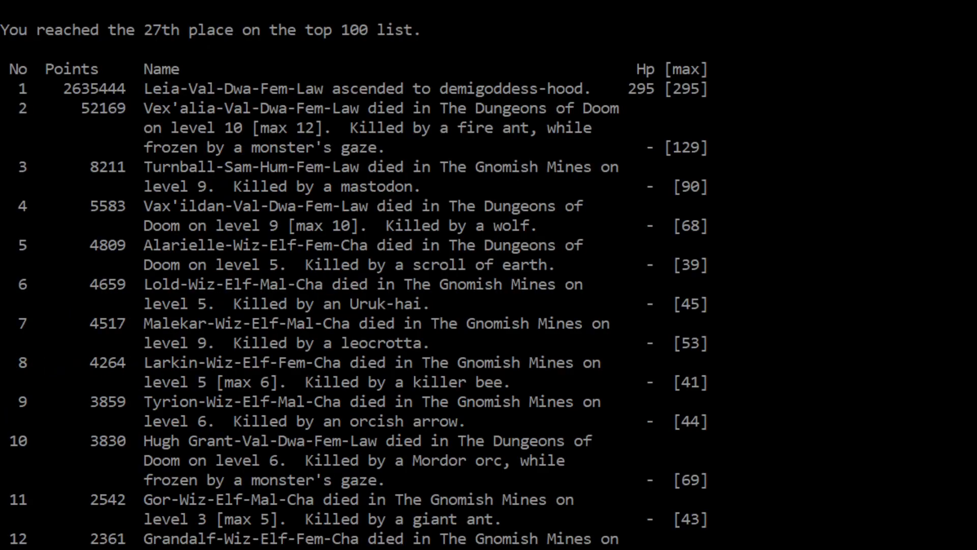
scroll(down, 3)
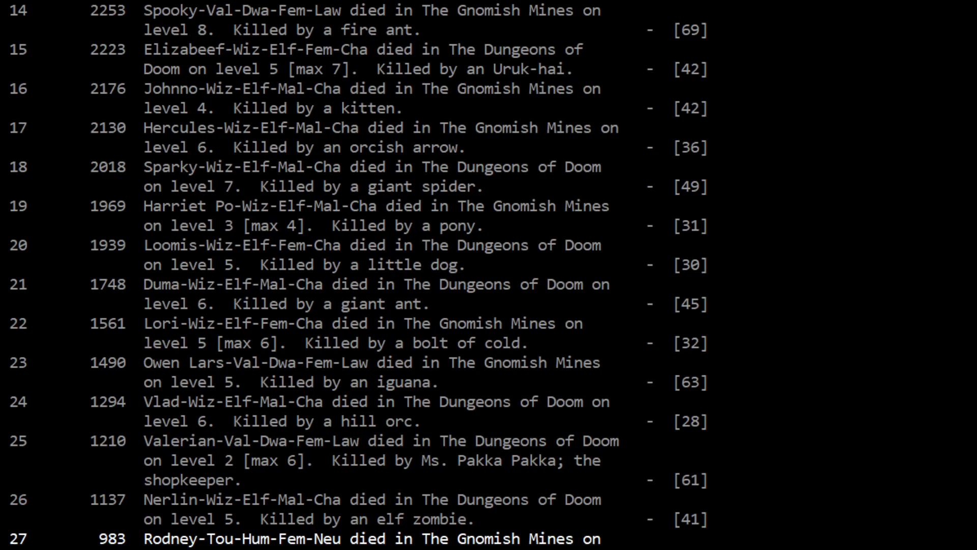
mouse_move(378, 456)
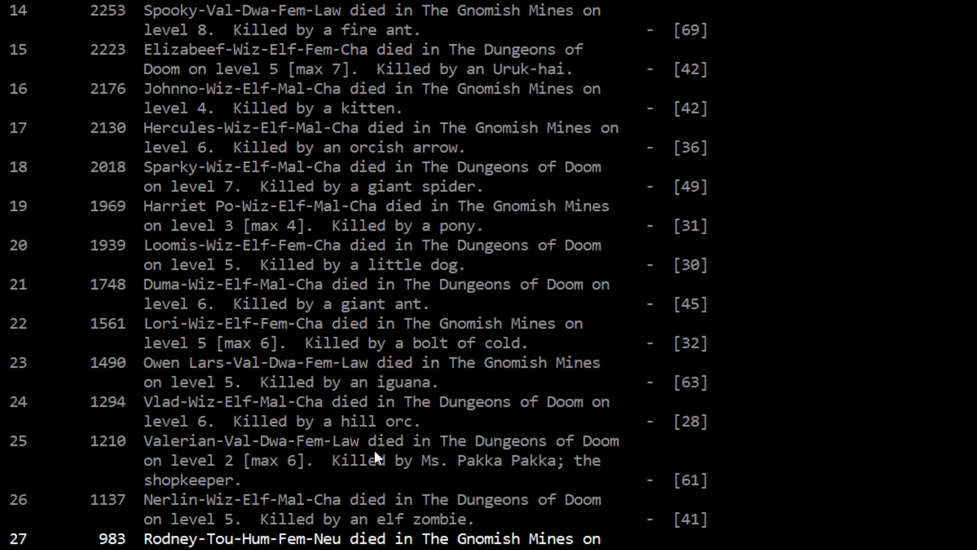
mouse_move(366, 465)
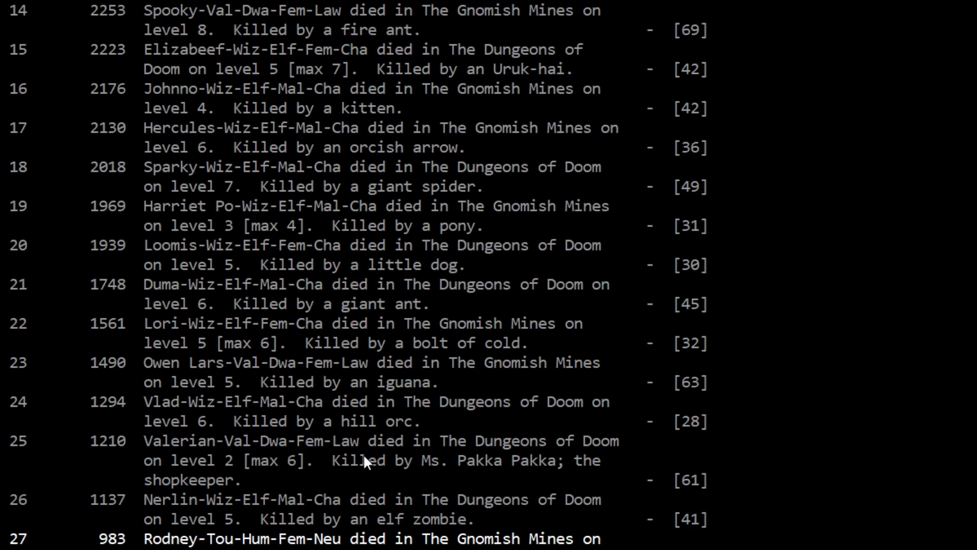
mouse_move(214, 470)
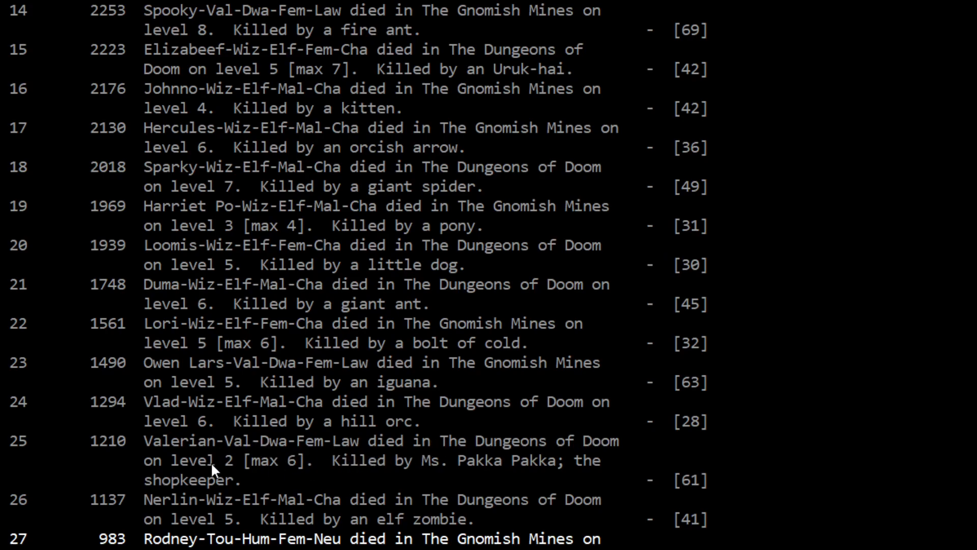
mouse_move(307, 494)
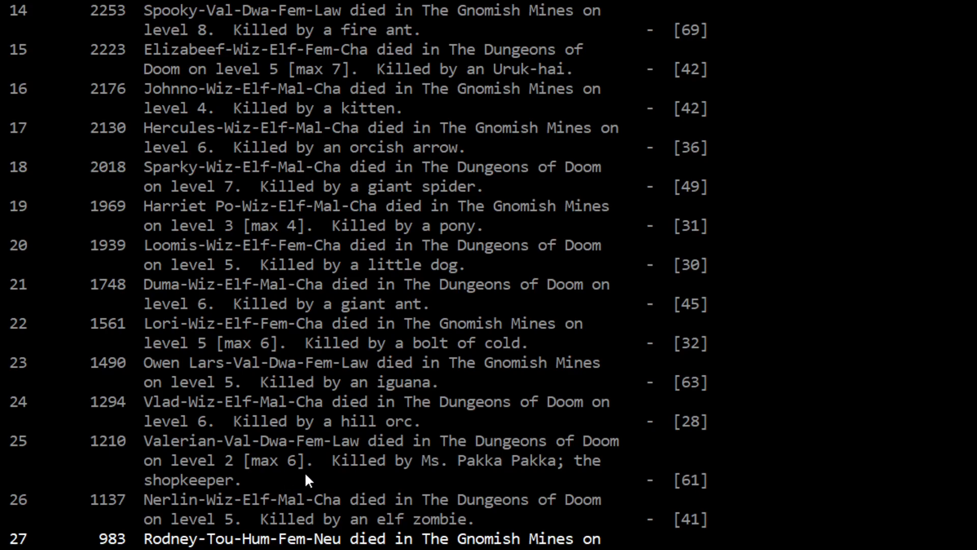
mouse_move(536, 478)
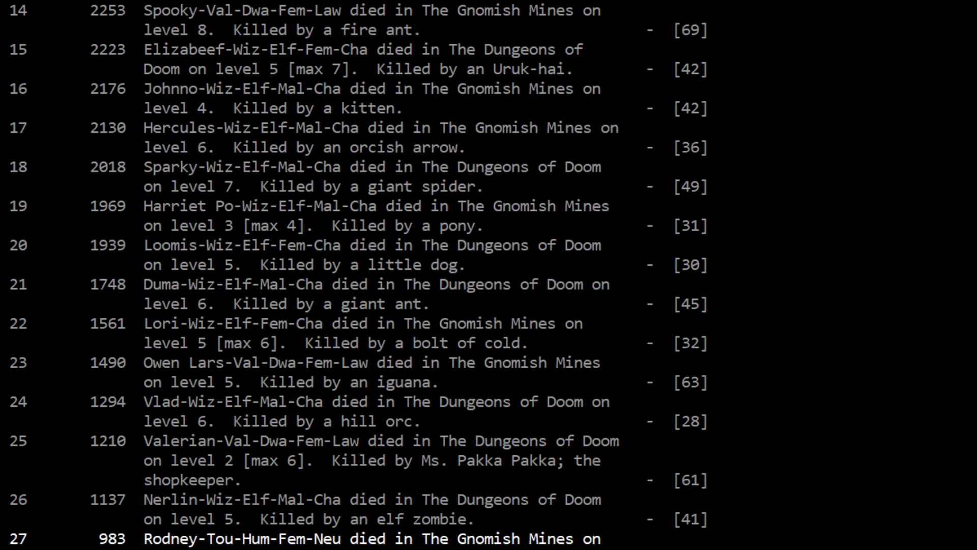
scroll(down, 3)
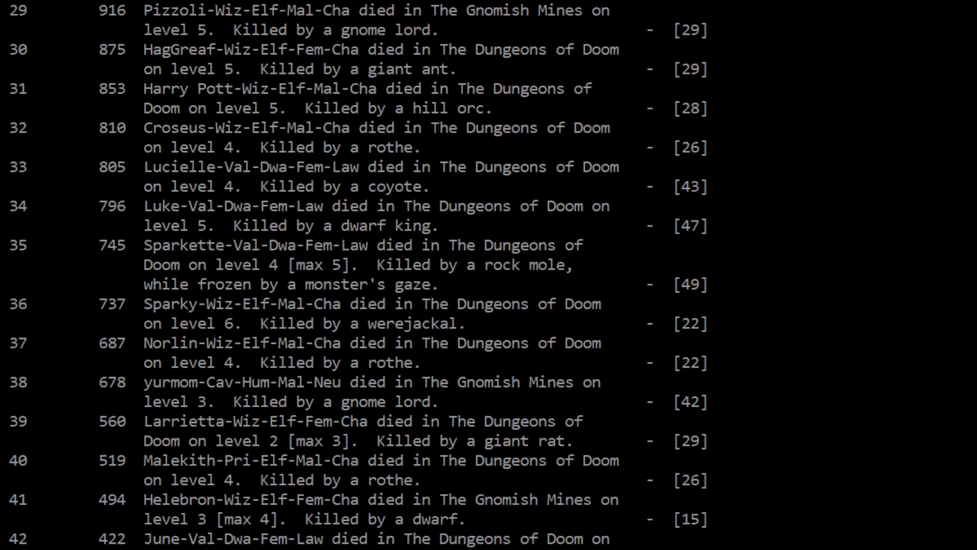
scroll(down, 3)
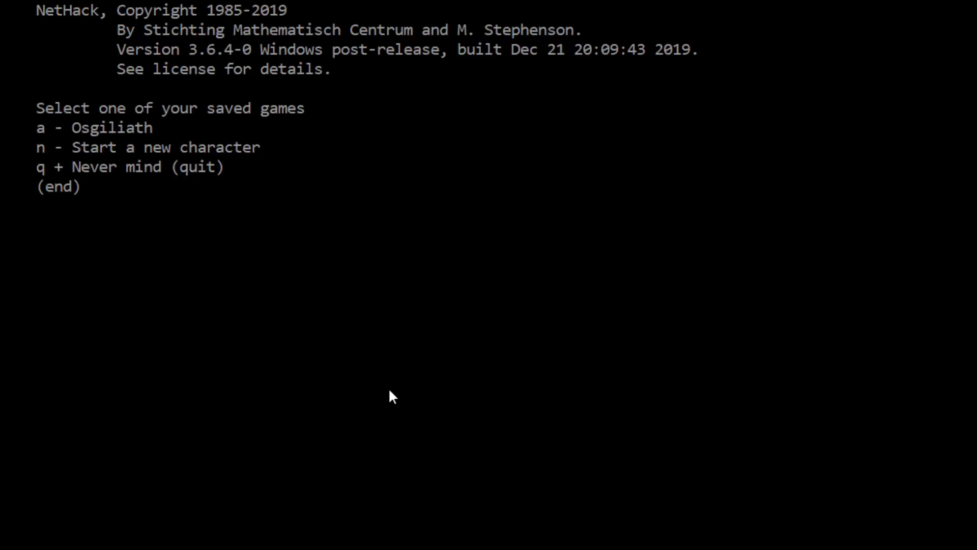
mouse_move(369, 397)
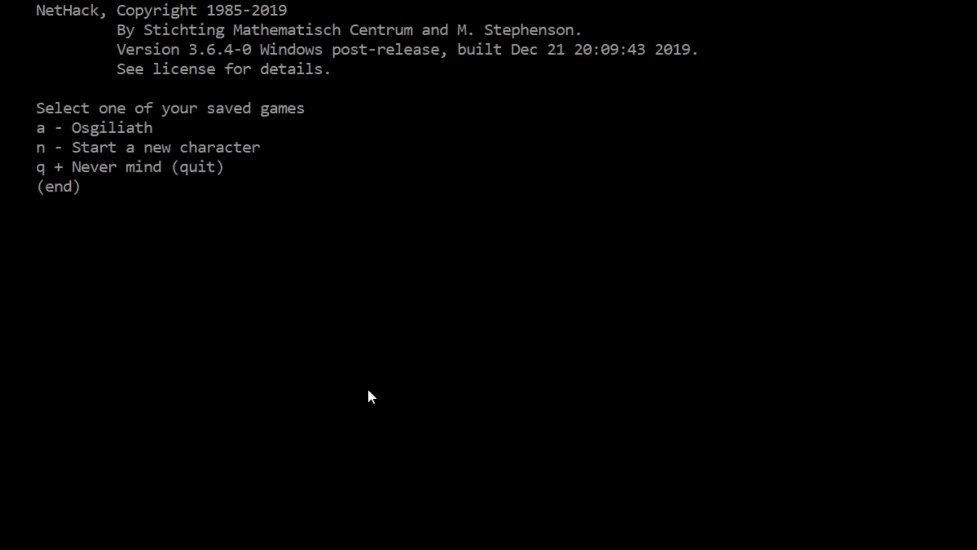
Start a new character named Ptolemy and confirm, beginning as a neutral Troglodyte on level 1
key(n)
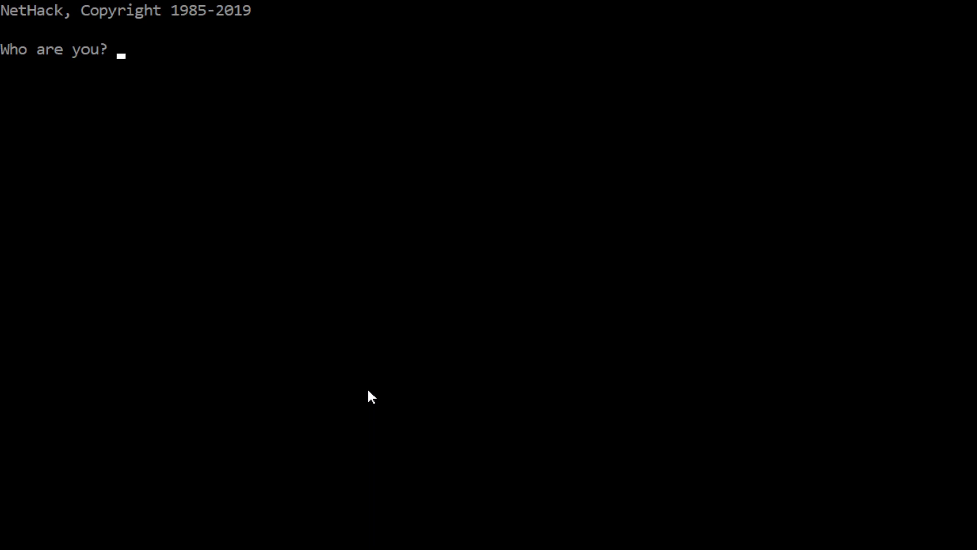
text(Ptolemy)
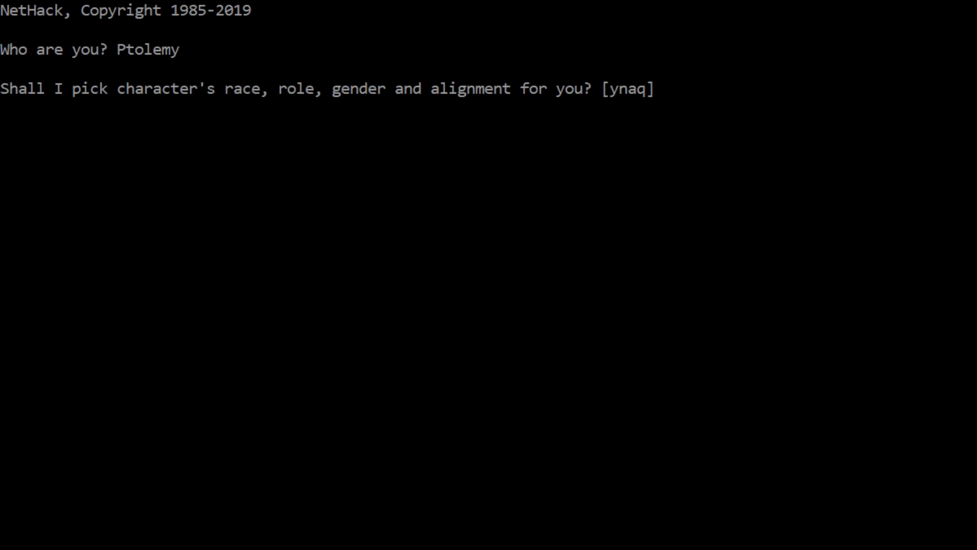
key(y)
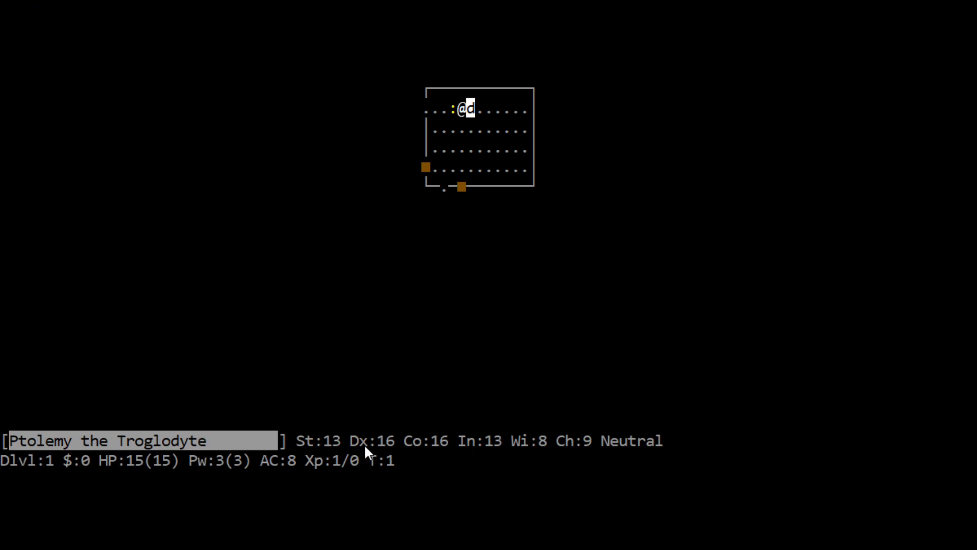
mouse_move(321, 461)
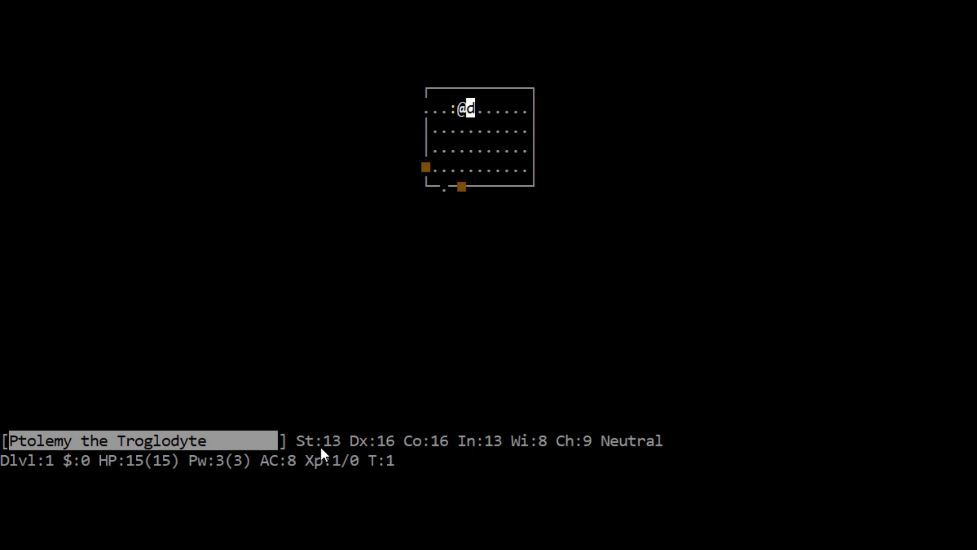
mouse_move(345, 455)
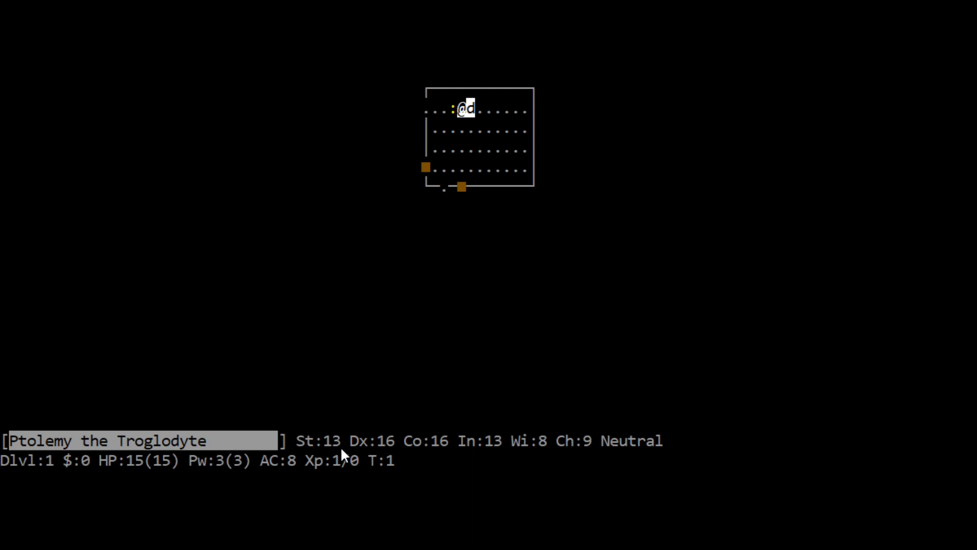
mouse_move(393, 451)
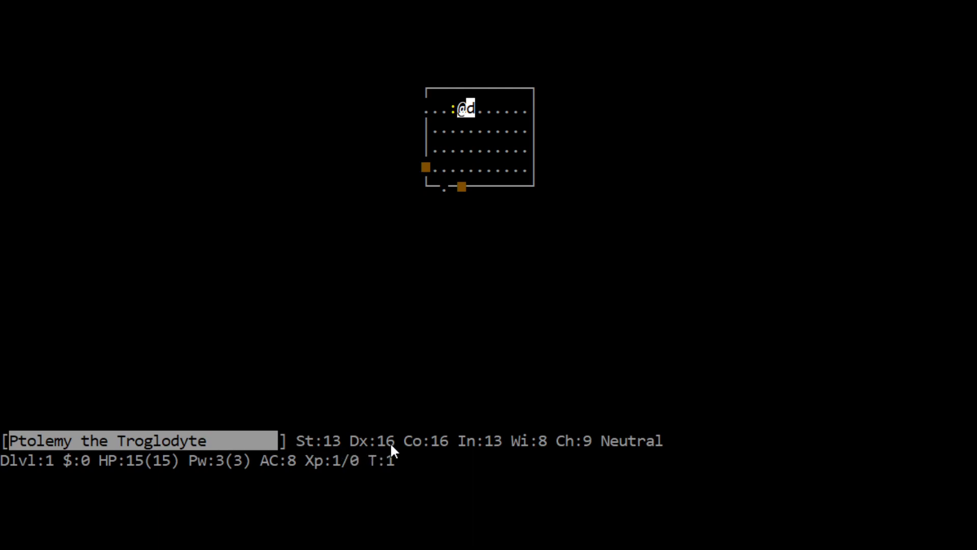
mouse_move(611, 448)
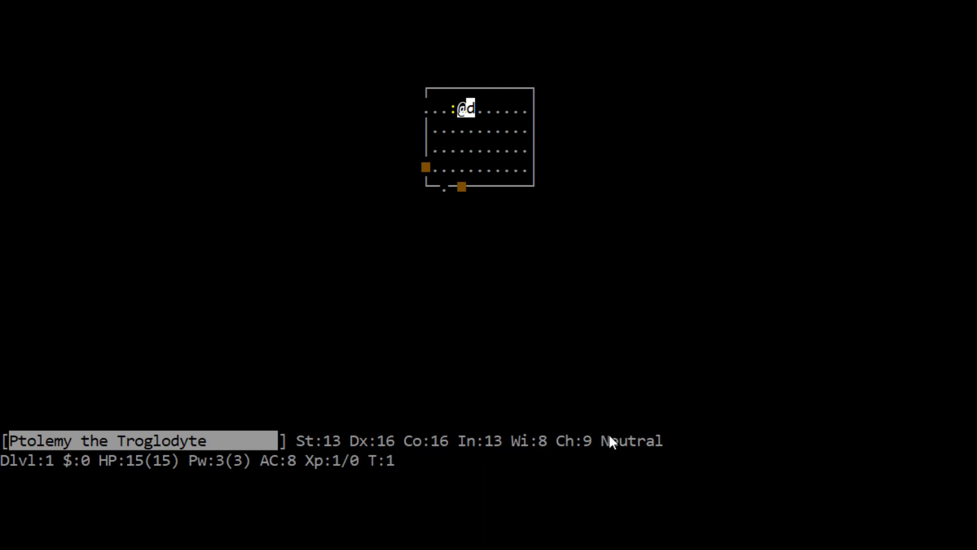
Check the starting inventory, kill the newt and leave the first room with 3 gold
key(i)
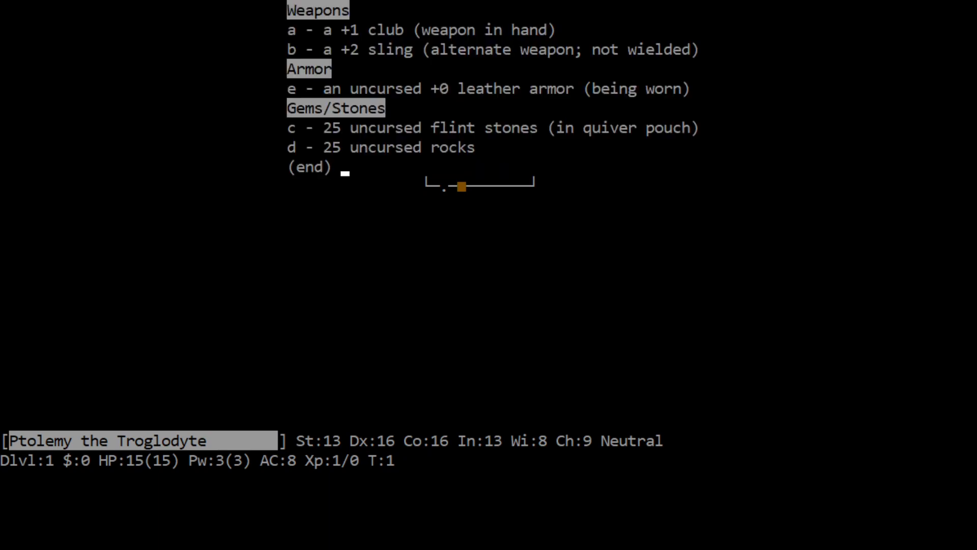
key(Escape)
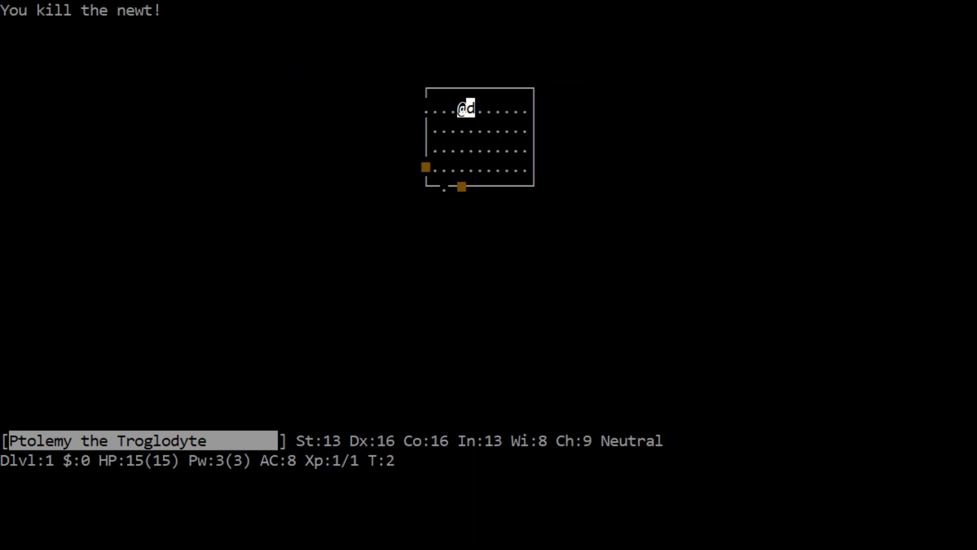
key(down)
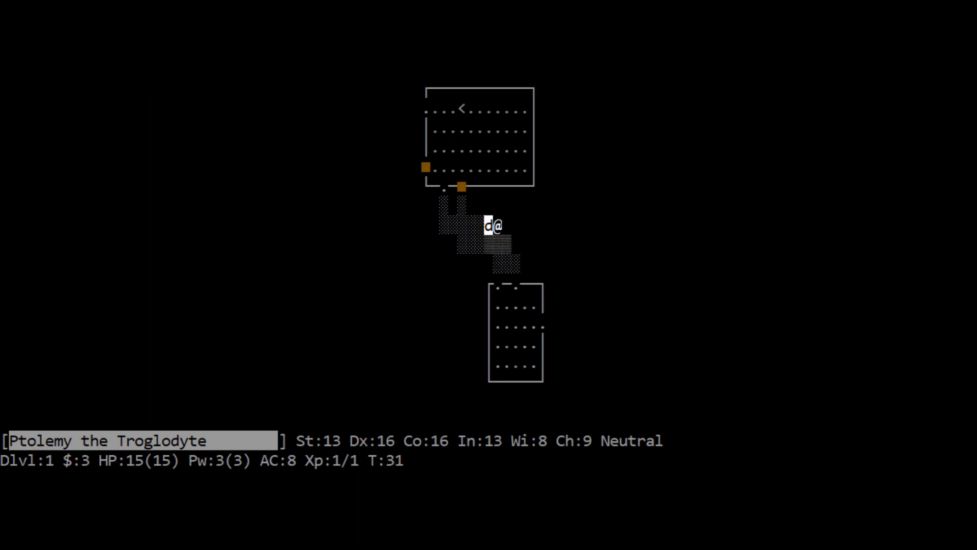
Explore to the down-staircase room, then enter the lower-right room and read its smudged engraving
key(h)
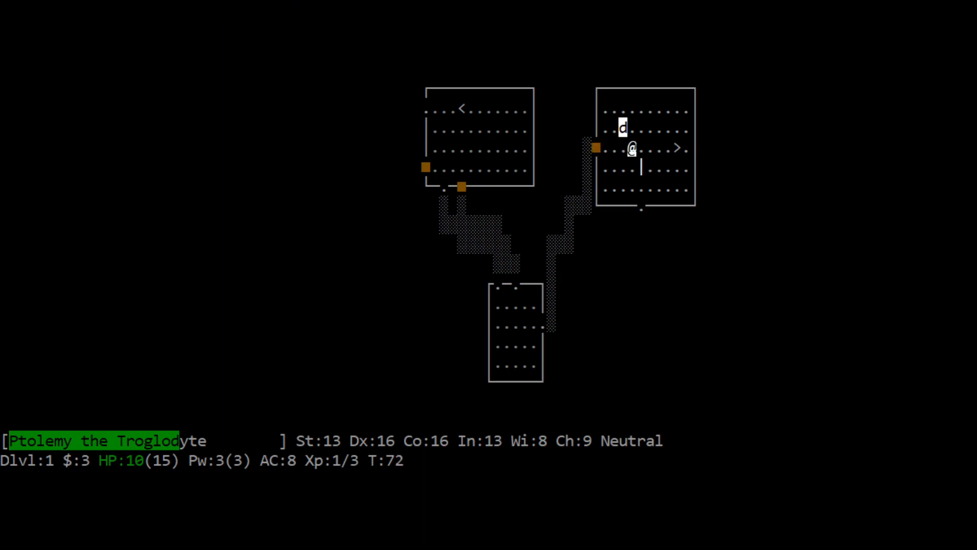
key(j)
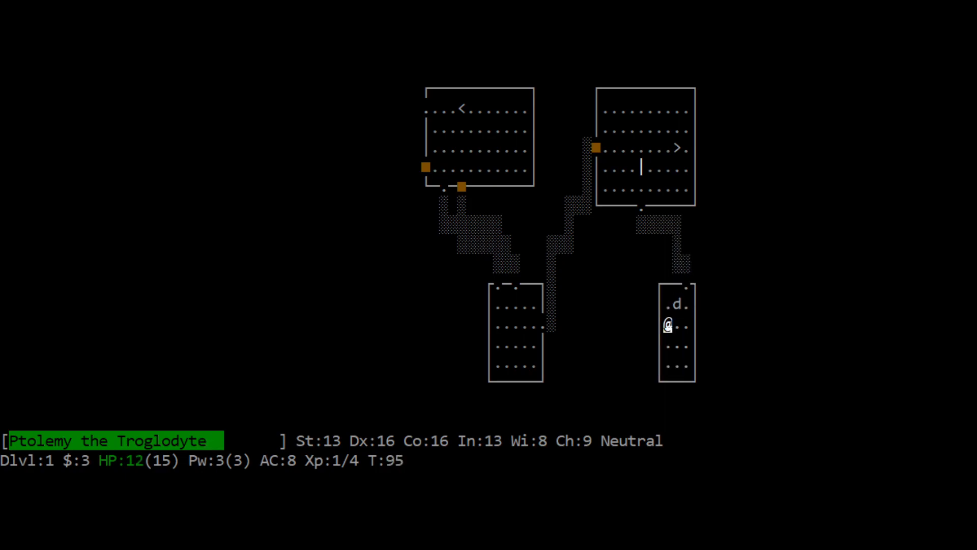
key(j)
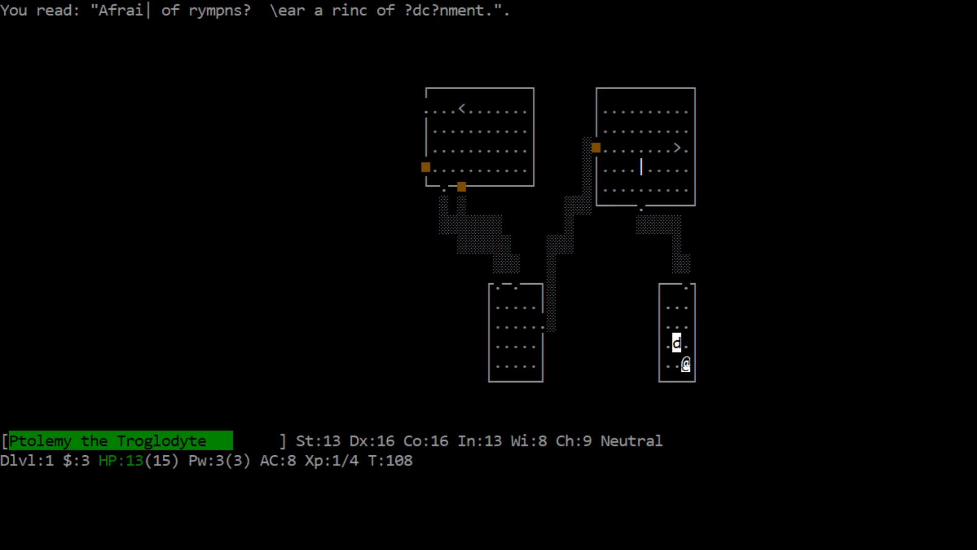
mouse_move(330, 30)
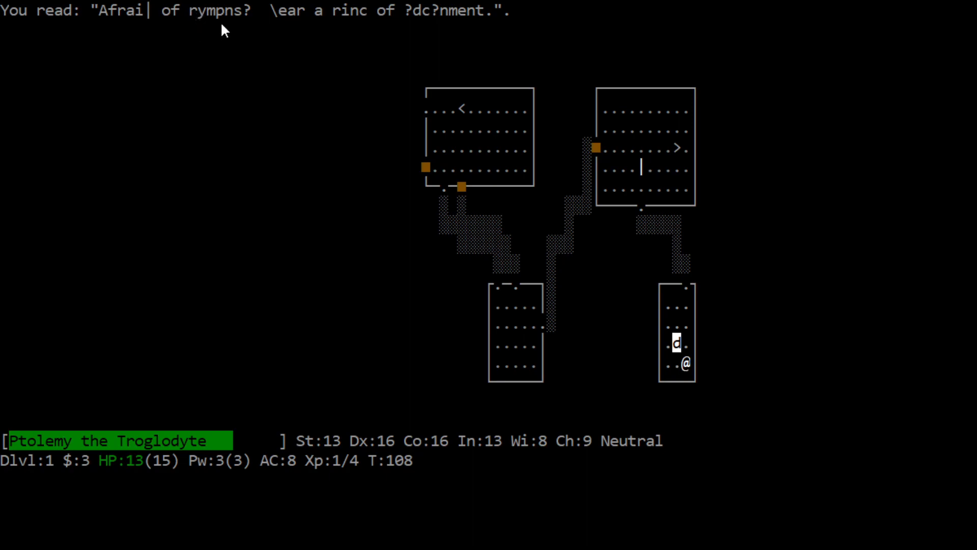
mouse_move(226, 29)
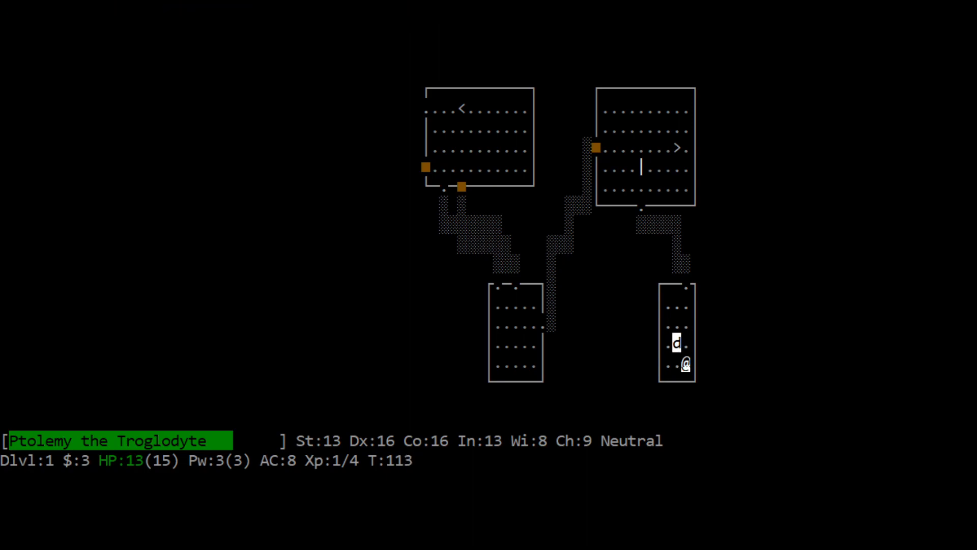
Backtrack west past the up-staircase room with the dog, uncovering two new western rooms
key(k)
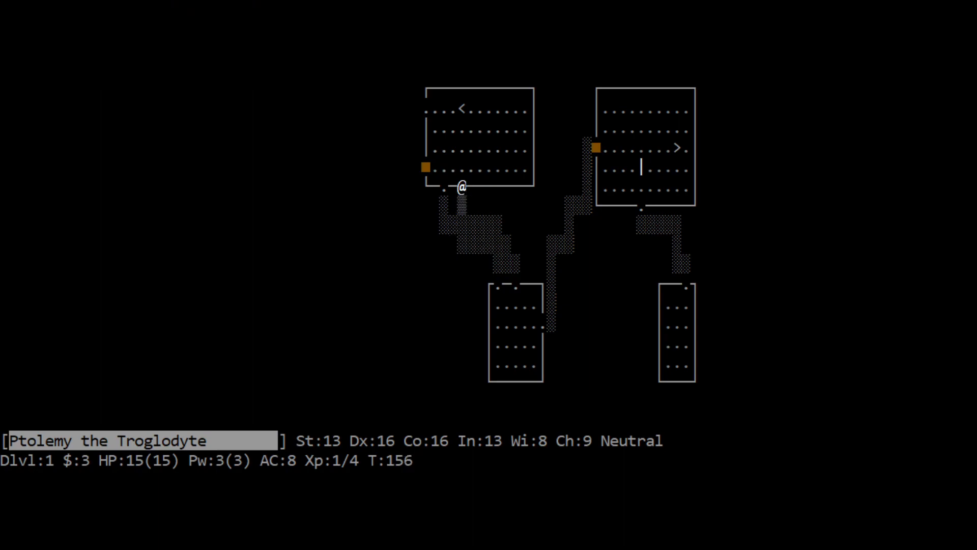
key(k)
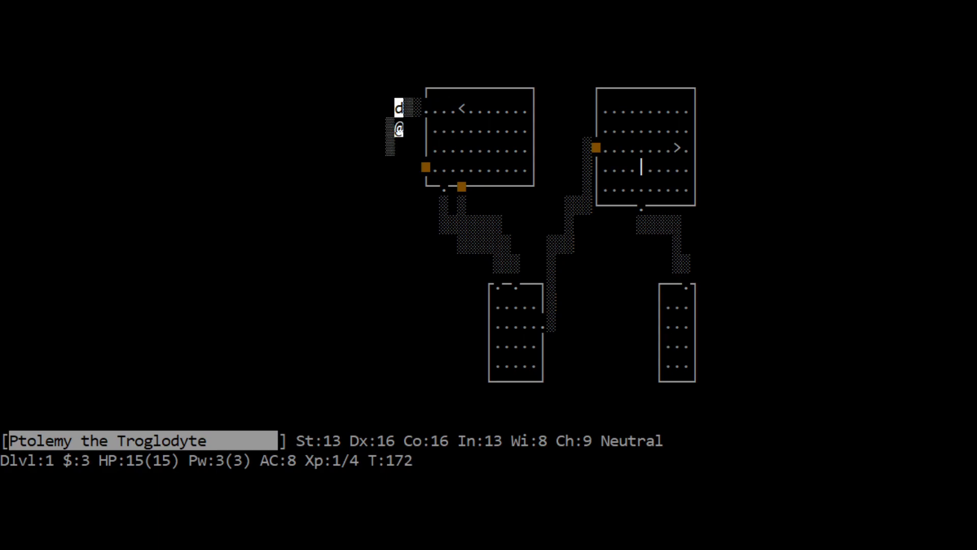
key(j)
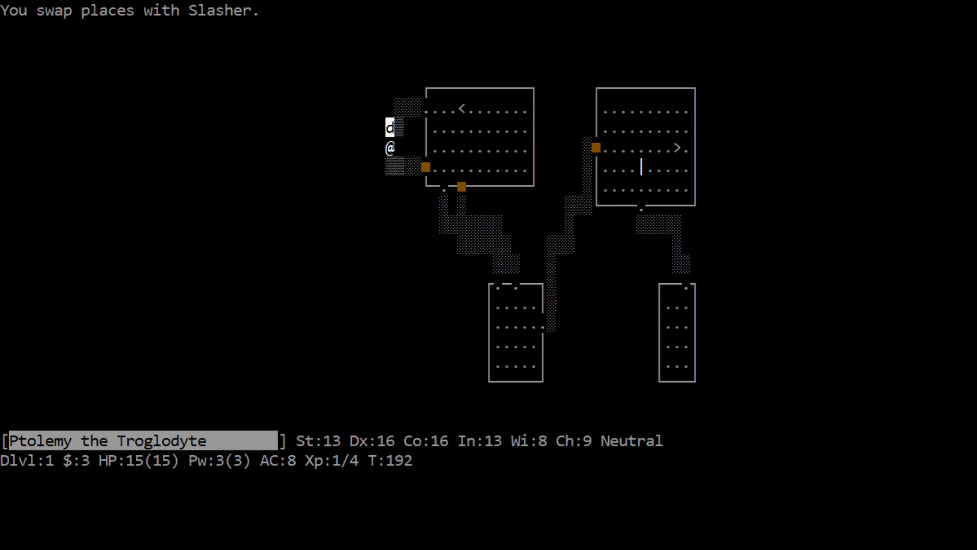
key(k)
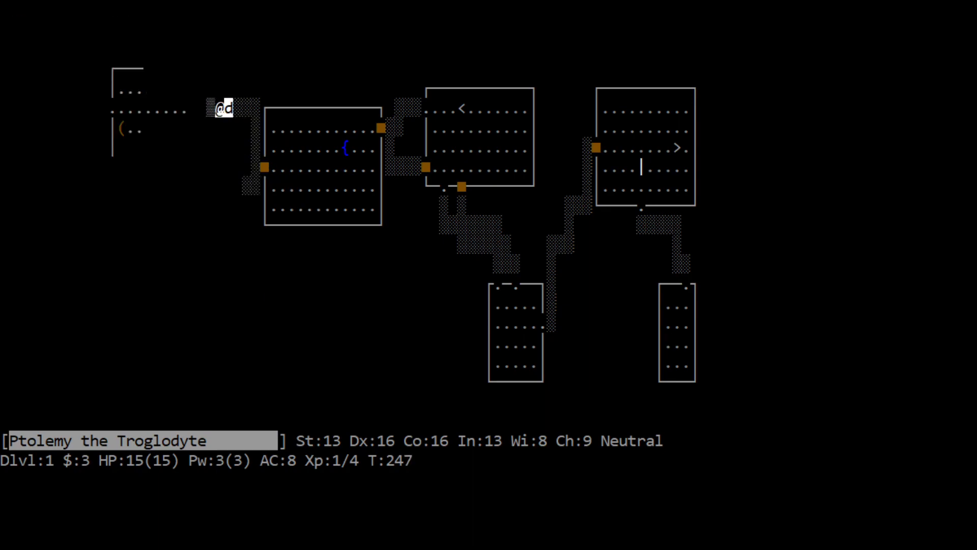
Walk onto the large box in the far-left room and try to #force its lock, then give up
key(h)
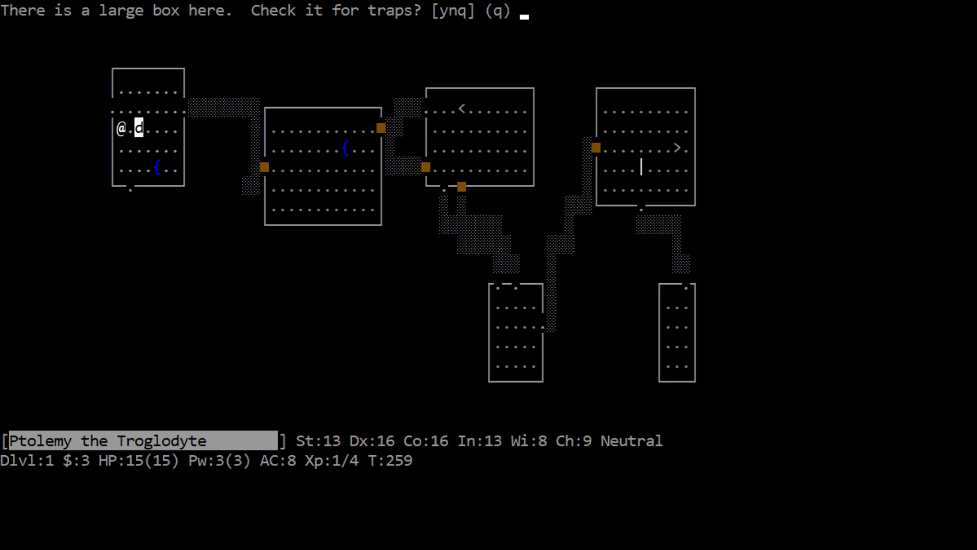
key(y)
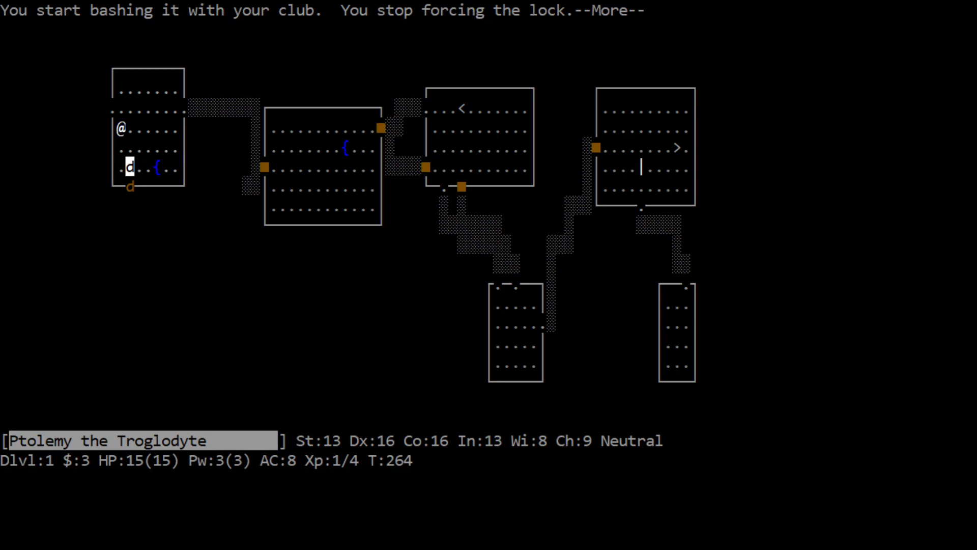
key(Return)
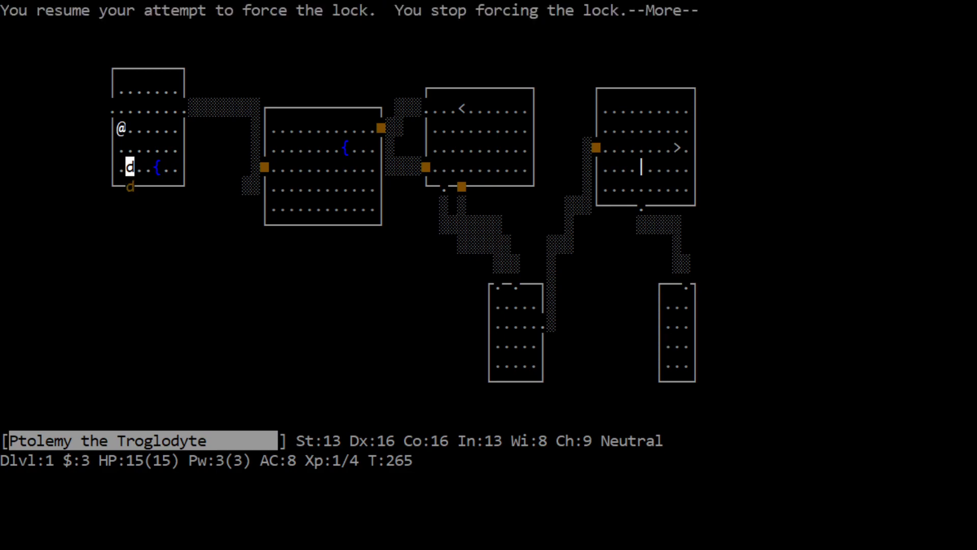
key(Space)
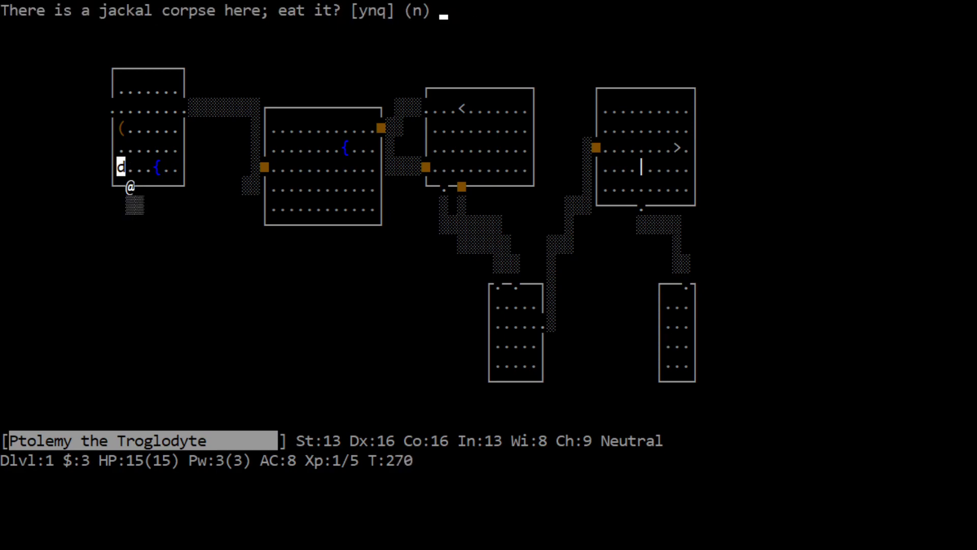
Eat the jackal corpse and scout the corridor west of the far-left room
key(y)
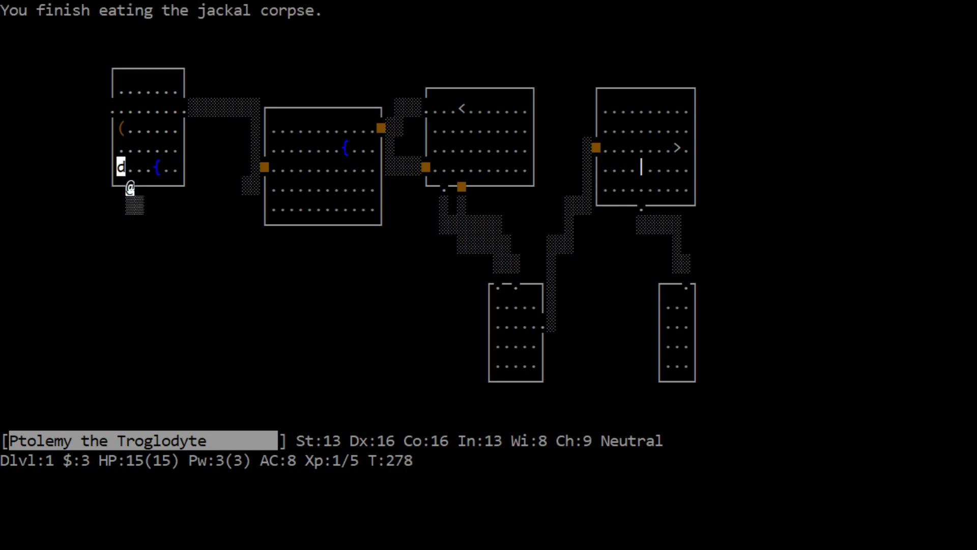
key(k)
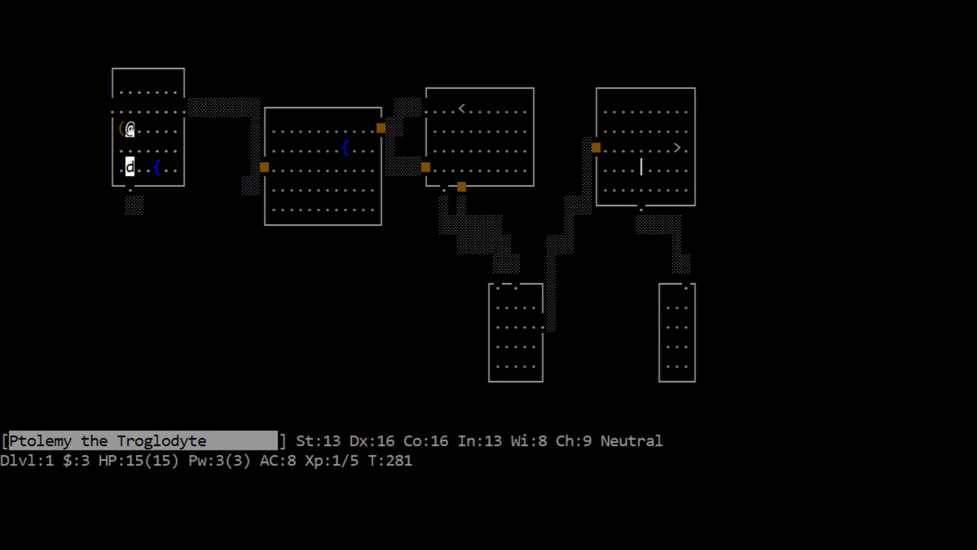
key(j)
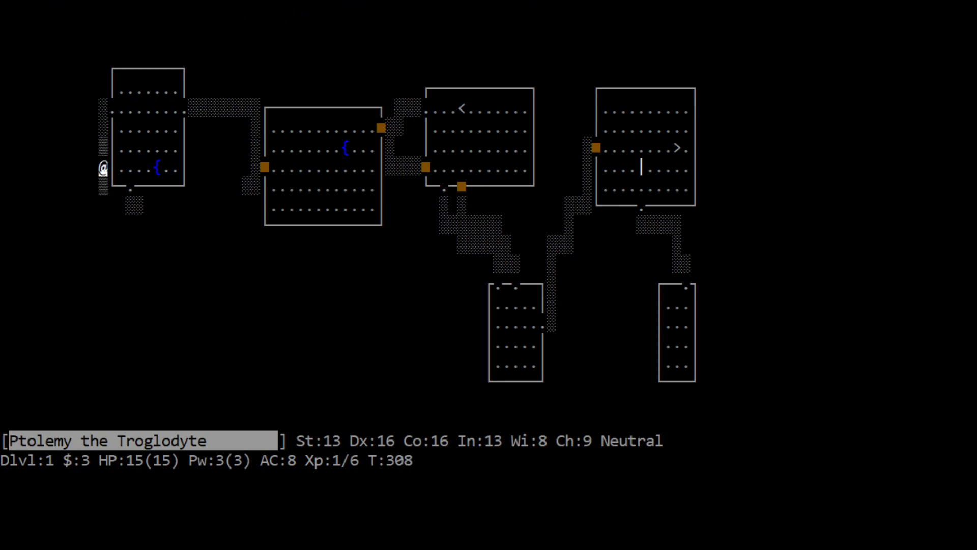
Follow the corridor south, kick open the lower-left door, explore and head east to kill the kobold
key(j)
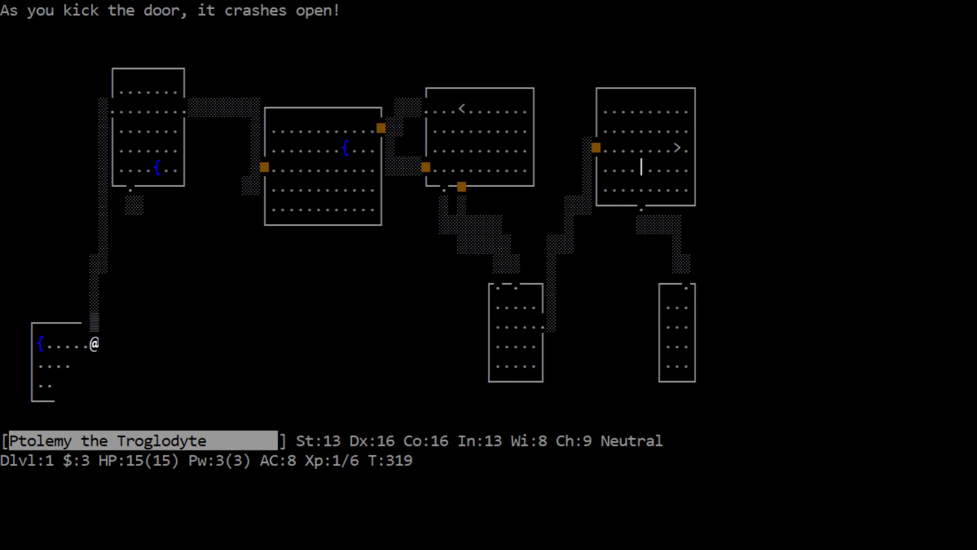
key(down)
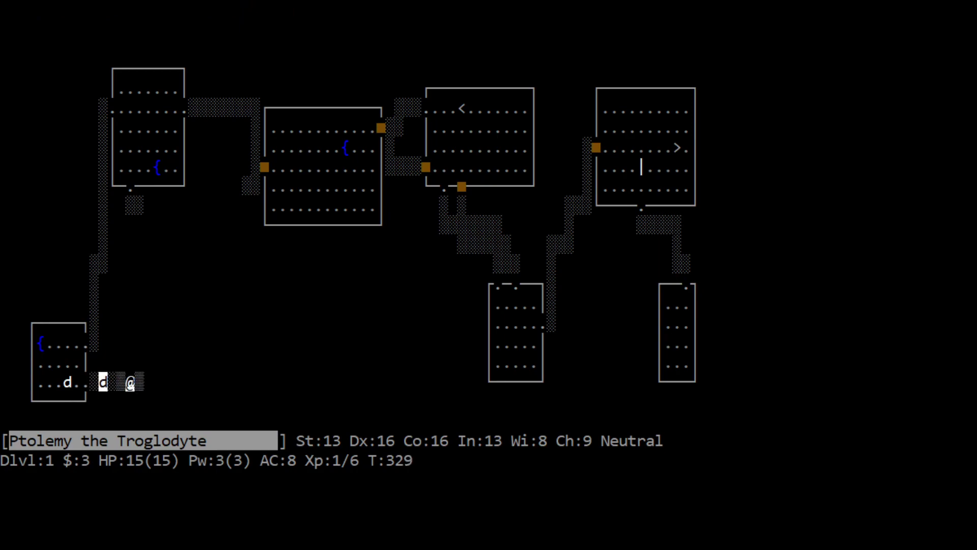
key(l)
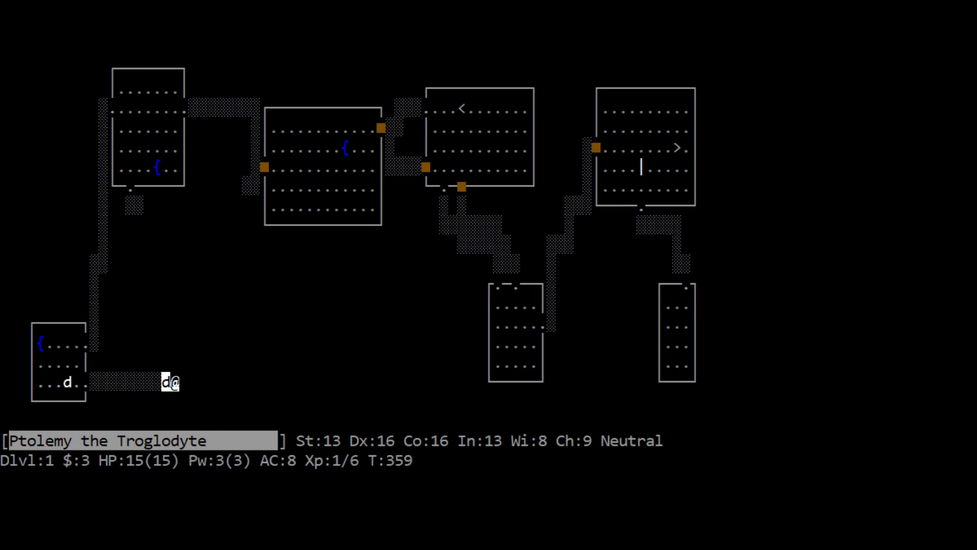
mouse_move(684, 159)
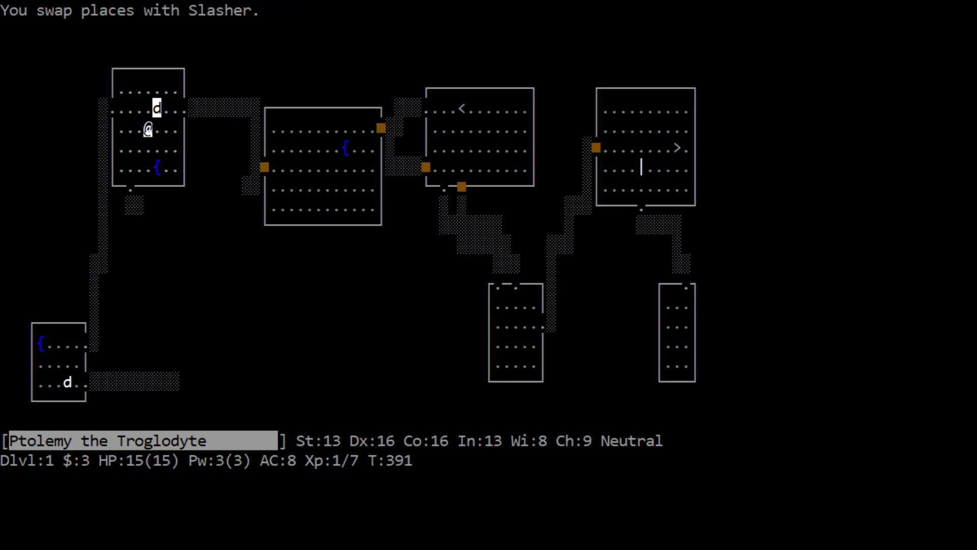
mouse_move(683, 159)
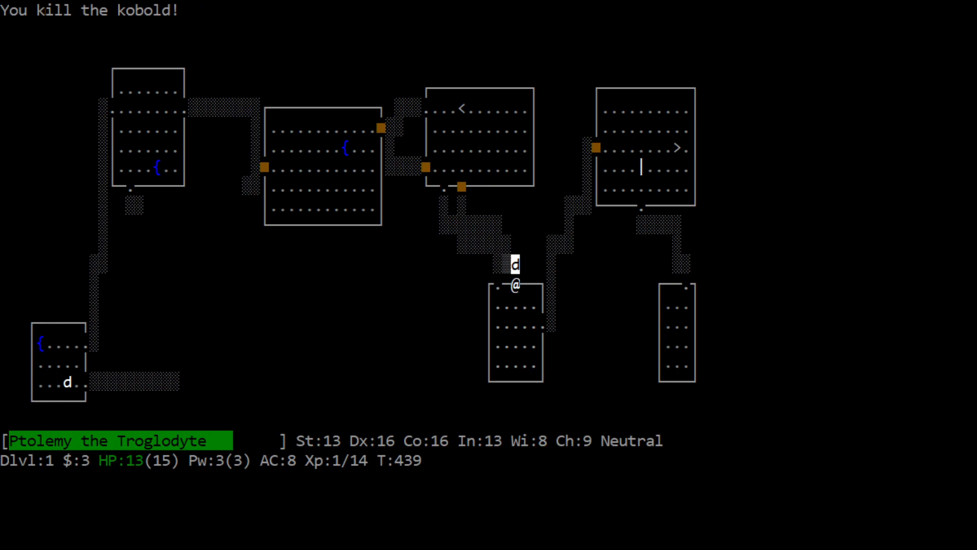
mouse_move(680, 157)
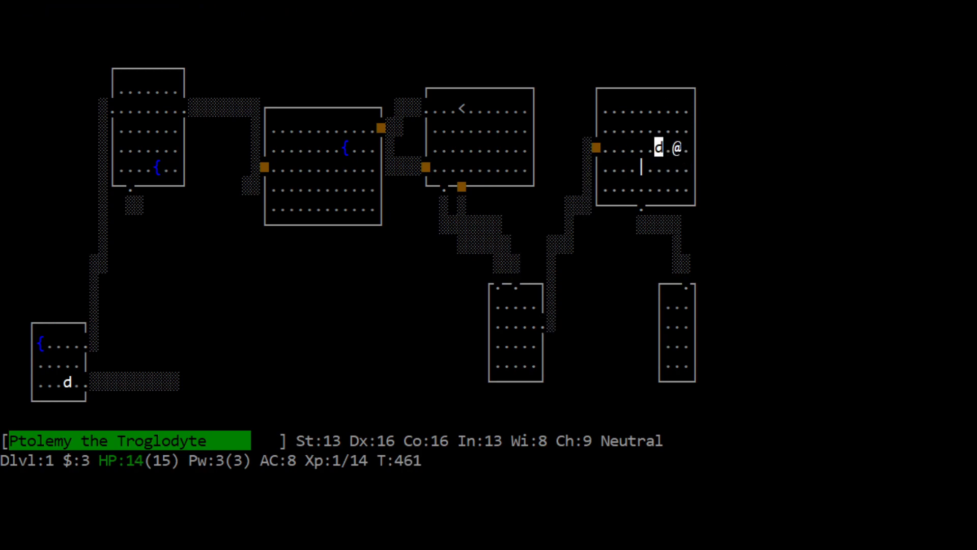
Descend the > staircase to dungeon level 2 and follow the corridor north of the arrival room
key(>)
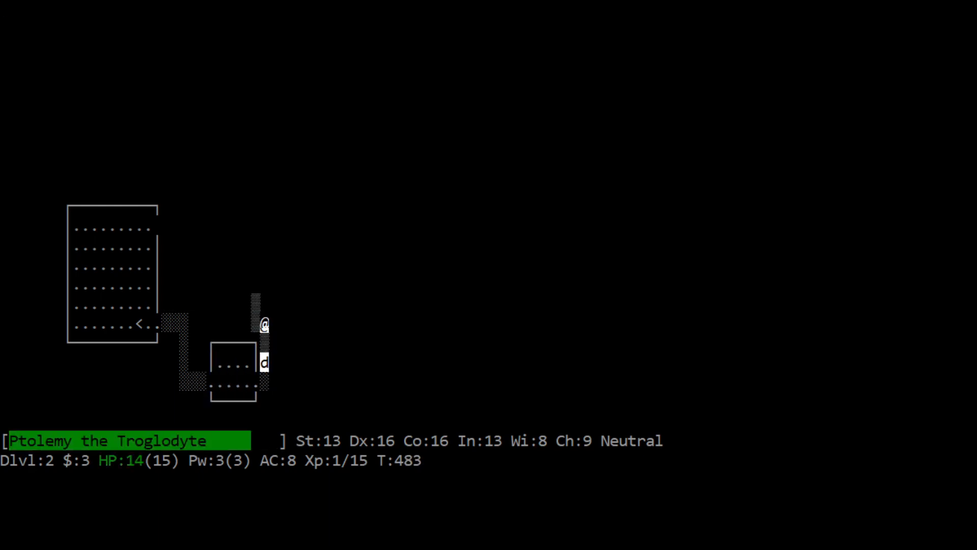
key(k)
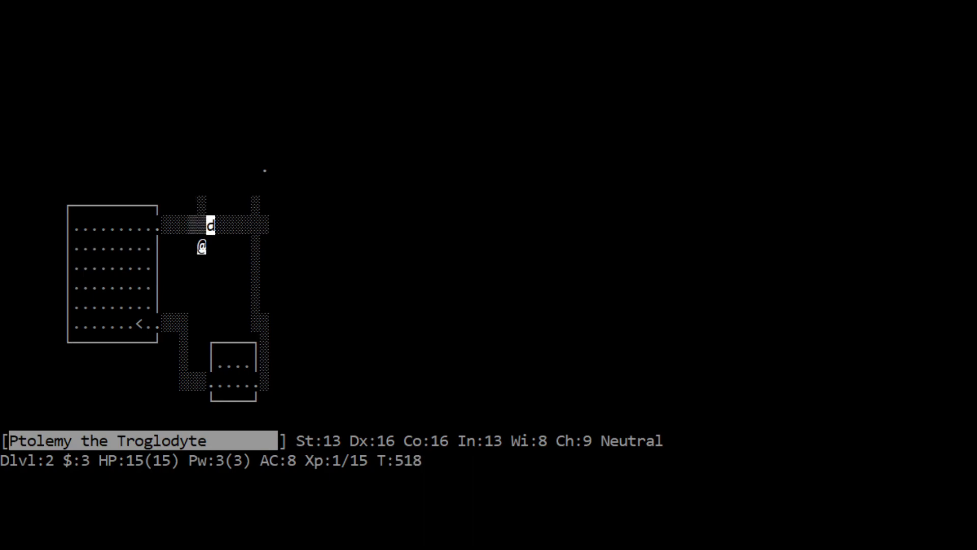
key(k)
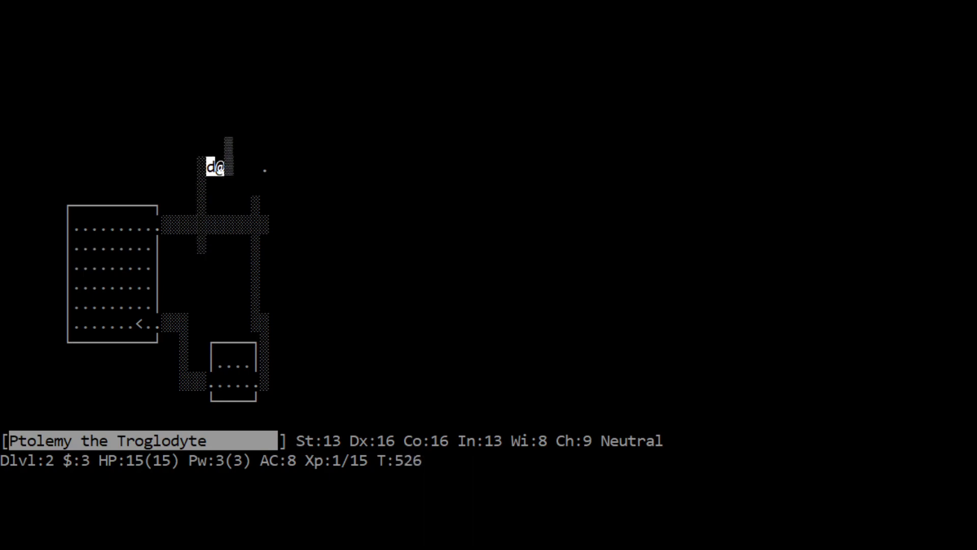
key(k)
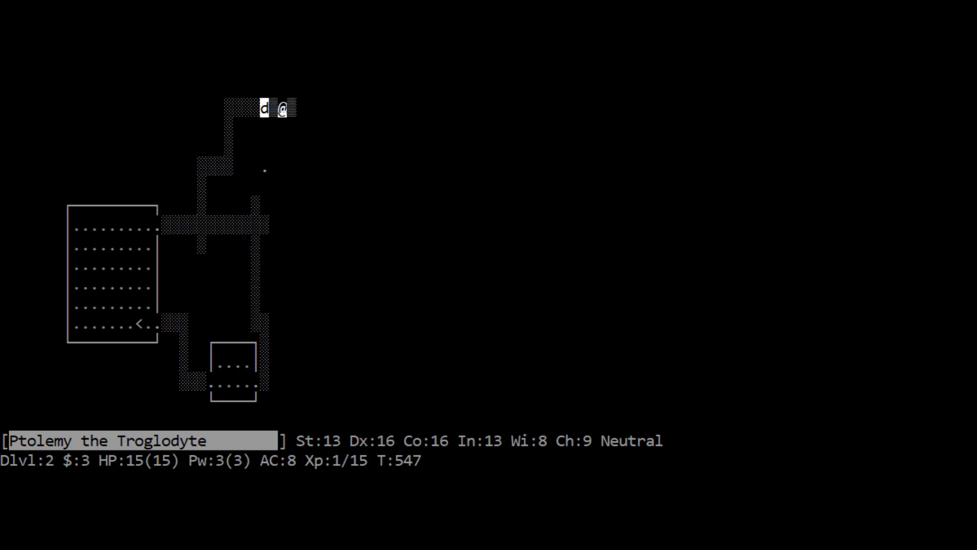
Explore east along the upper corridor to a new room, then walk back west toward the arrival room
key(l)
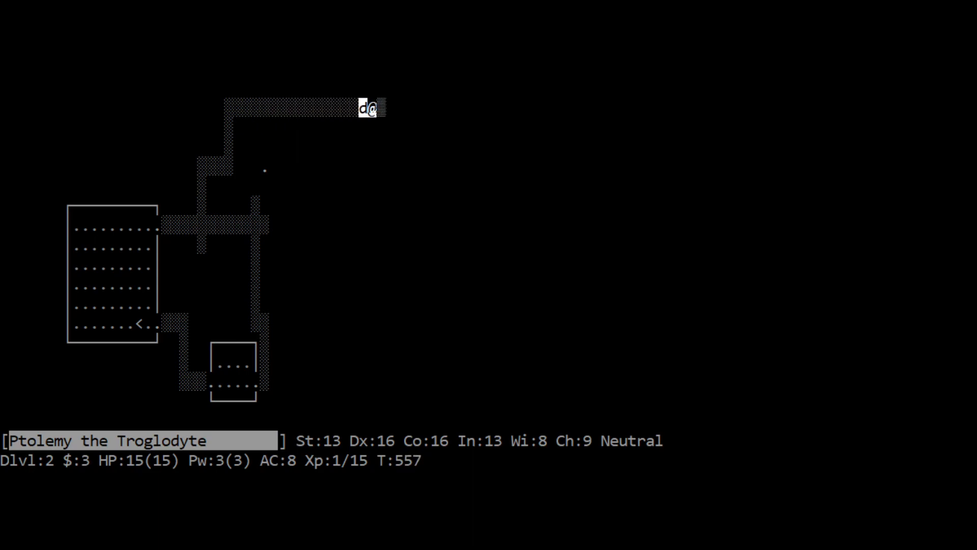
key(l)
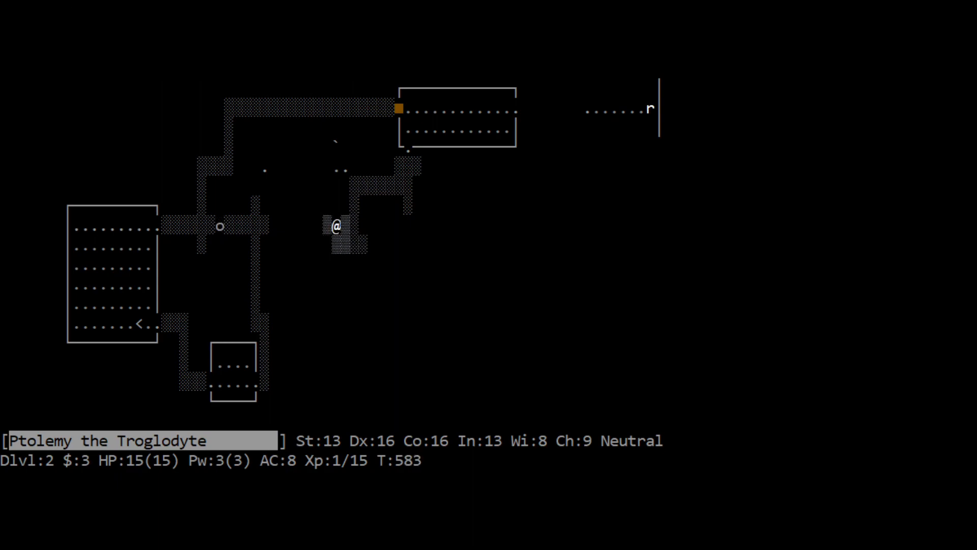
key(h)
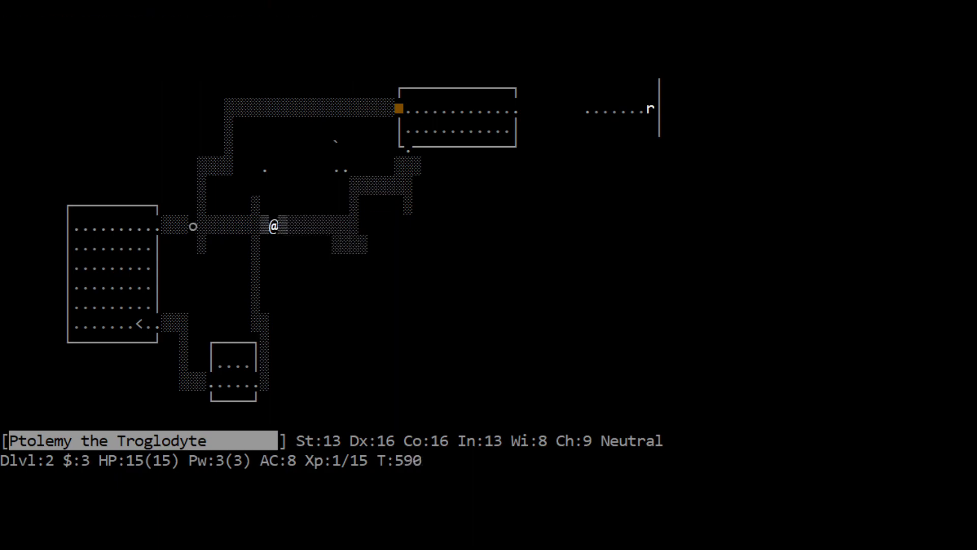
key(h)
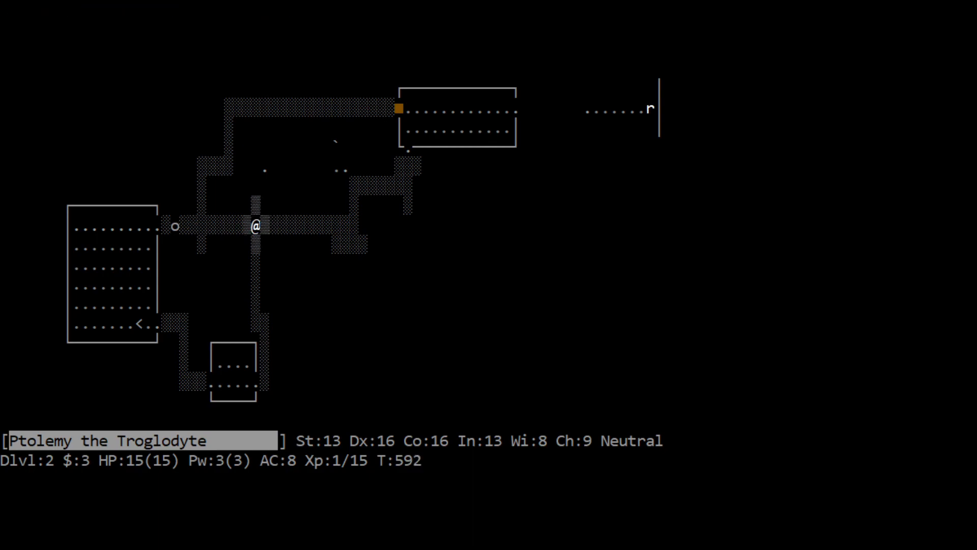
Kill the goblin at the east doorway, then walk past the newt to the gold in the small northern room
key(h)
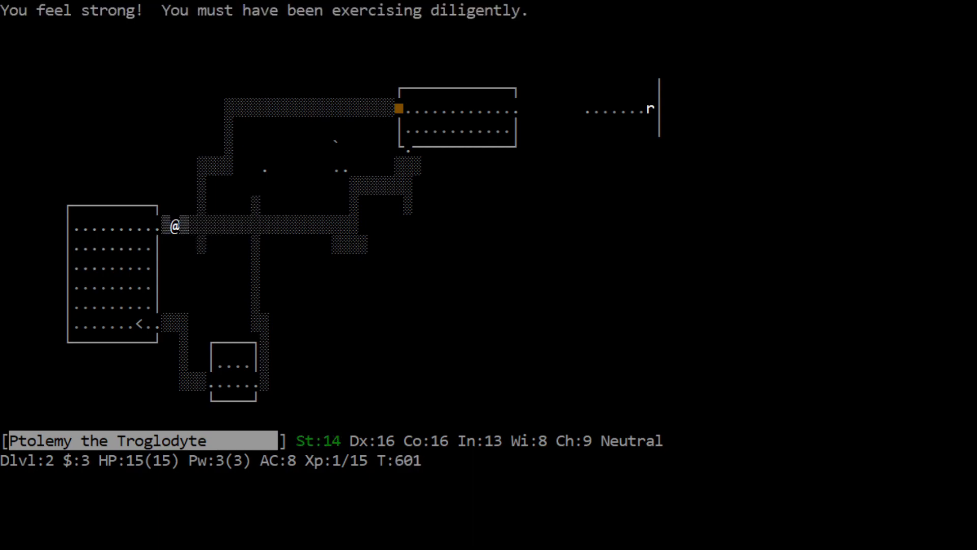
key(h)
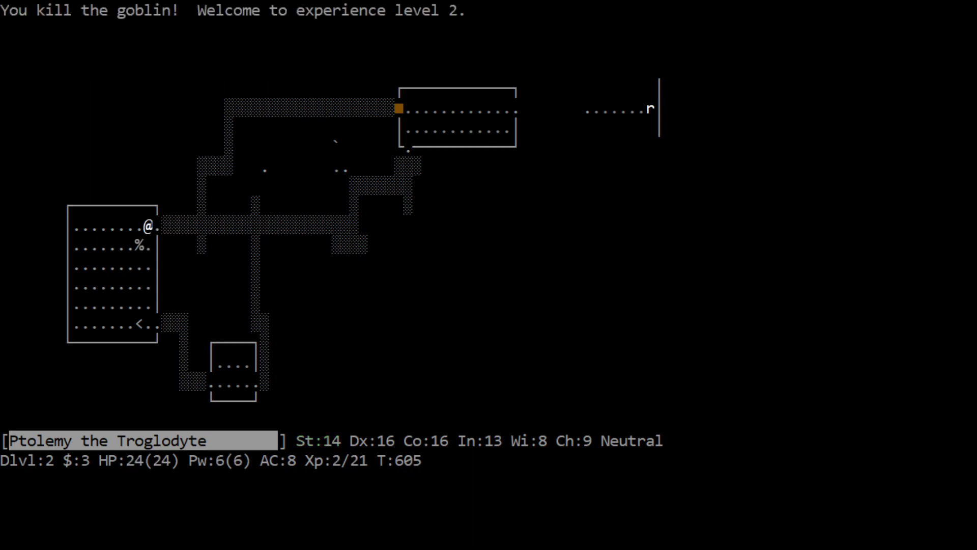
key(j)
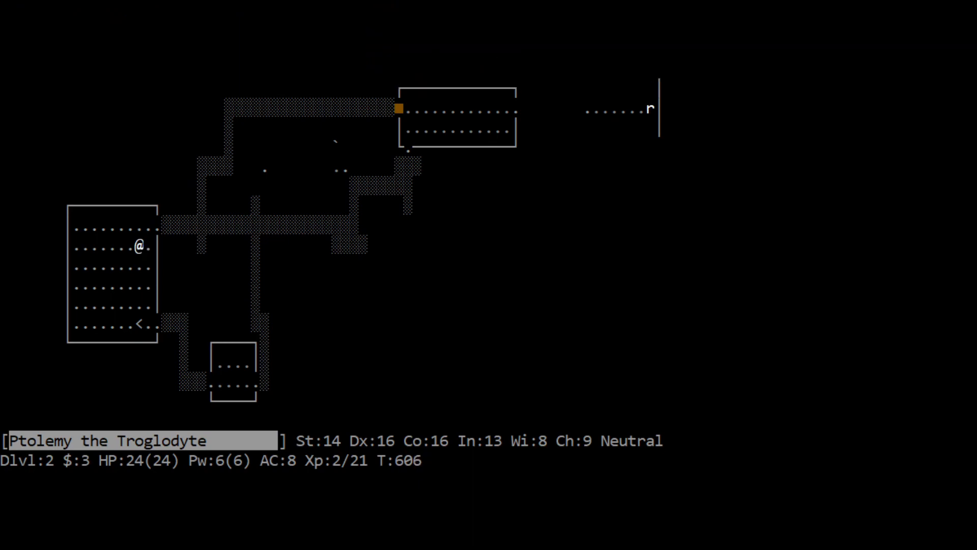
key(,)
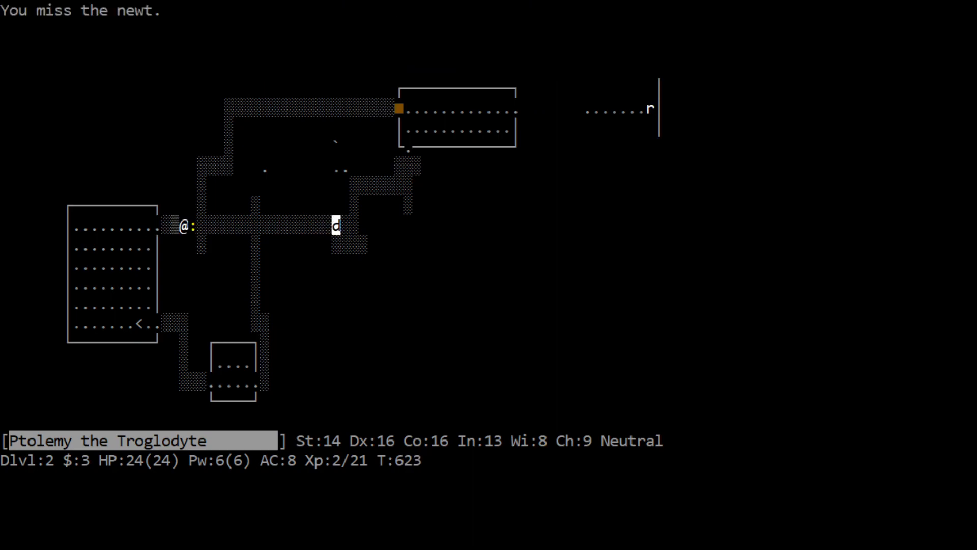
key(l)
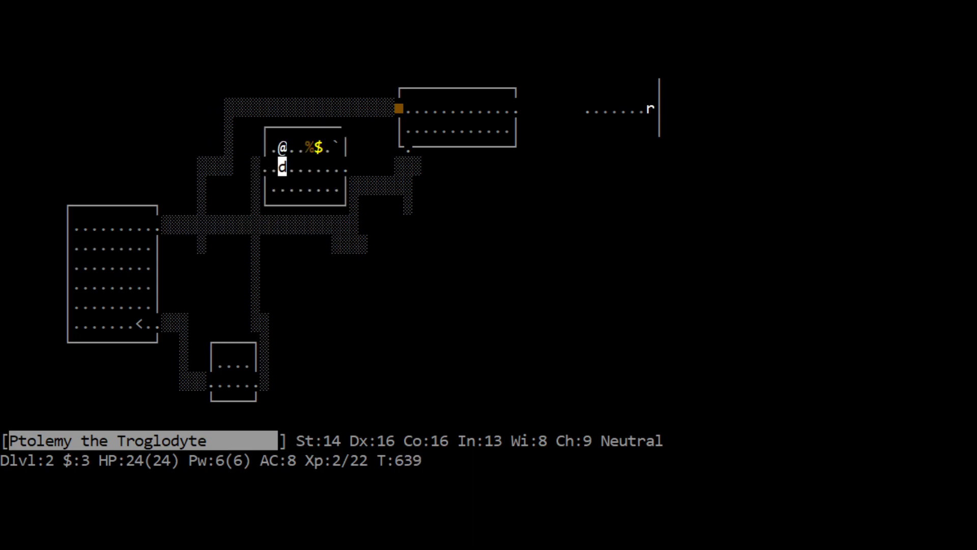
key(j)
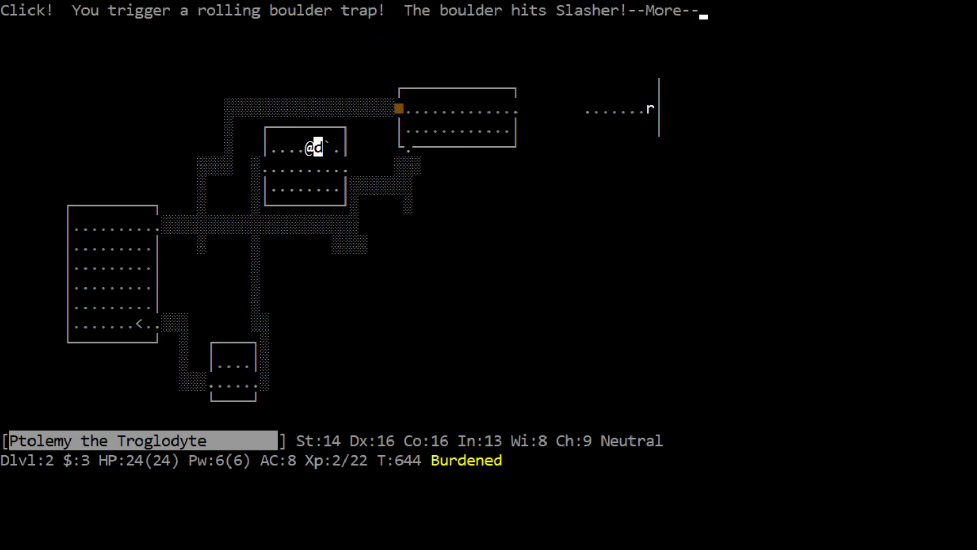
Dismiss the boulder trap and gnome corpse messages, then cross the room and explore southeast
key(Space)
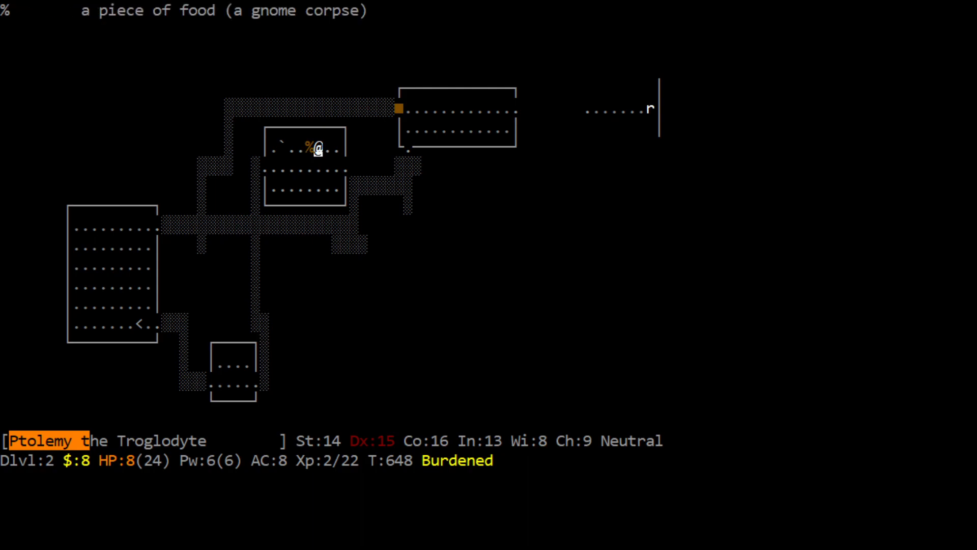
key(j)
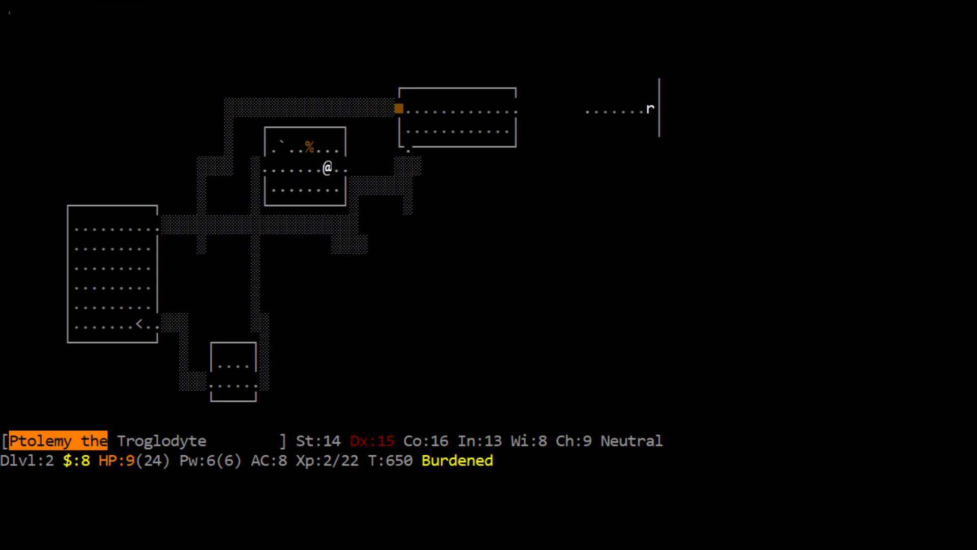
key(l)
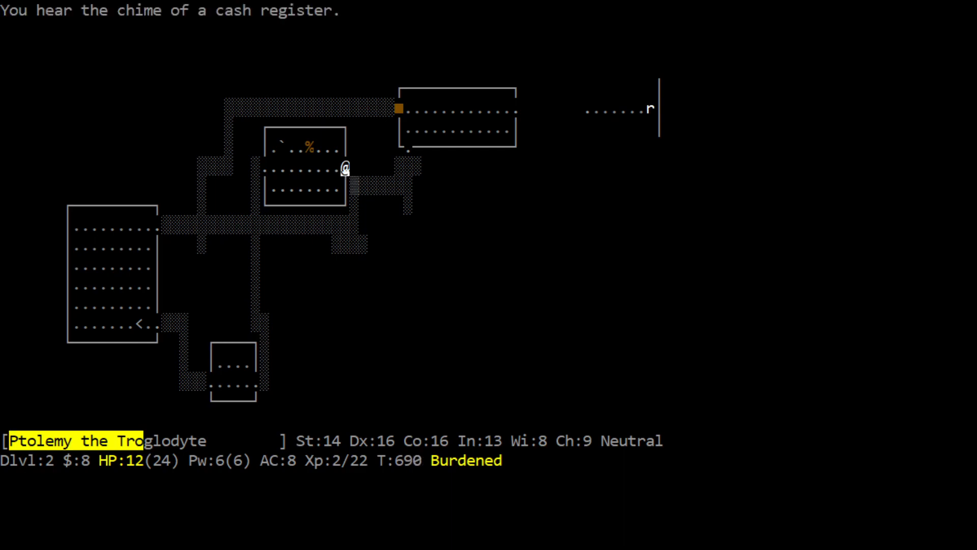
key(h)
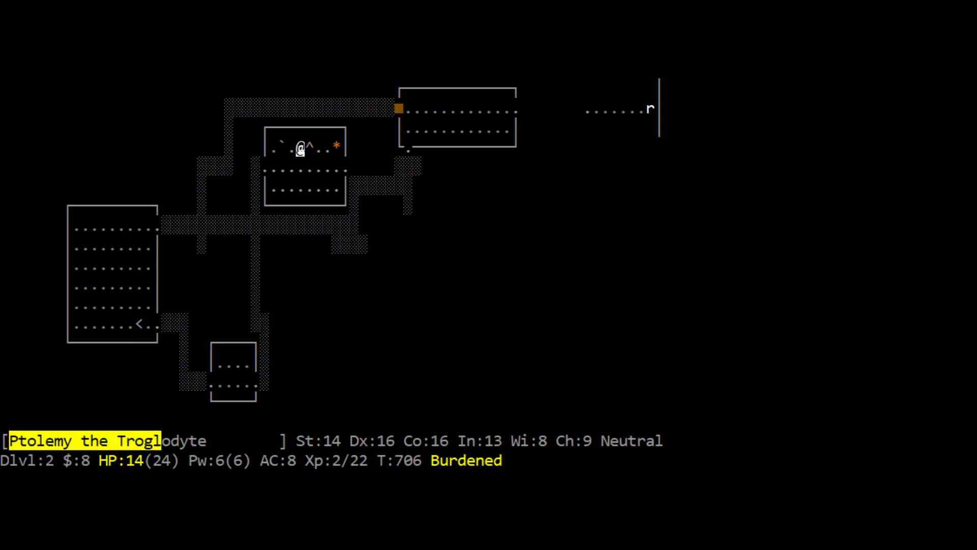
key(l)
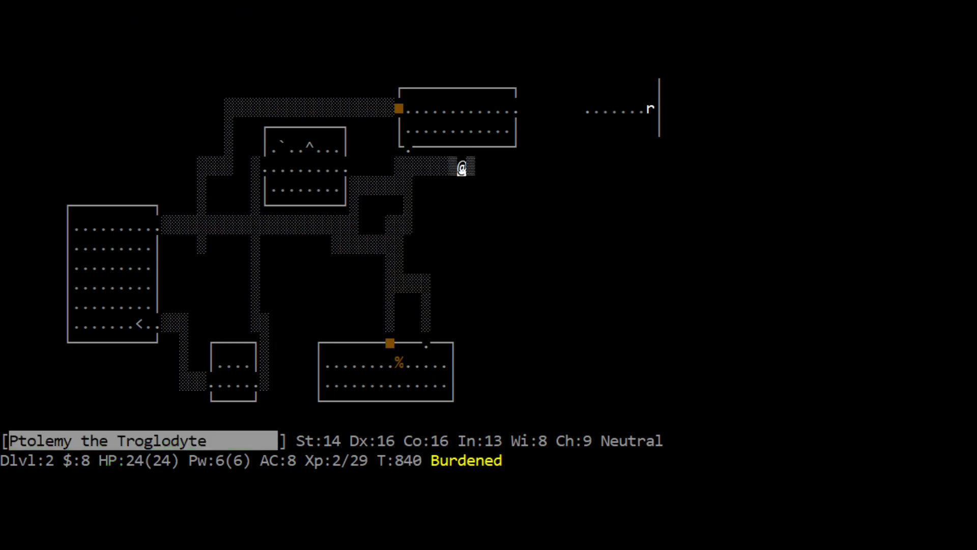
Reach the eastern stairs room, pick up the FOOBIE BLETCH scroll and open the shop door
key(l)
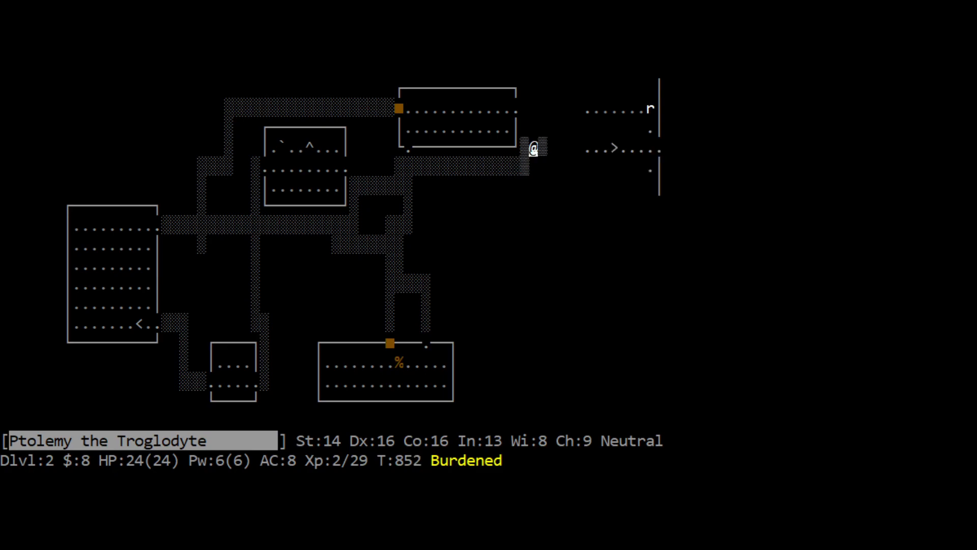
key(l)
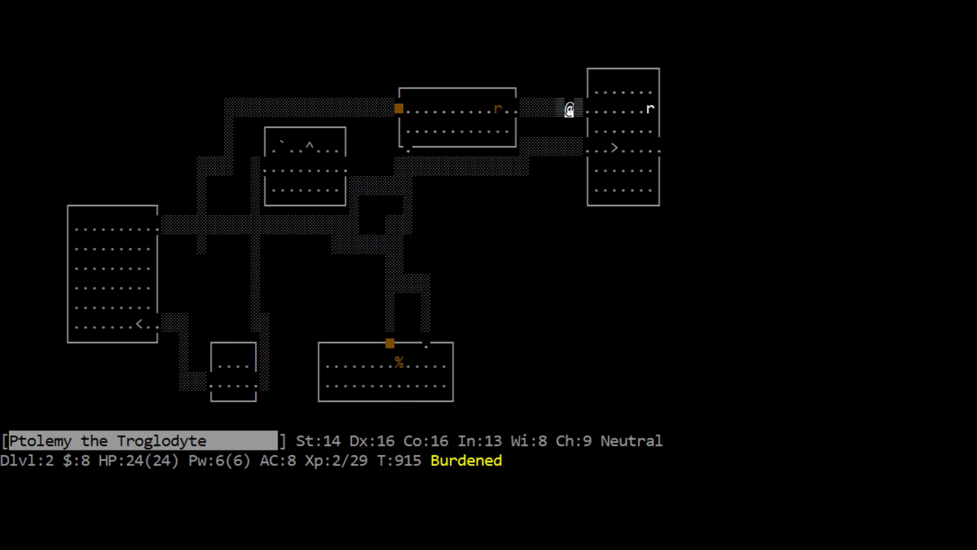
key(h)
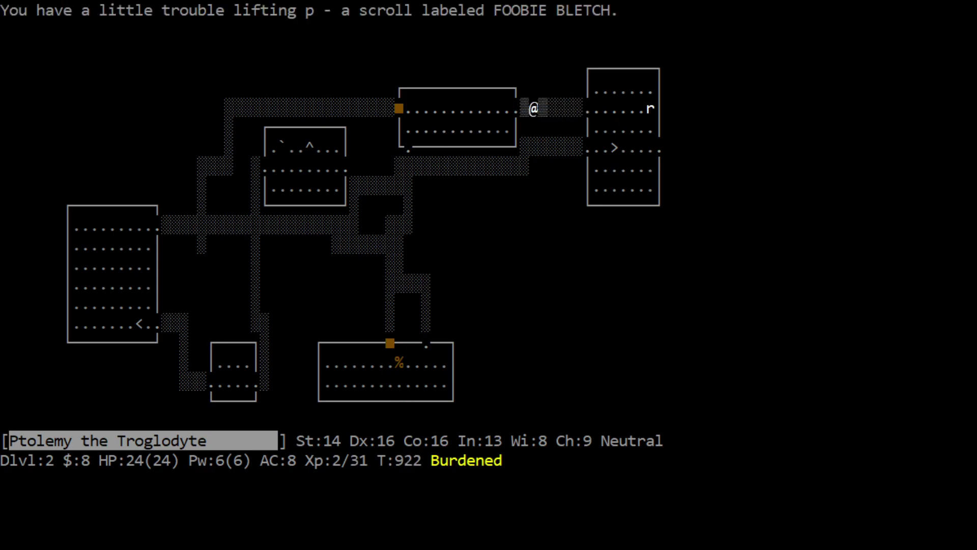
key(l)
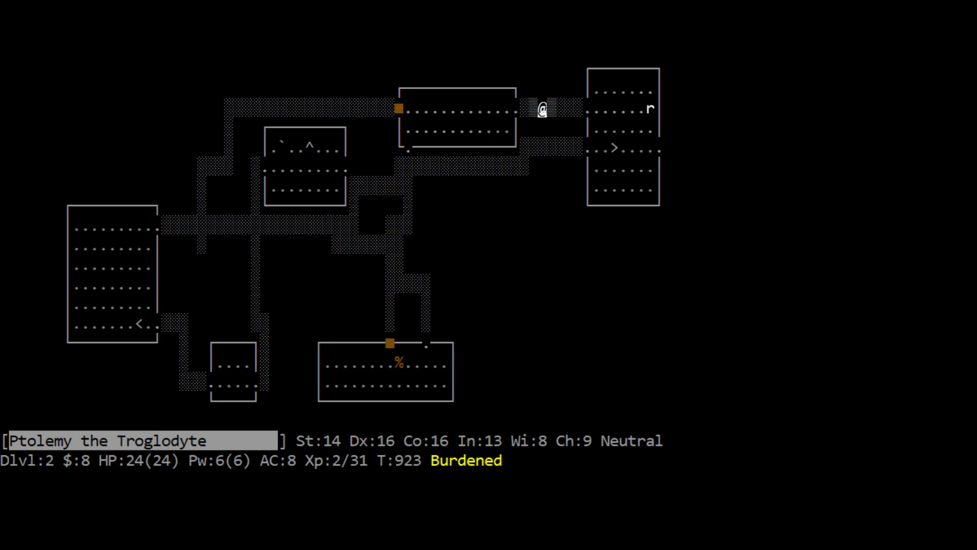
key(l)
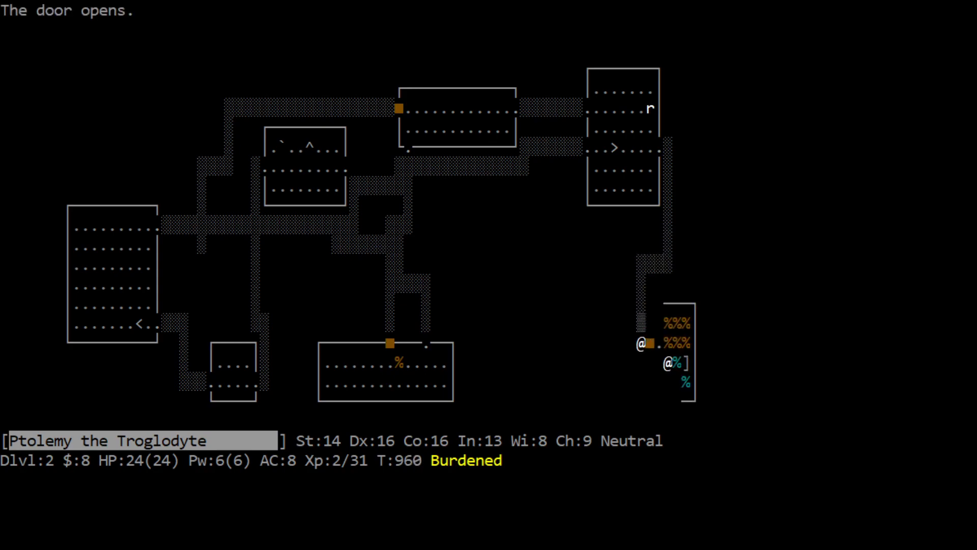
Enter the delicatessen over the food, attack the small mimic and begin reading a scroll
key(l)
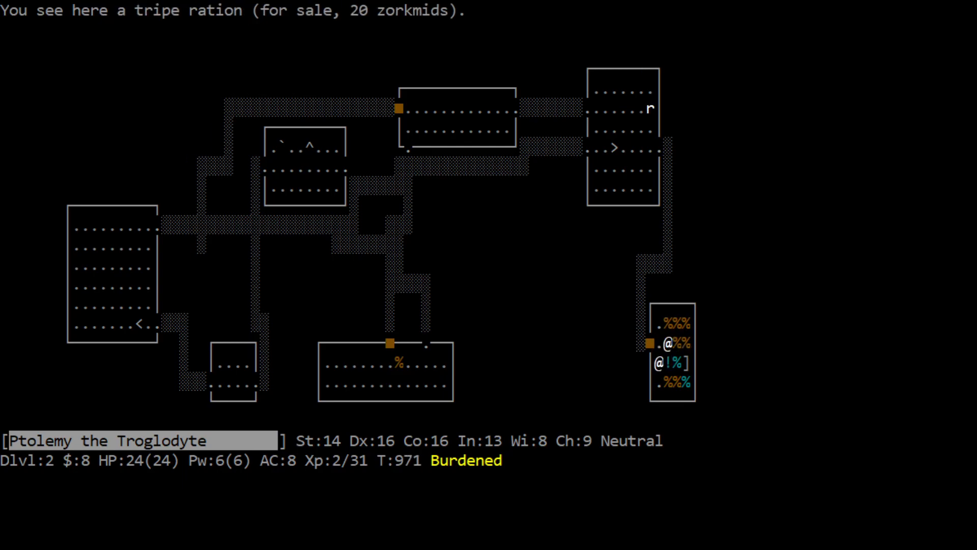
key(l)
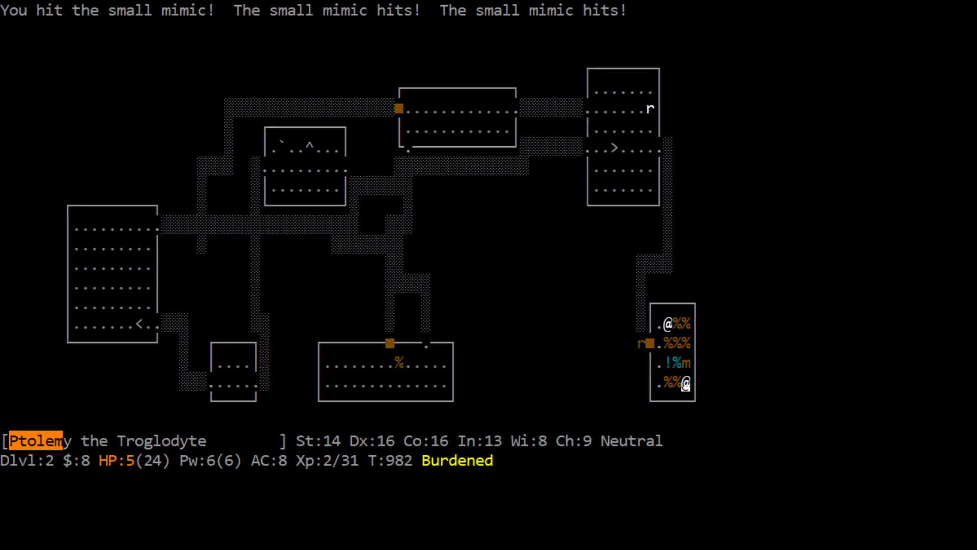
key(i)
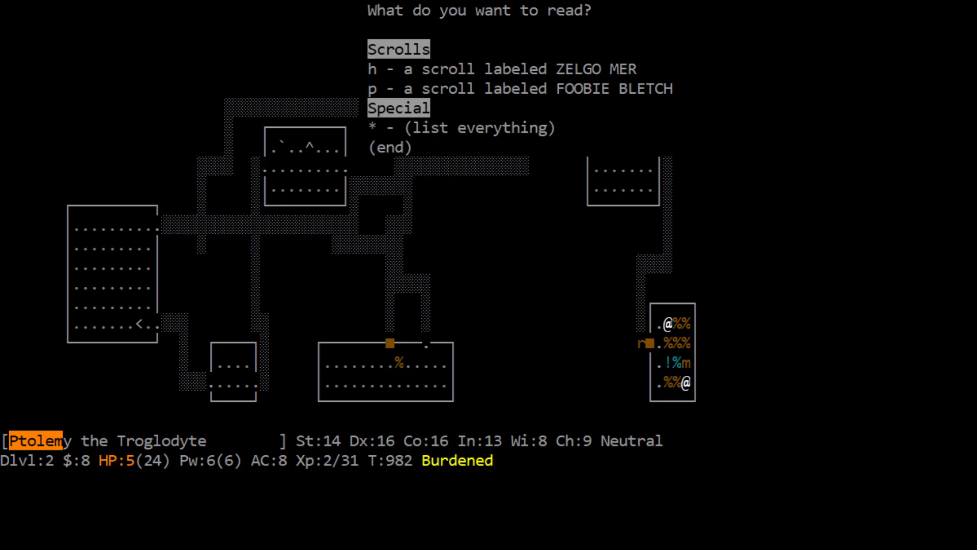
Choose a scroll to read from the ZELGO MER and FOOBIE BLETCH list
key(h)
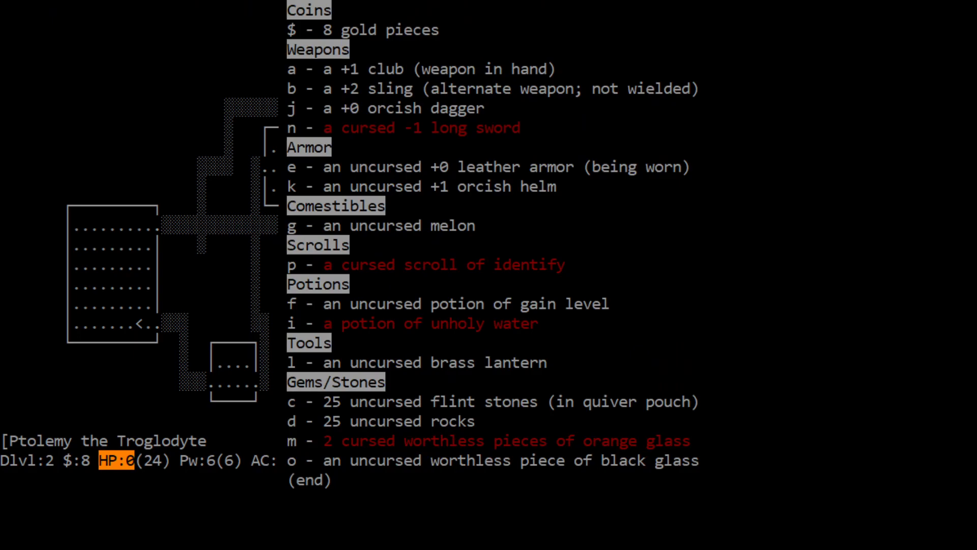
mouse_move(600, 204)
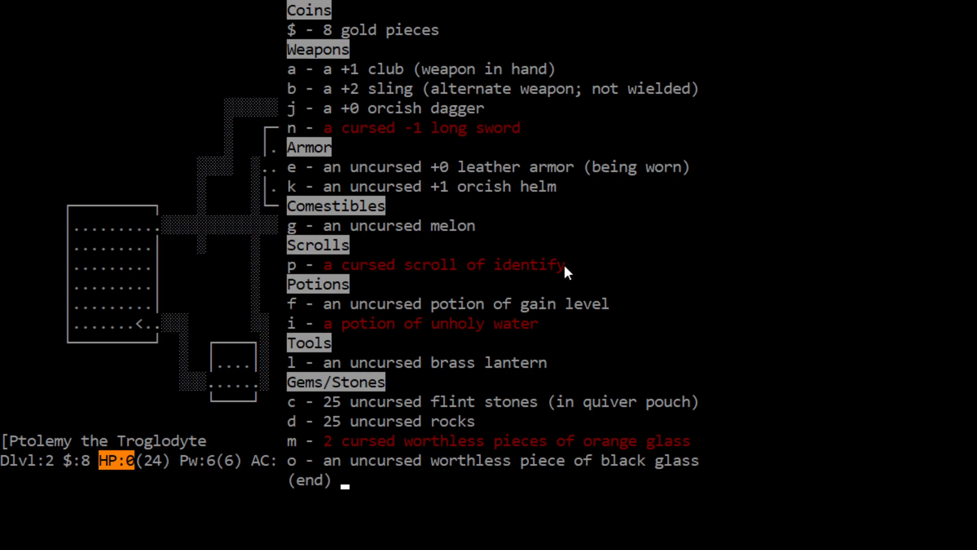
mouse_move(723, 257)
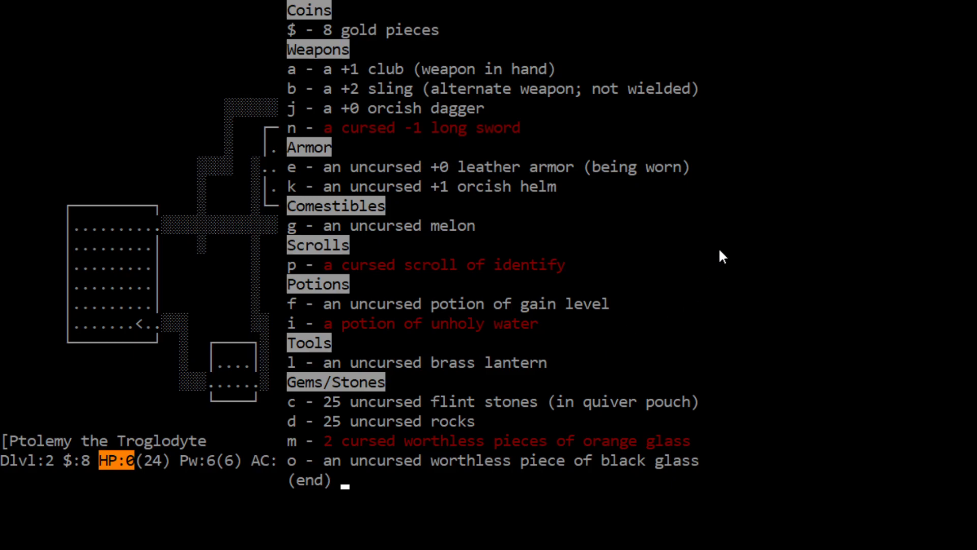
mouse_move(573, 313)
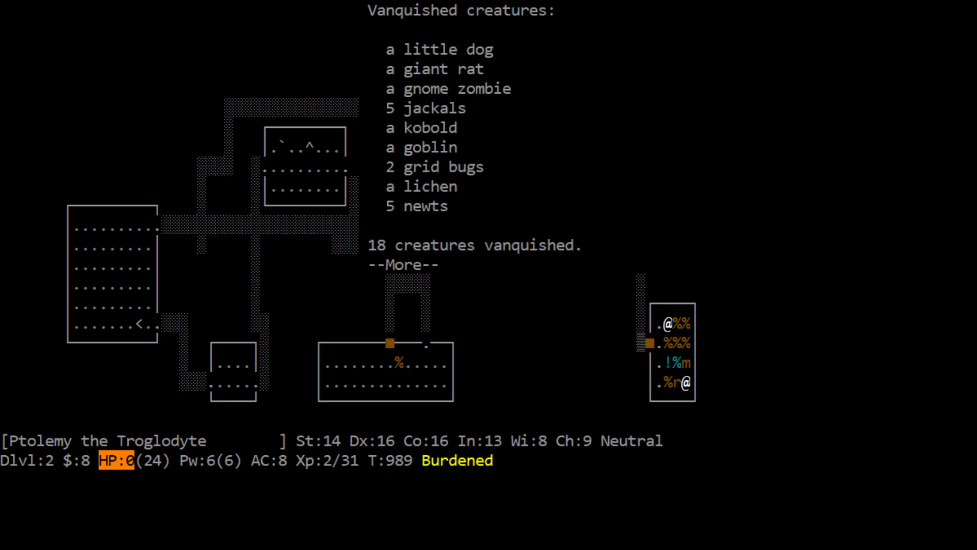
Dismiss the vanquished creatures list and decline to view the conduct
key(Return)
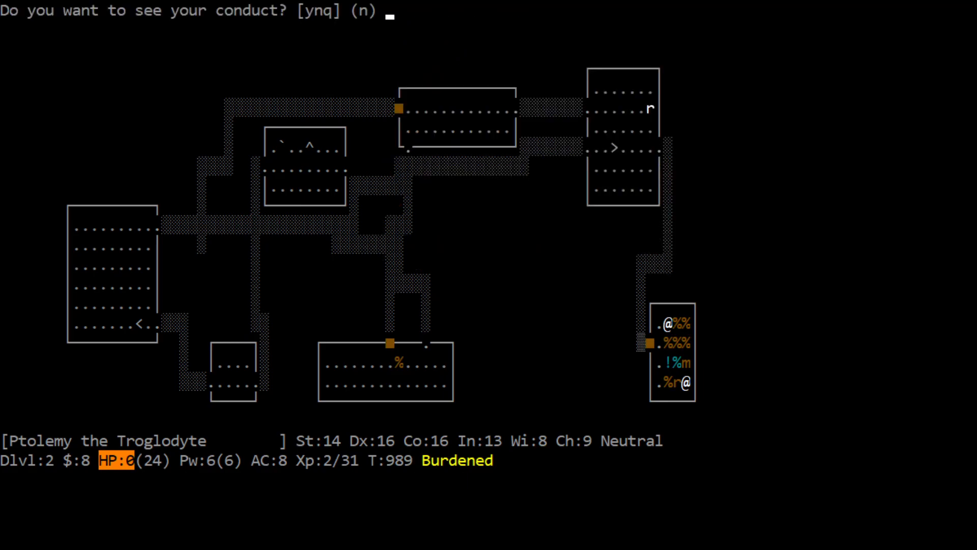
key(n)
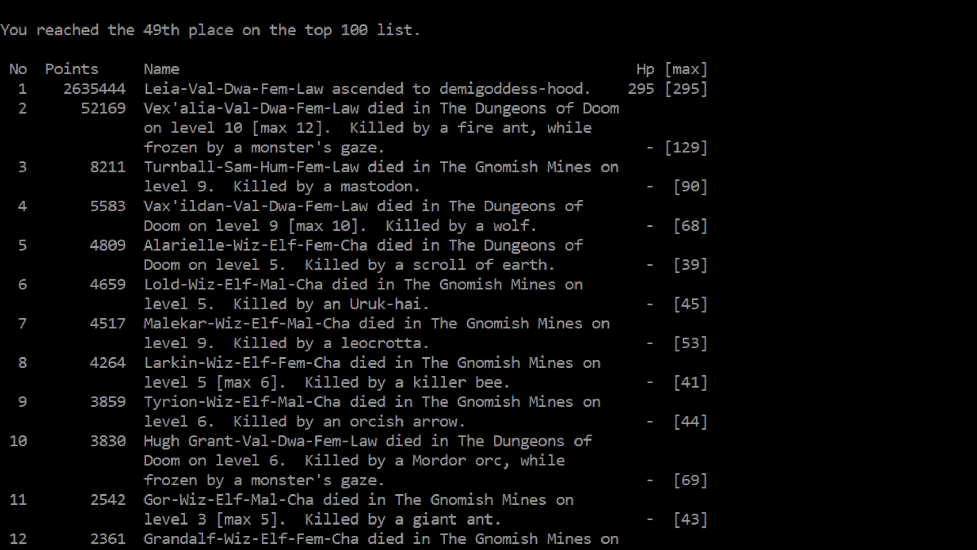
Scroll the top-100 list down to Ptolemy's 49th-place entry with 192 points
scroll(down, 3)
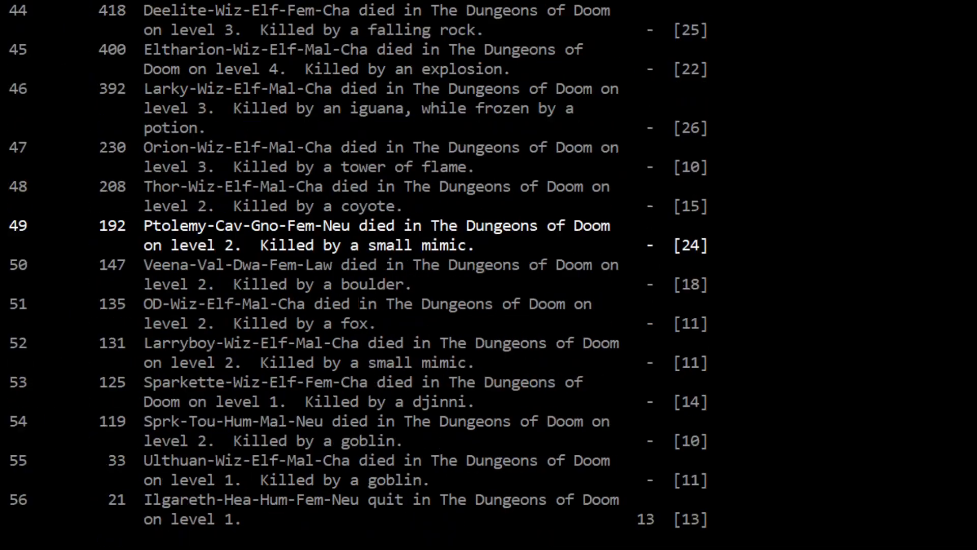